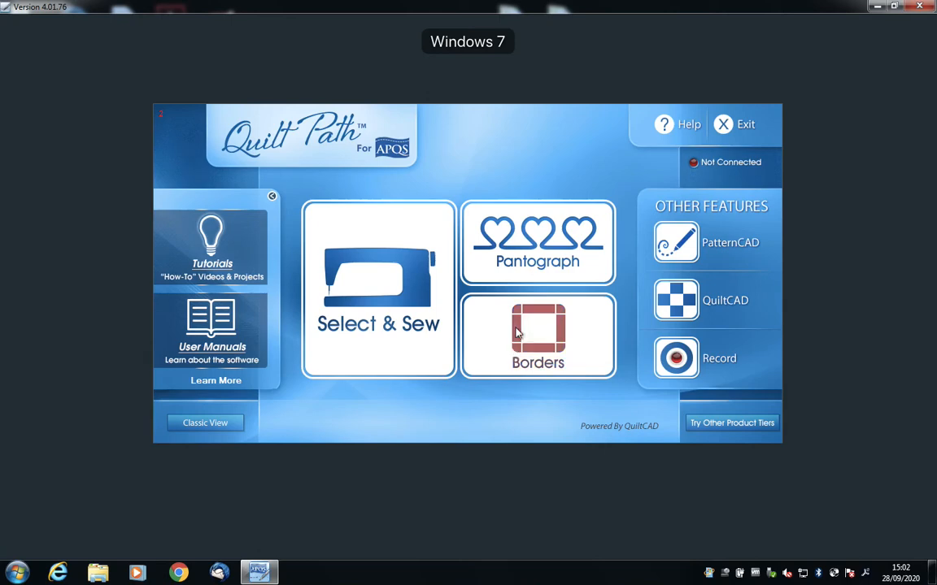
mouse_move(350, 181)
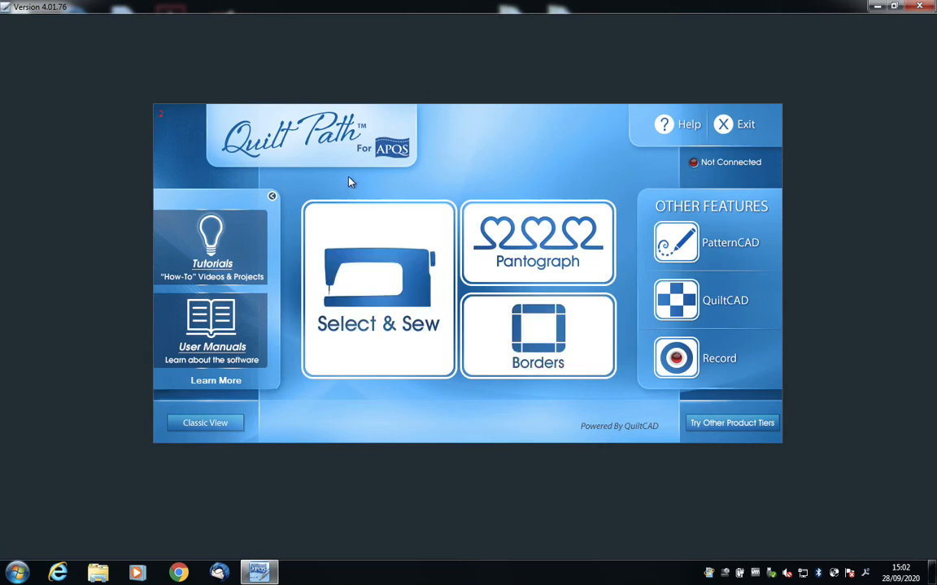
mouse_move(353, 177)
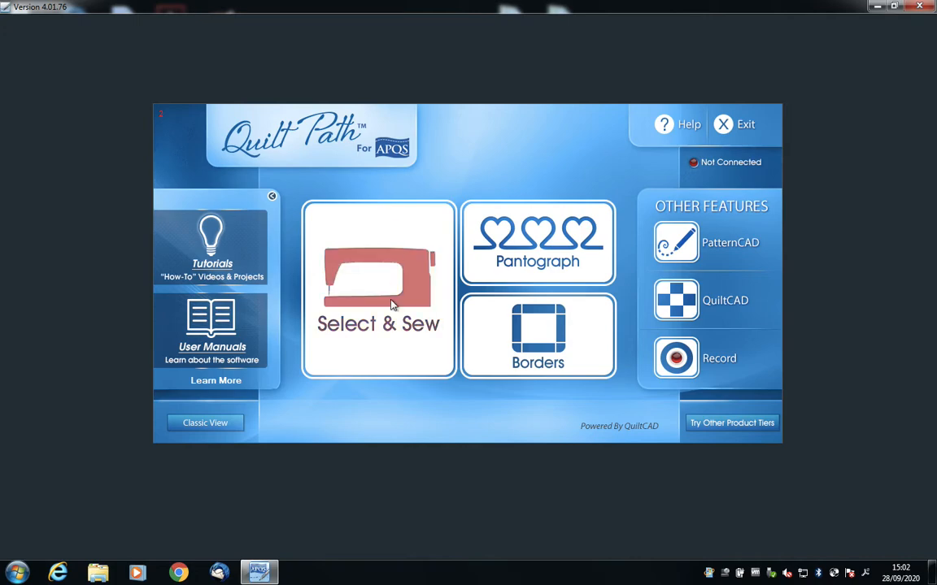
Start Select & Sew to load the flourish block pattern with stretch fill
left_click(377, 289)
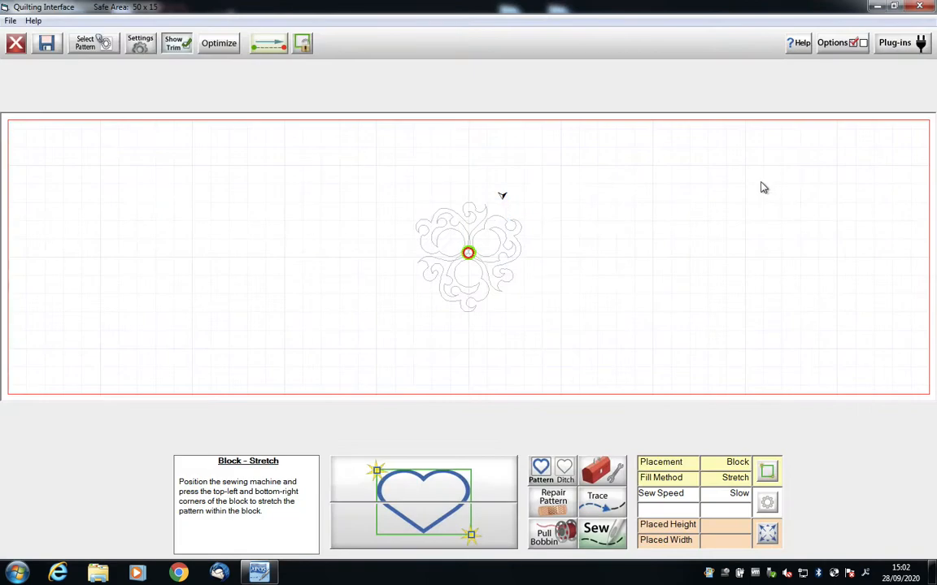
mouse_move(648, 185)
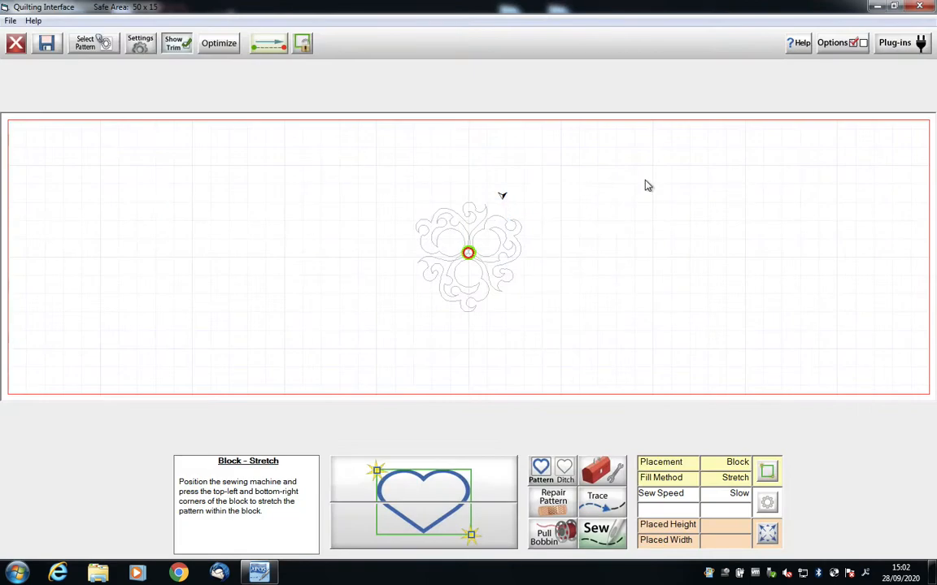
mouse_move(41, 186)
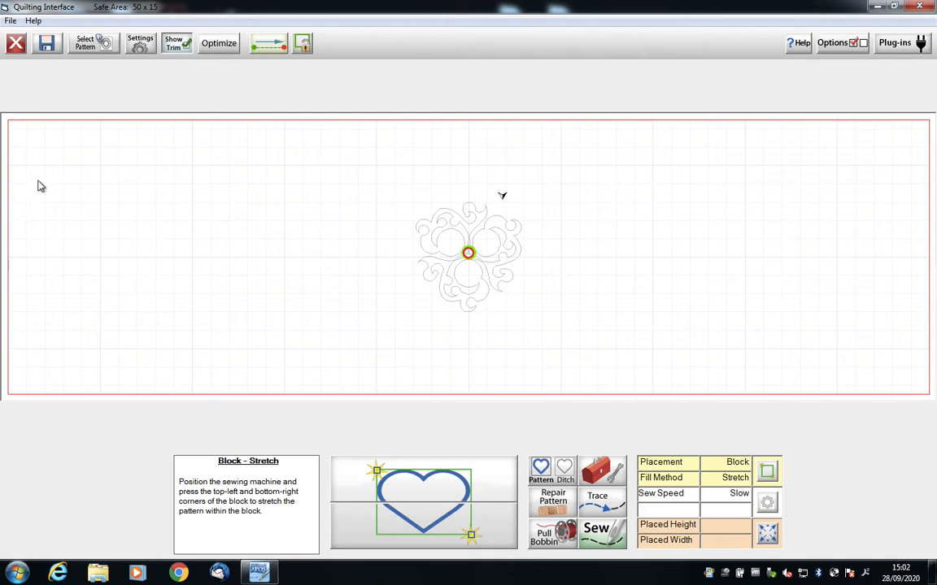
mouse_move(190, 180)
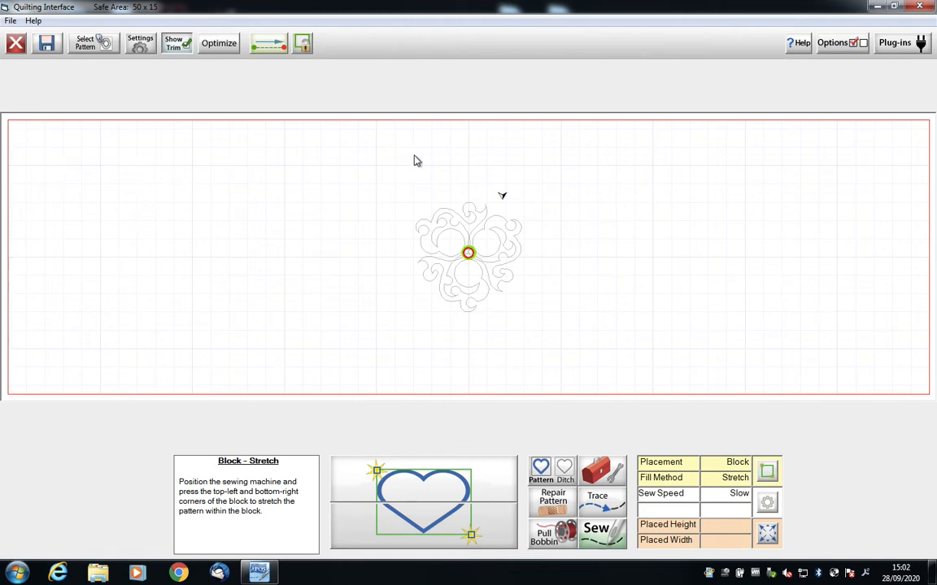
mouse_move(354, 271)
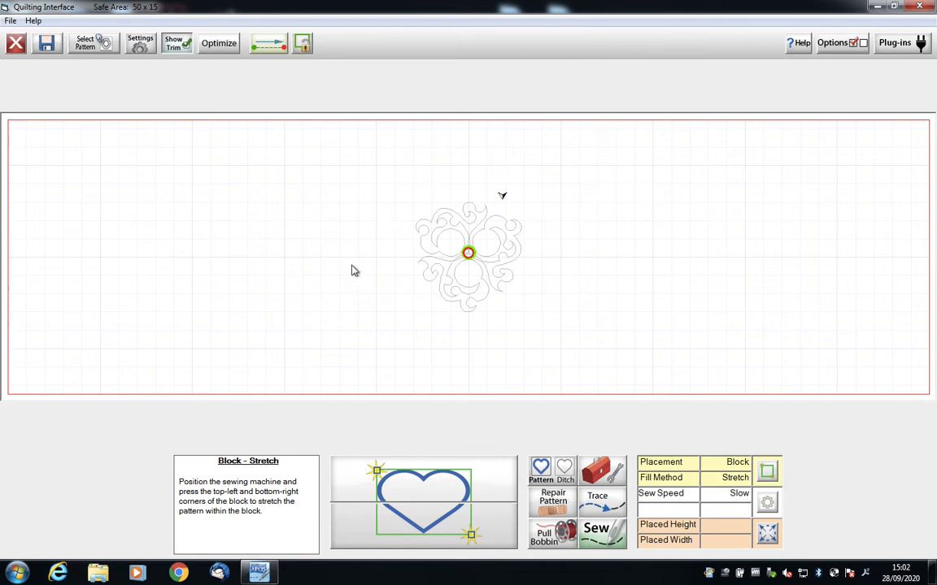
mouse_move(368, 307)
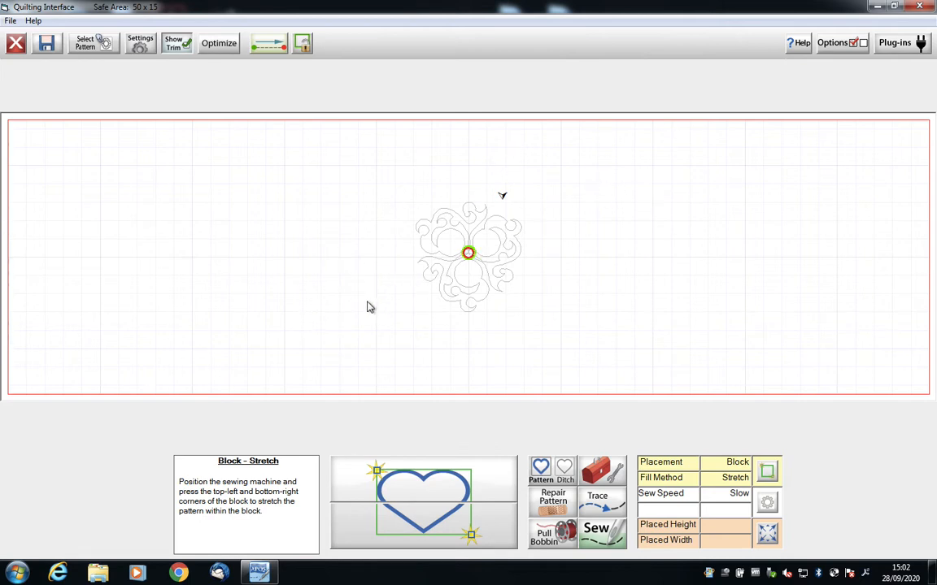
mouse_move(360, 310)
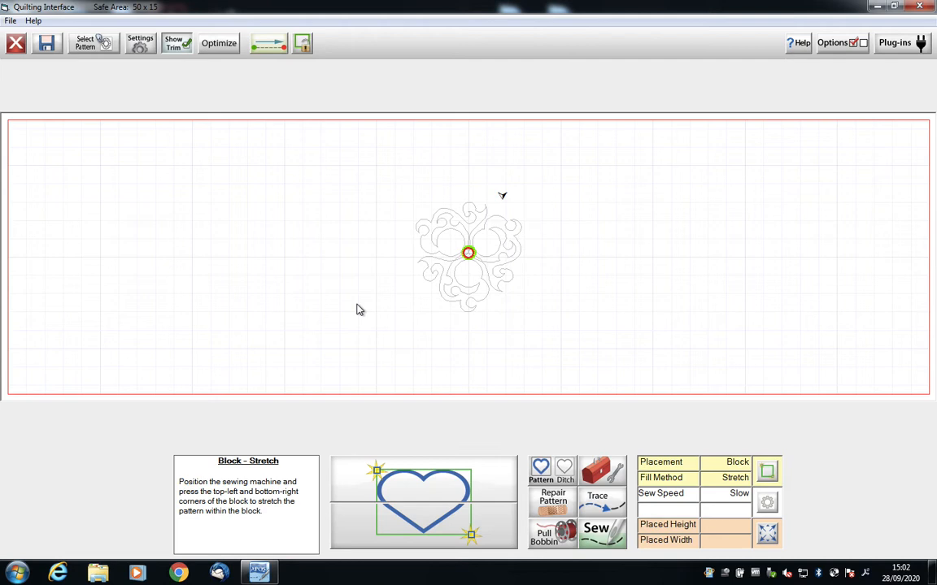
mouse_move(387, 292)
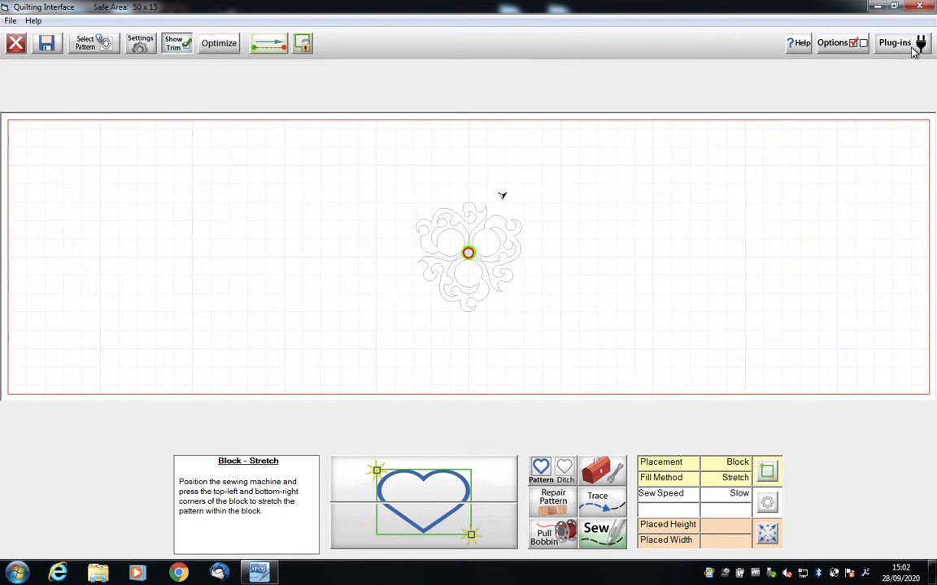
Launch the Marking Tool and trace marking 1 up the left, across the top, down the right
left_click(894, 42)
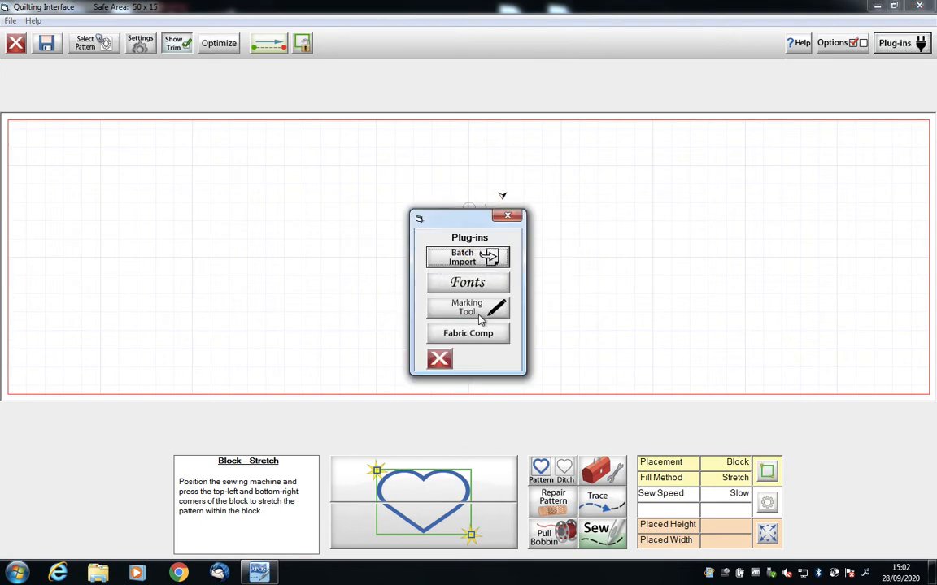
left_click(467, 307)
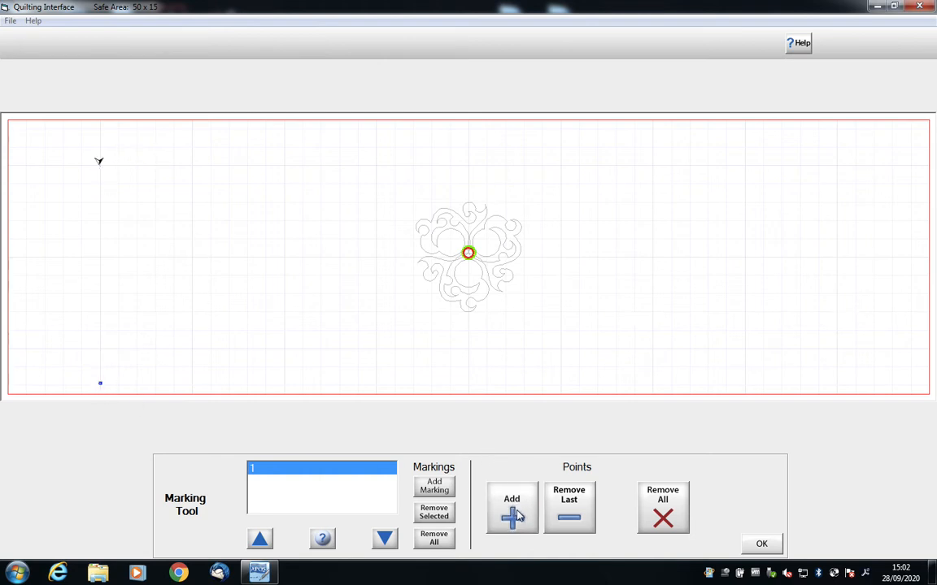
left_click(512, 508)
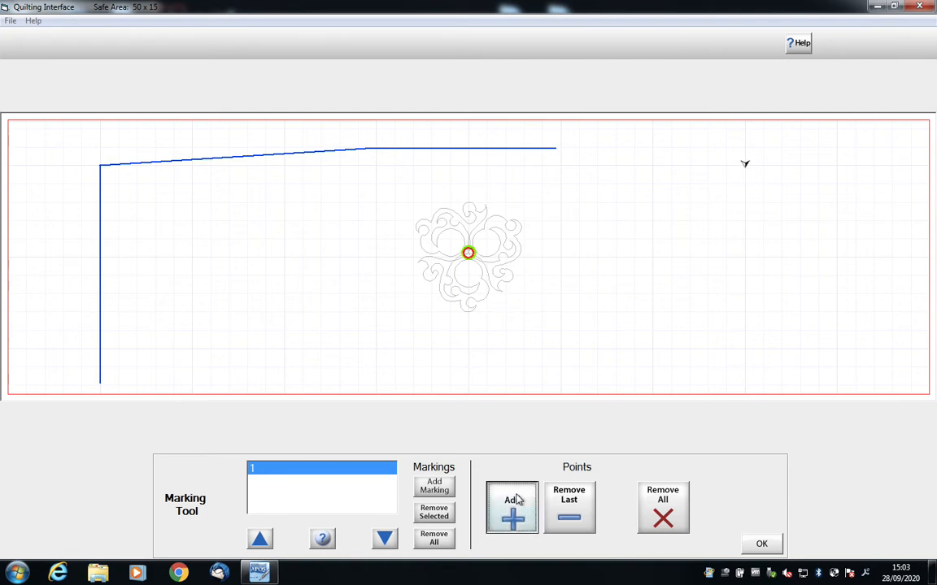
left_click(511, 507)
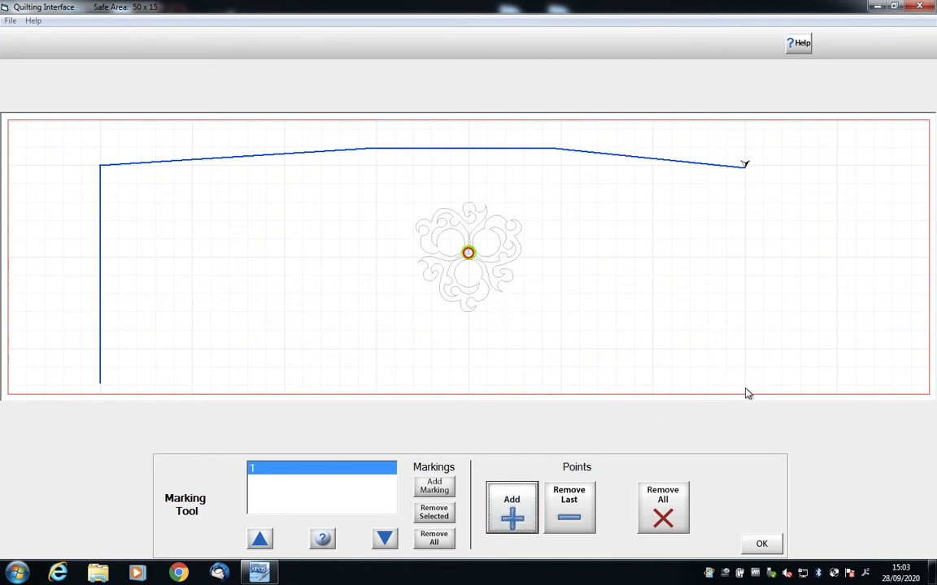
left_click(512, 508)
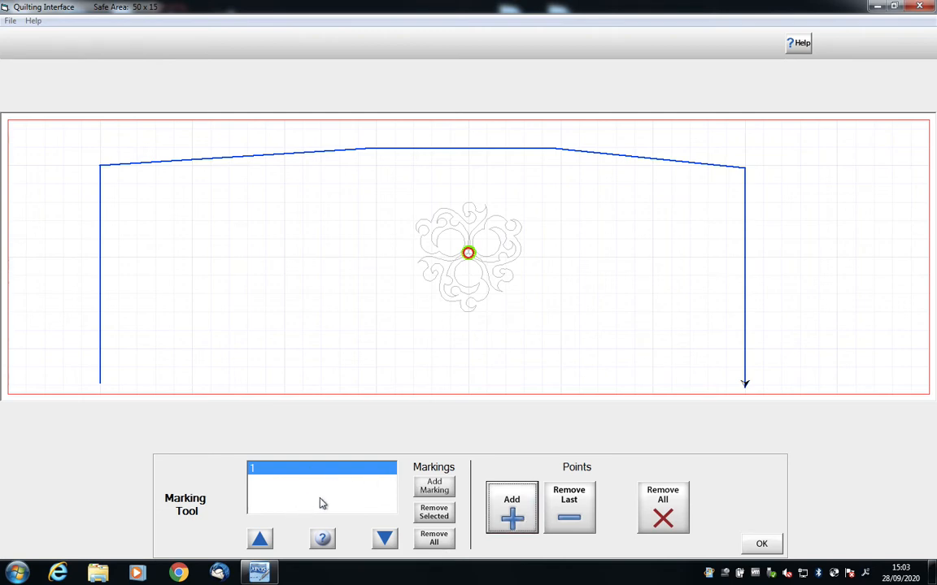
mouse_move(301, 162)
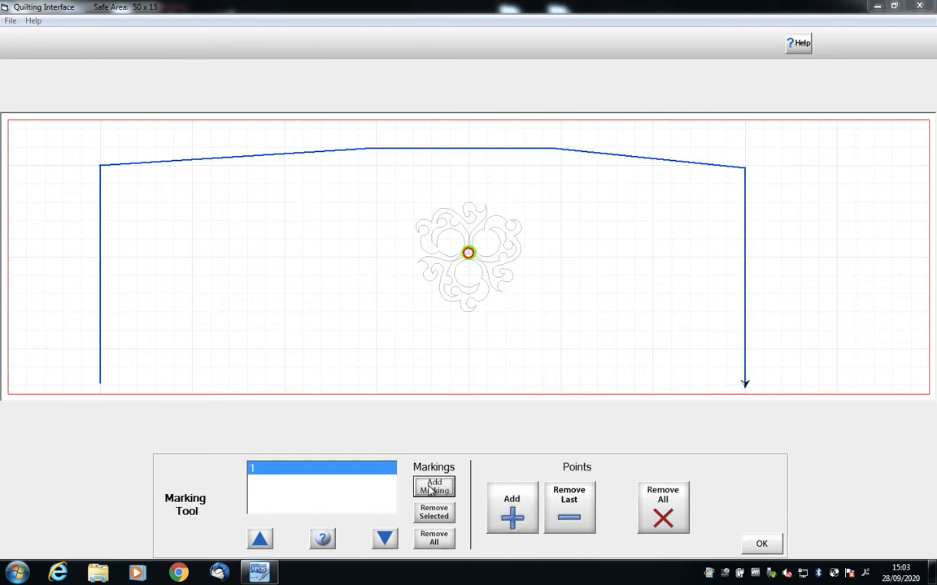
Complete nested marking 2 and begin marking 3 at its top left corner
left_click(434, 486)
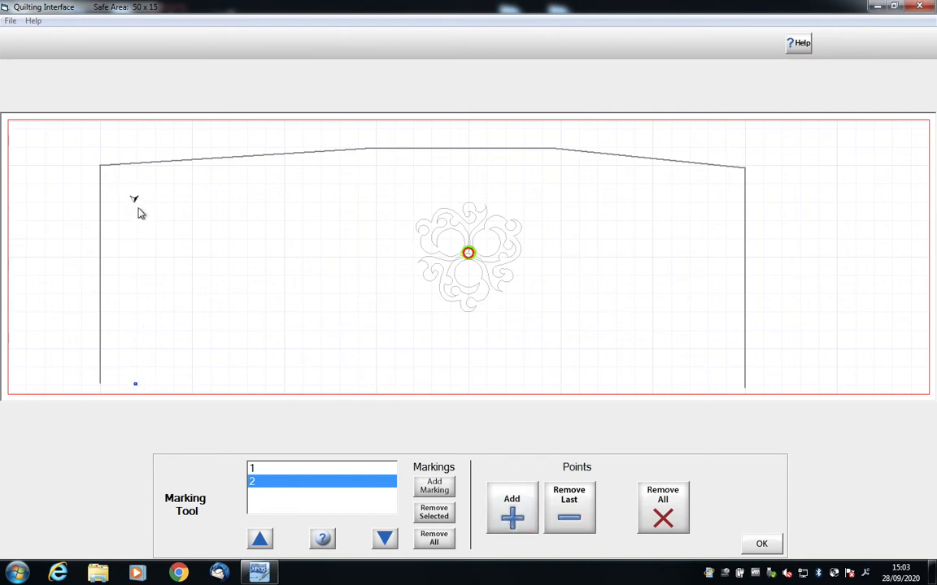
left_click(511, 509)
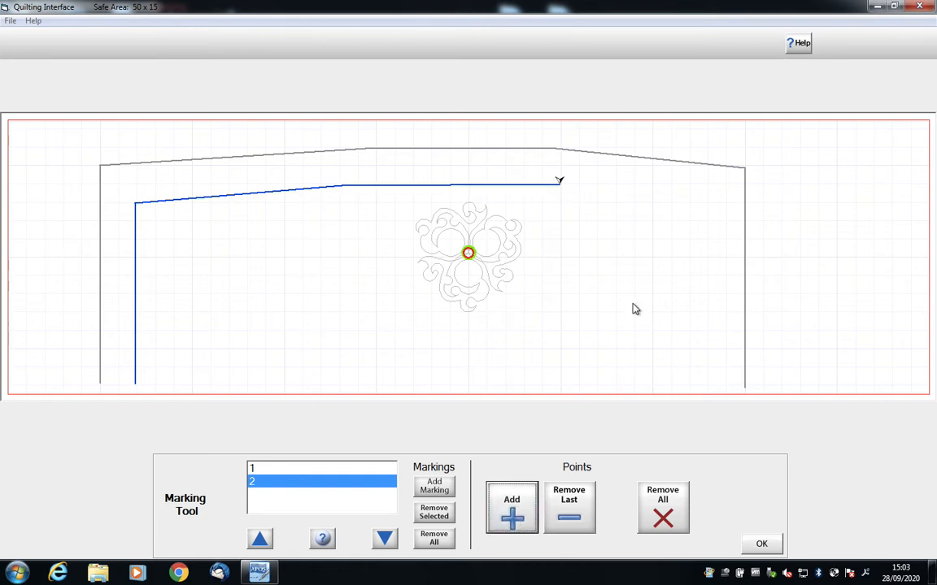
mouse_move(707, 205)
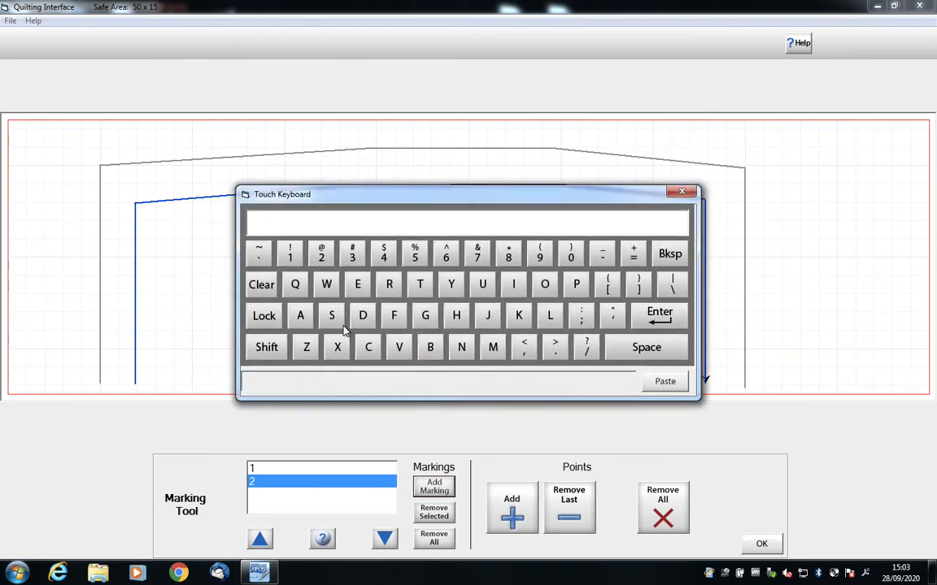
left_click(353, 253)
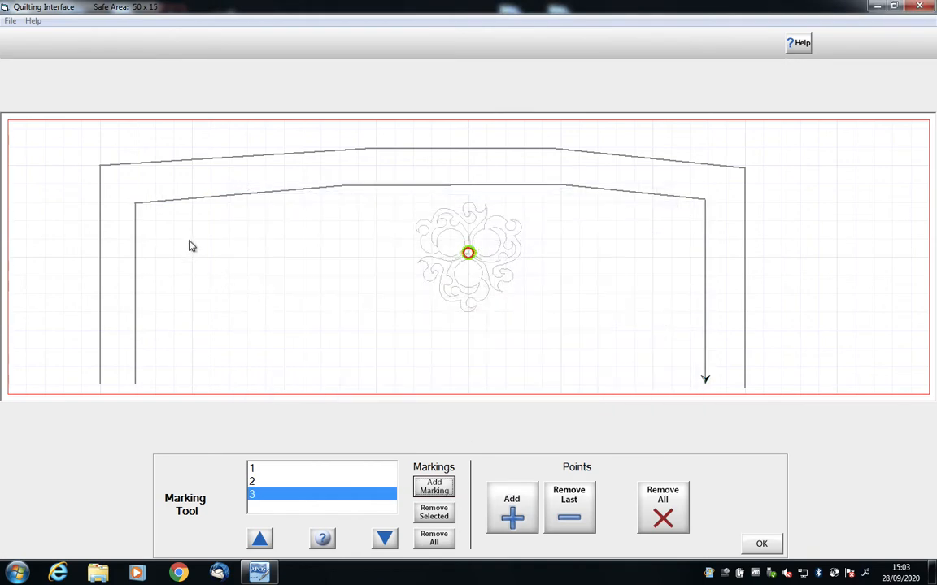
mouse_move(295, 210)
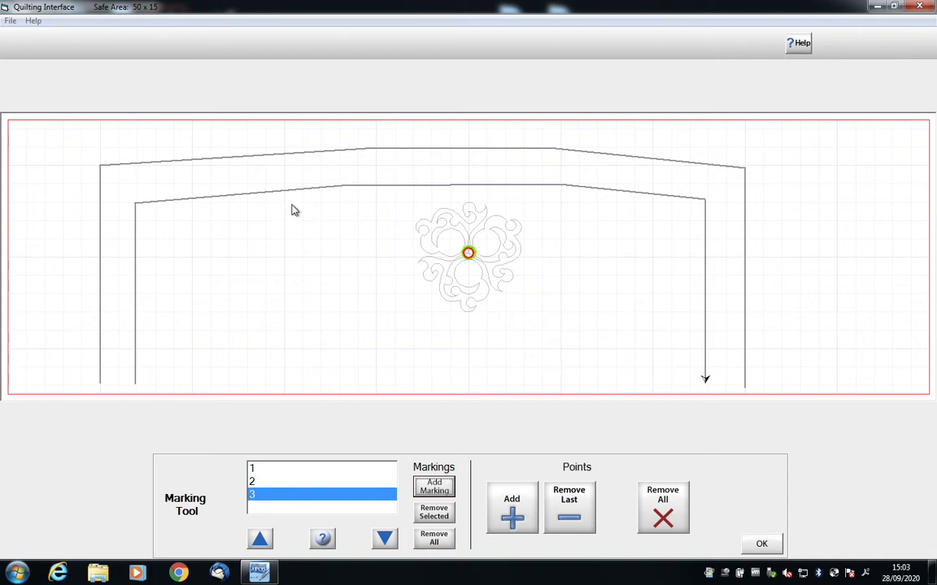
mouse_move(162, 388)
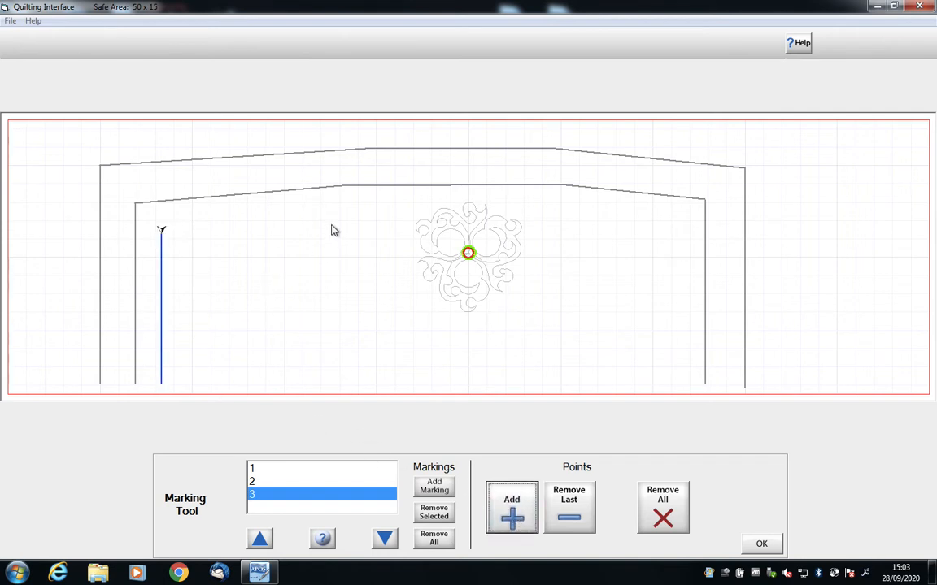
mouse_move(375, 227)
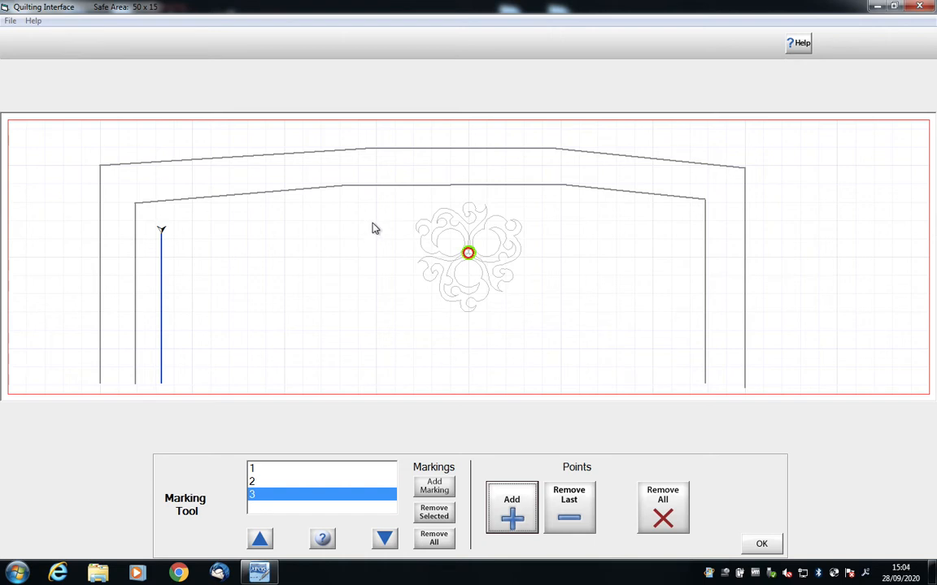
left_click(372, 219)
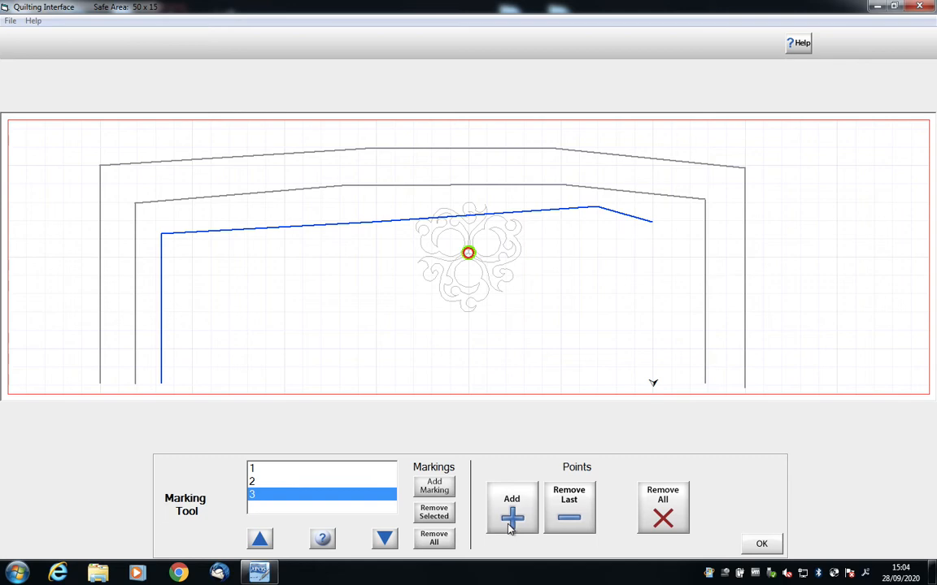
Finish marking 3, trace corner marking 4, and create marking 5
left_click(511, 507)
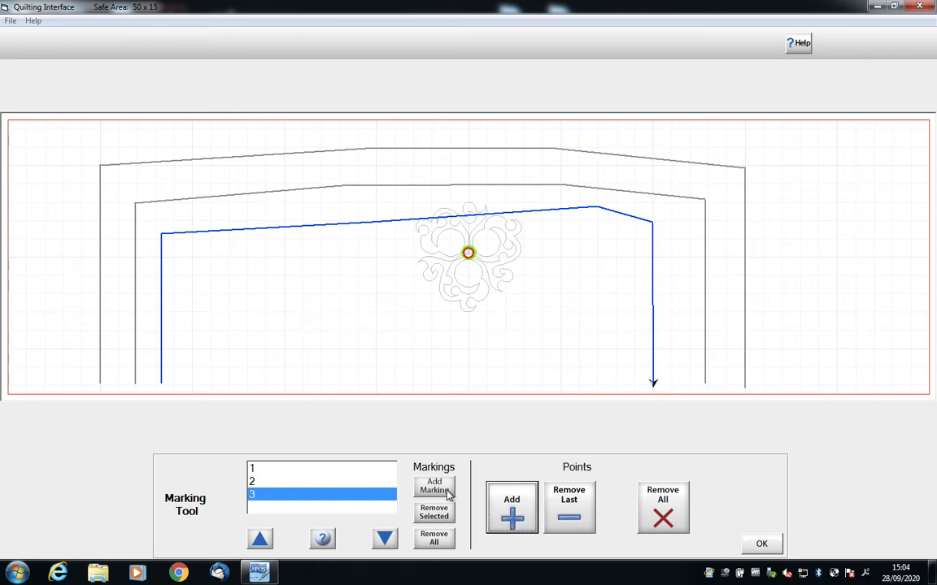
left_click(433, 485)
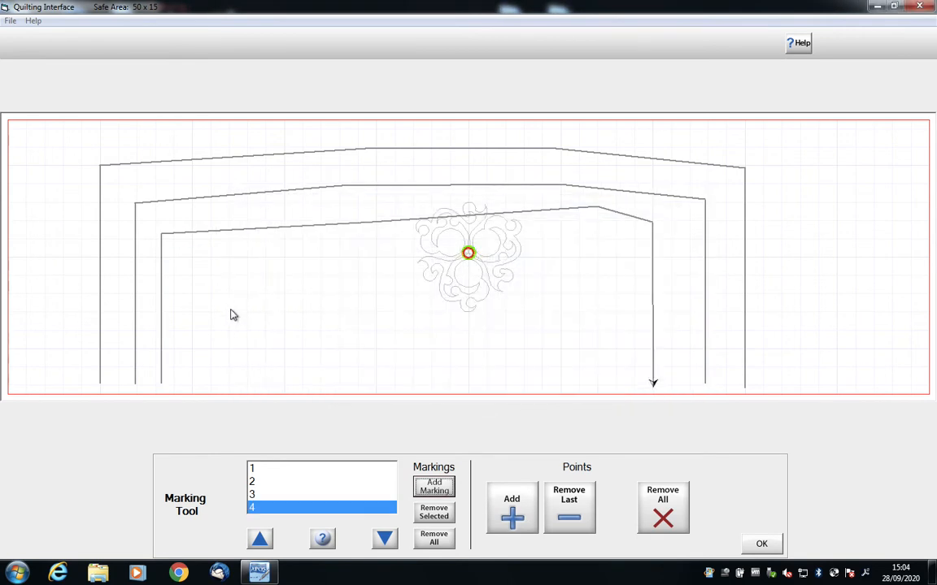
mouse_move(287, 239)
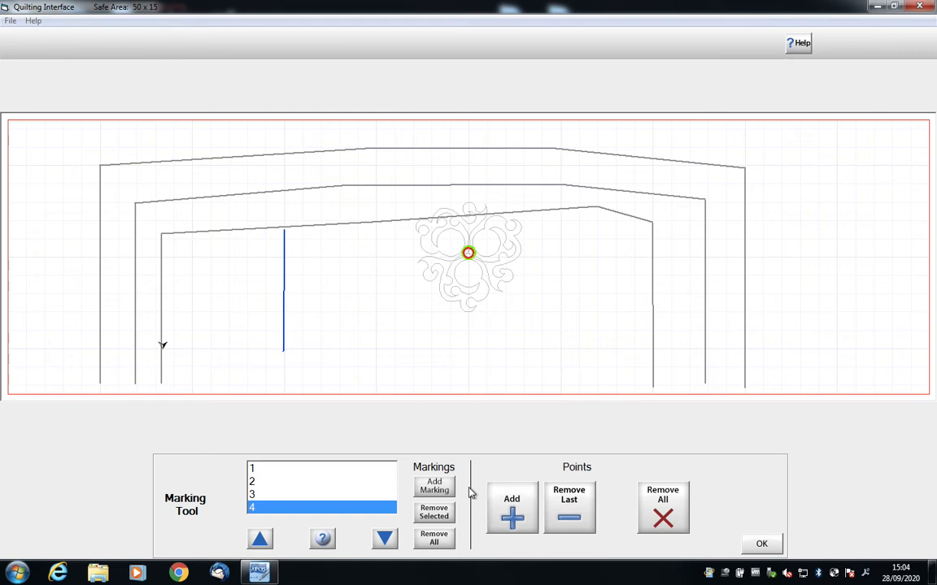
left_click(511, 508)
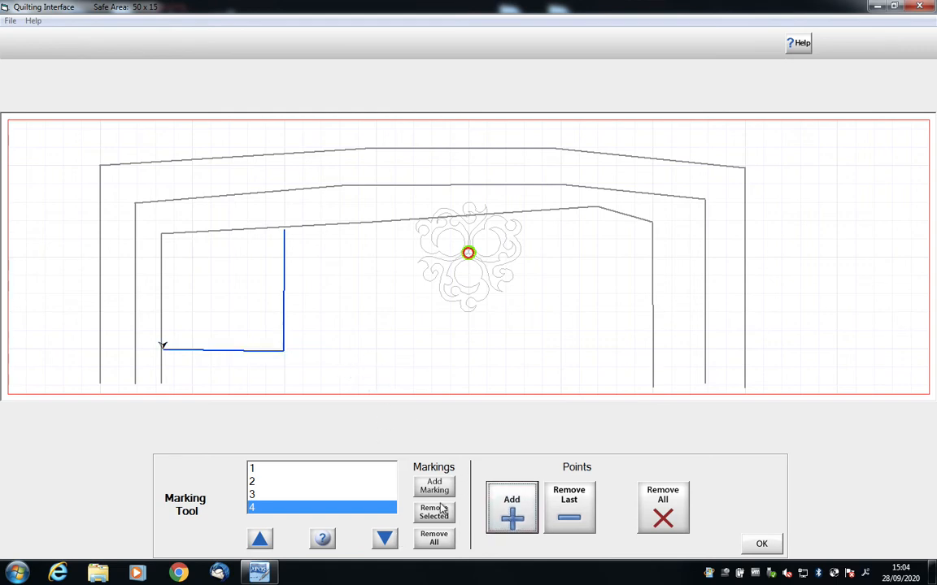
left_click(433, 486)
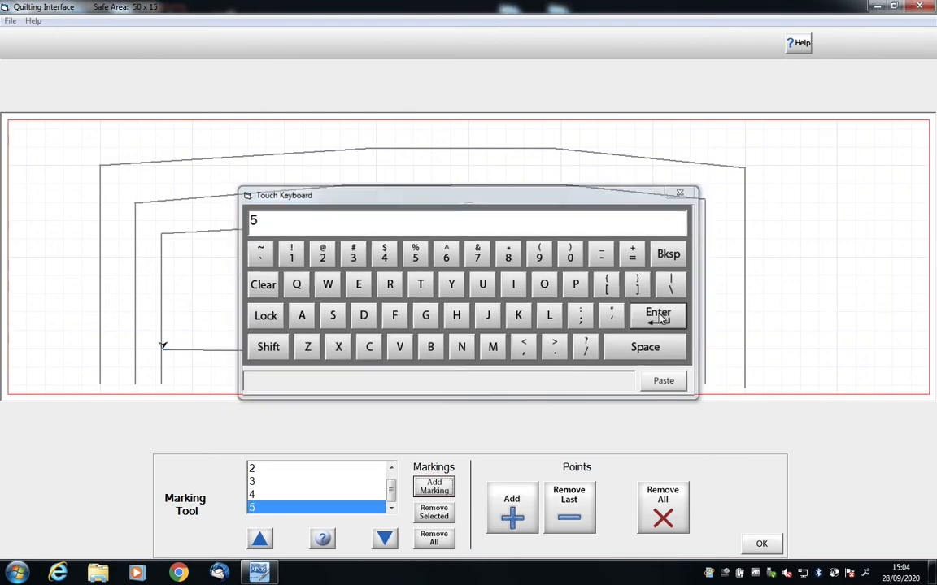
left_click(657, 316)
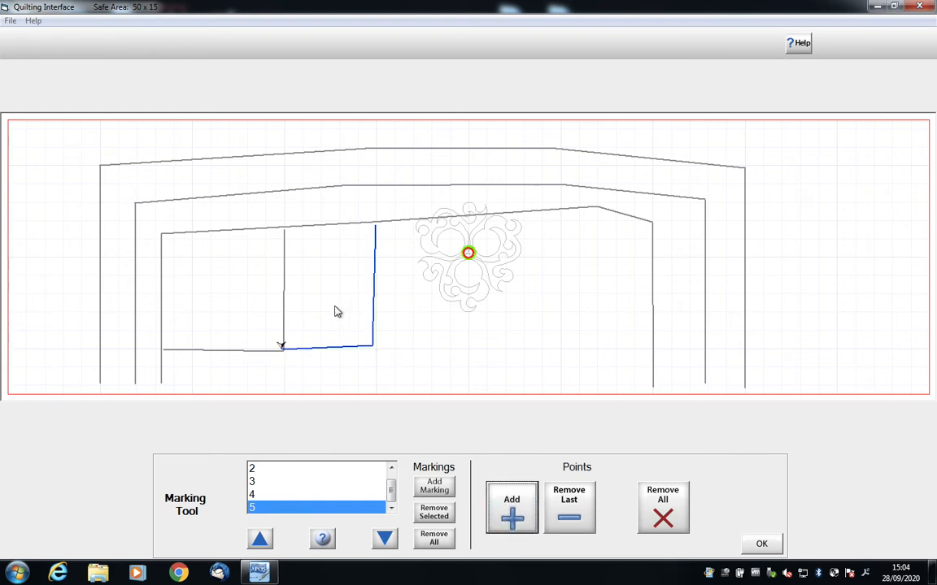
mouse_move(422, 297)
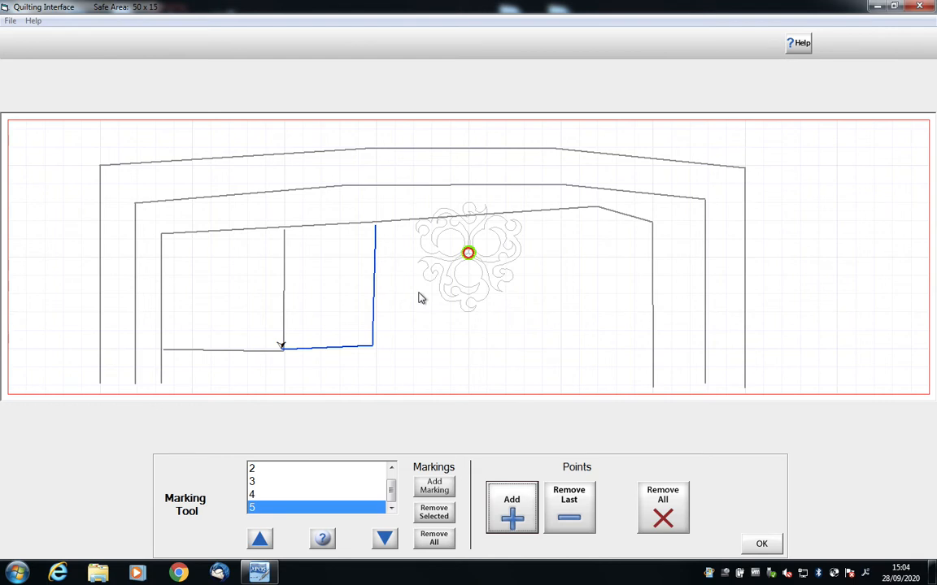
mouse_move(147, 253)
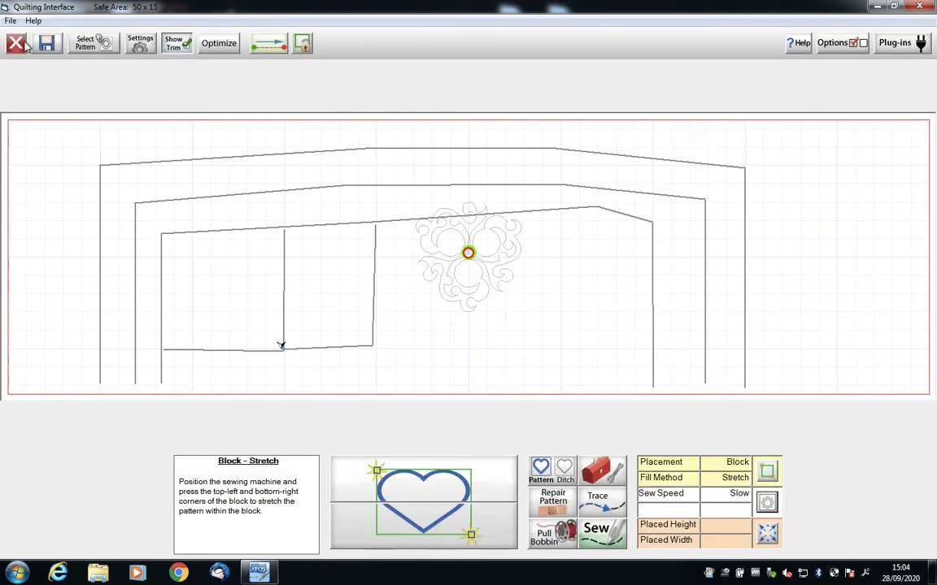
Close the block quilting screen and switch to the Borders workspace
left_click(17, 43)
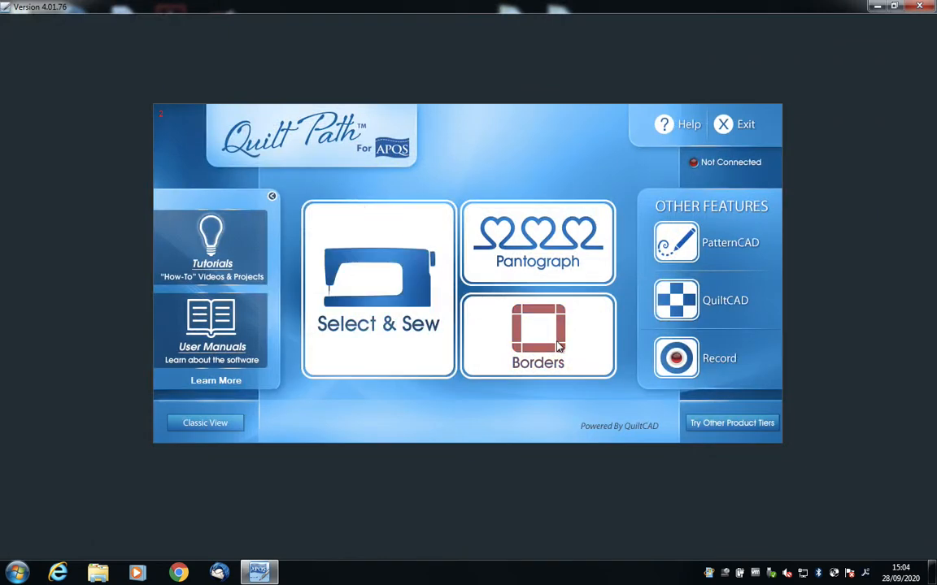
left_click(537, 336)
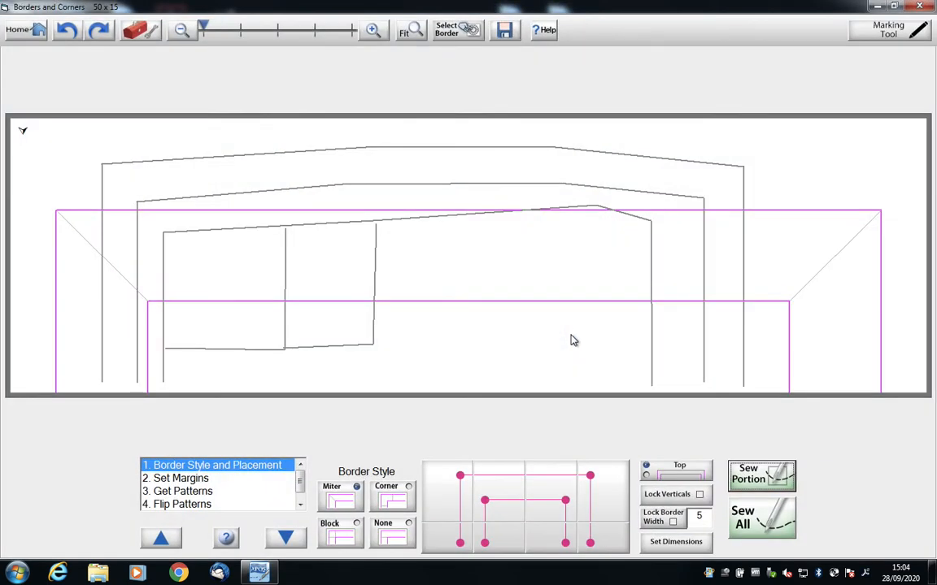
mouse_move(4, 340)
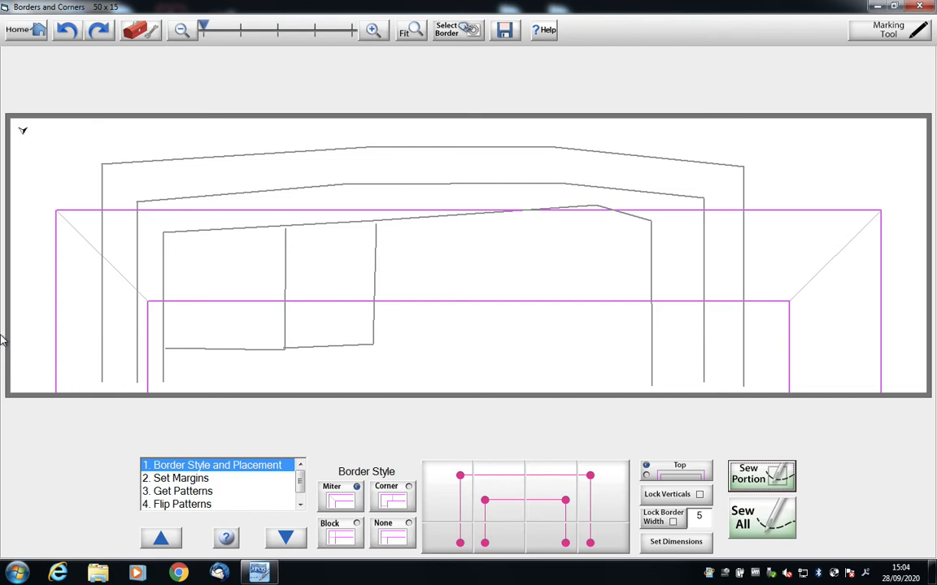
mouse_move(625, 179)
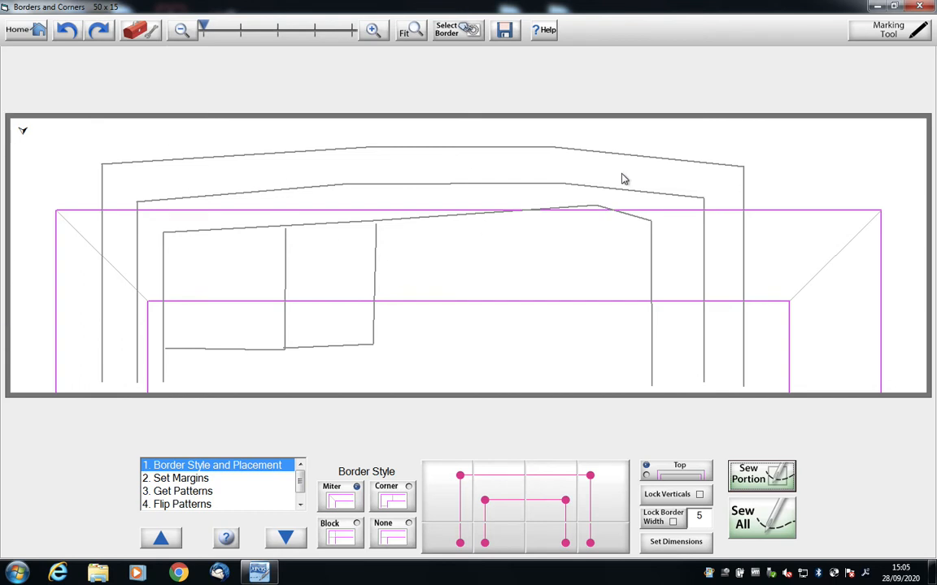
mouse_move(419, 172)
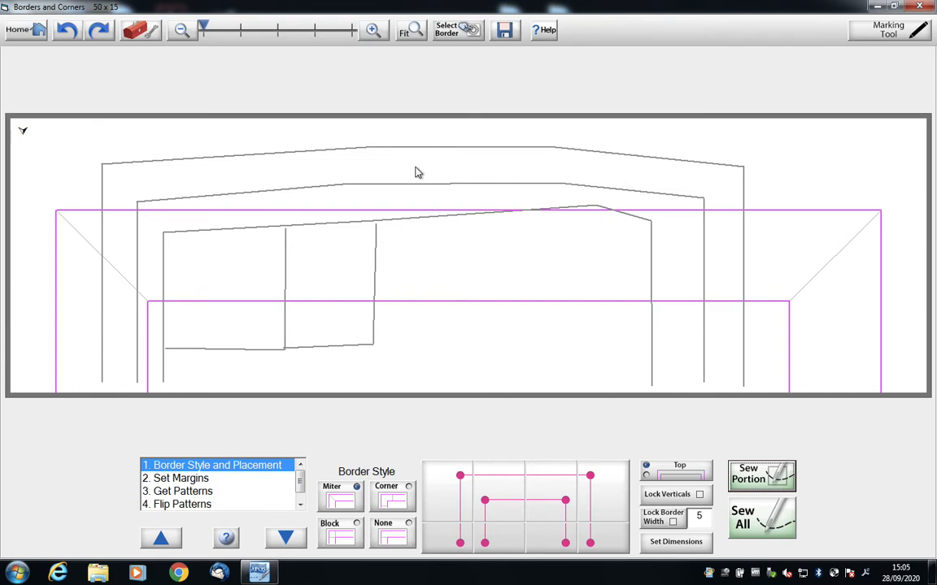
mouse_move(152, 177)
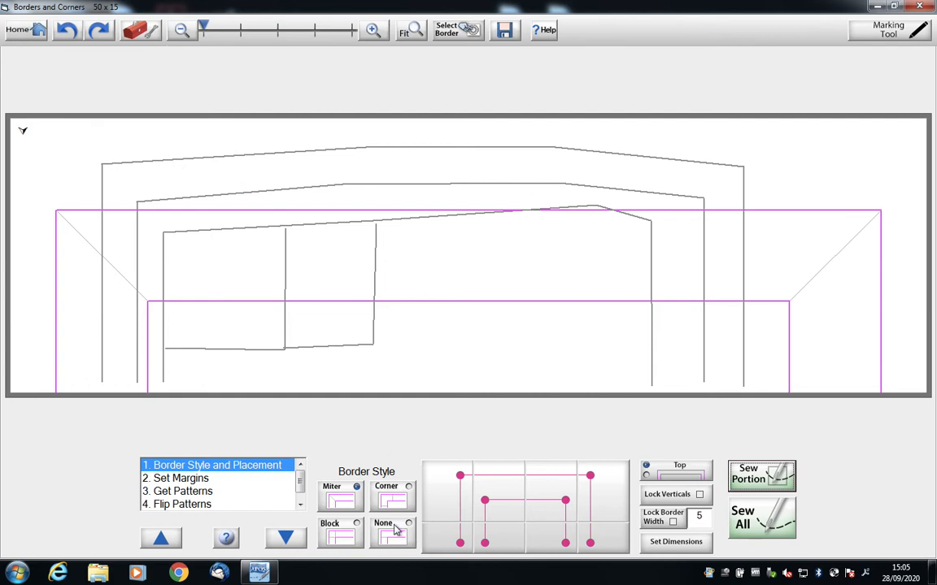
Use the Corner border style with top and bottom corners fitted to the marks
left_click(392, 497)
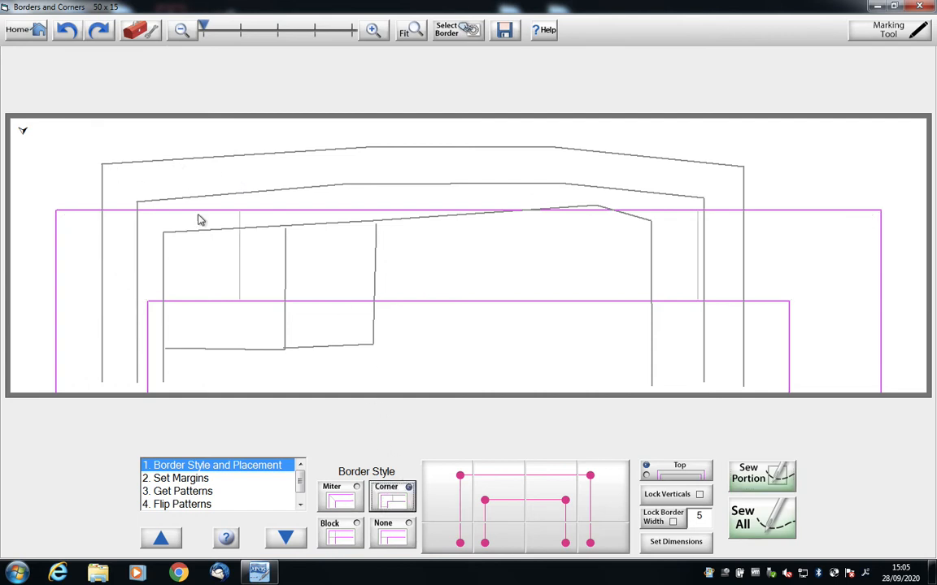
mouse_move(104, 171)
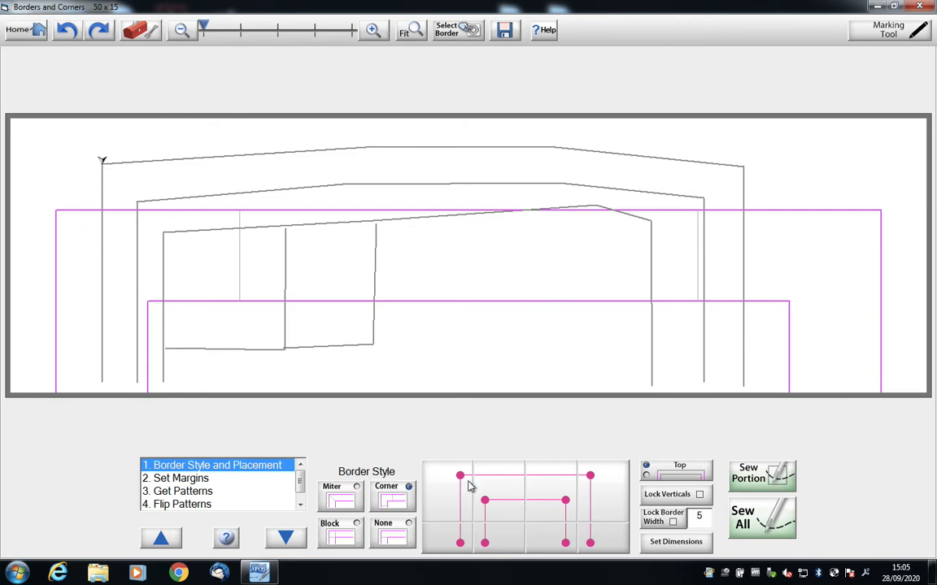
left_click(447, 488)
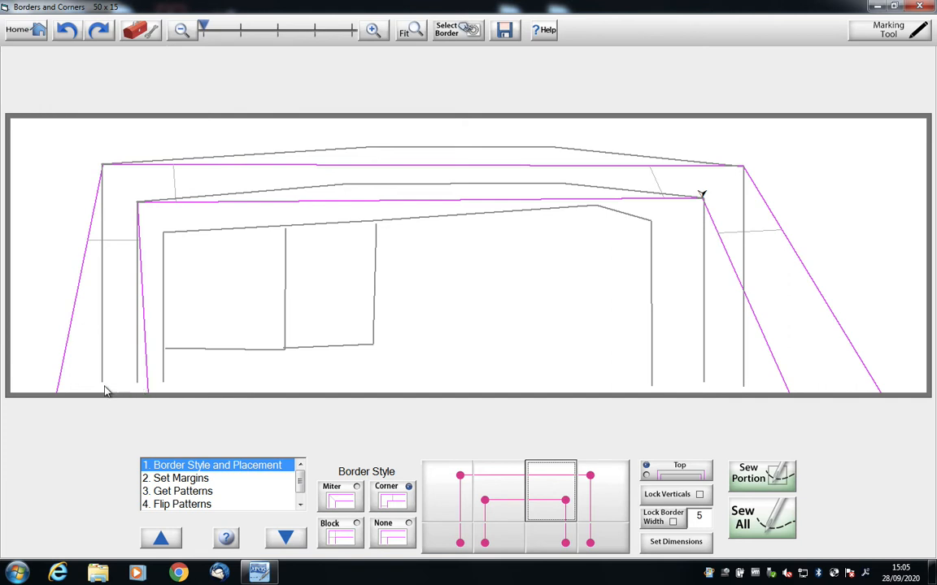
left_click(446, 538)
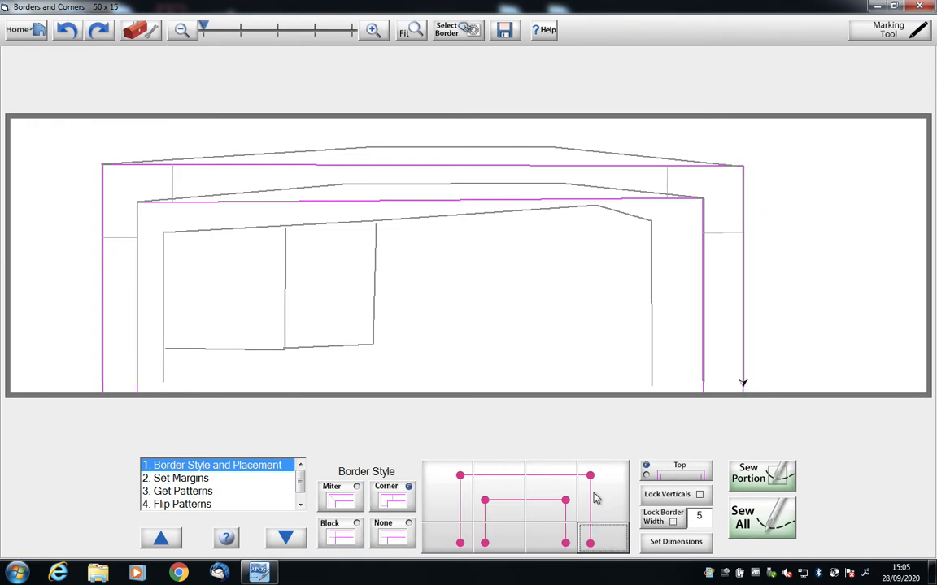
mouse_move(452, 190)
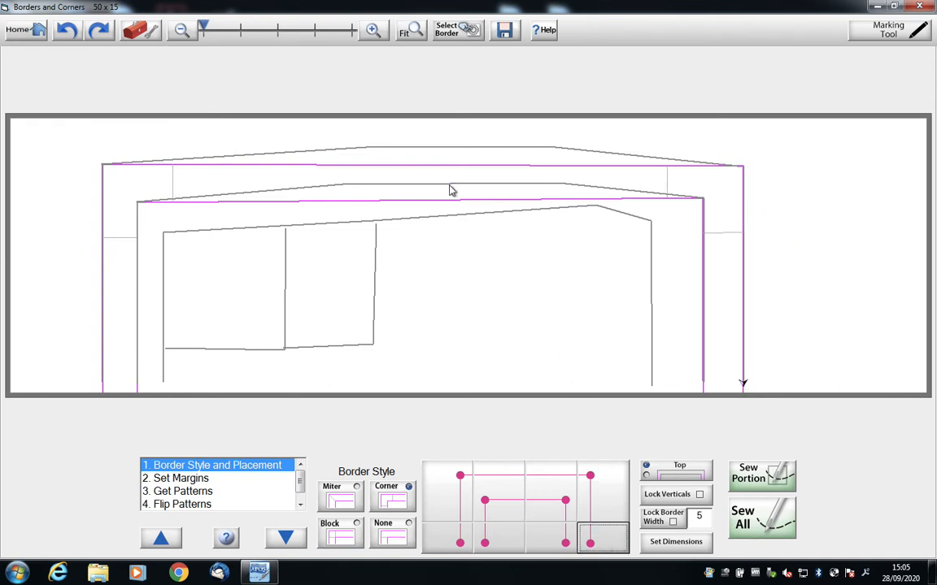
mouse_move(771, 166)
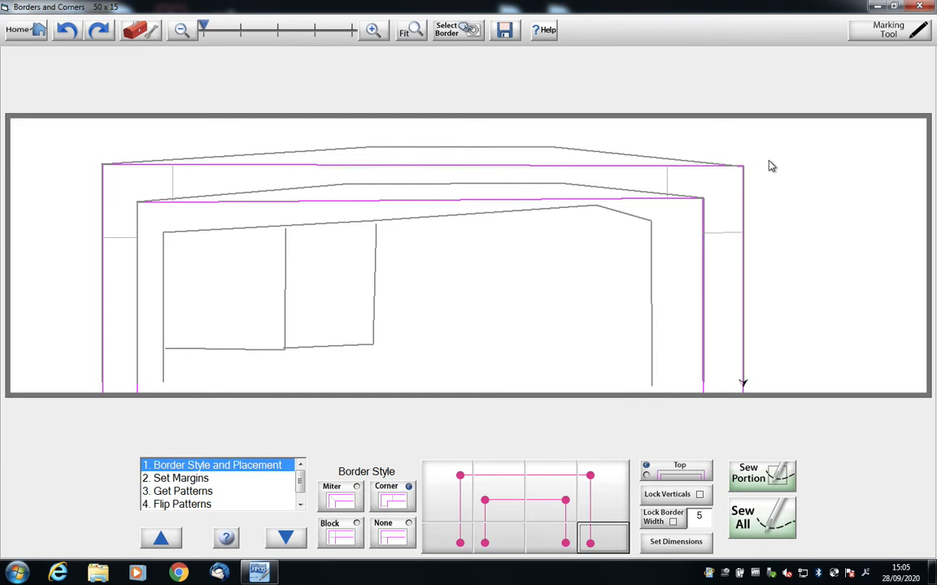
mouse_move(406, 236)
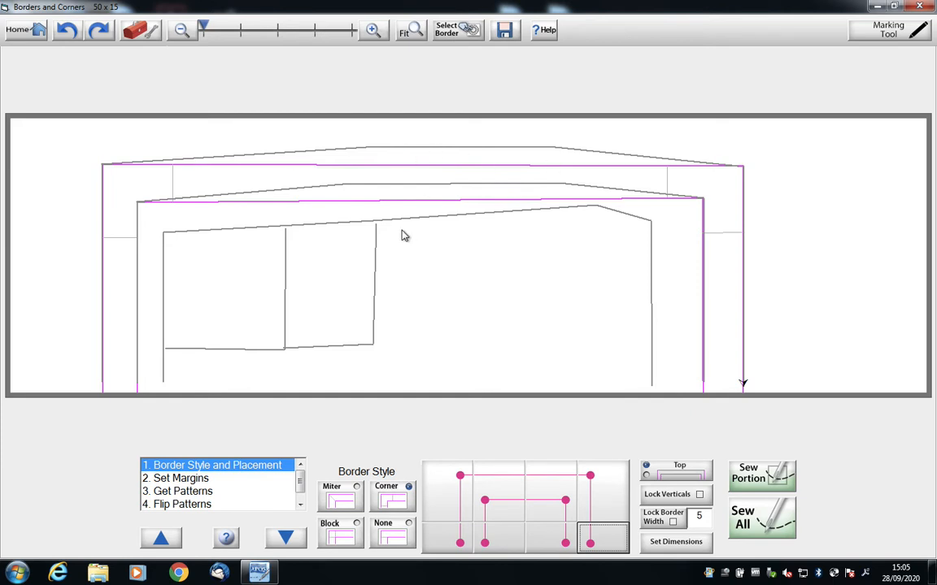
Set Both border margins to 0.500 and proceed to Get Patterns
left_click(181, 479)
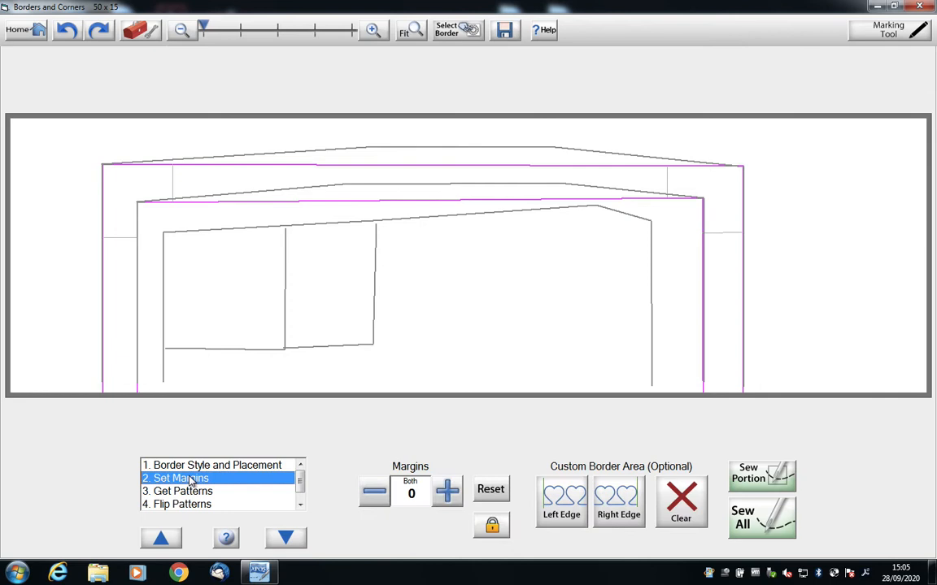
left_click(447, 493)
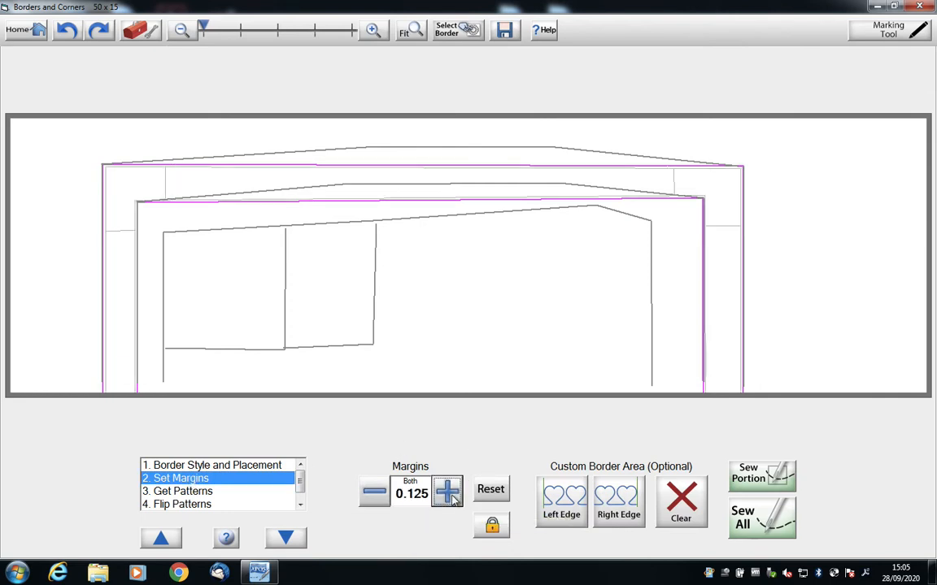
left_click(447, 491)
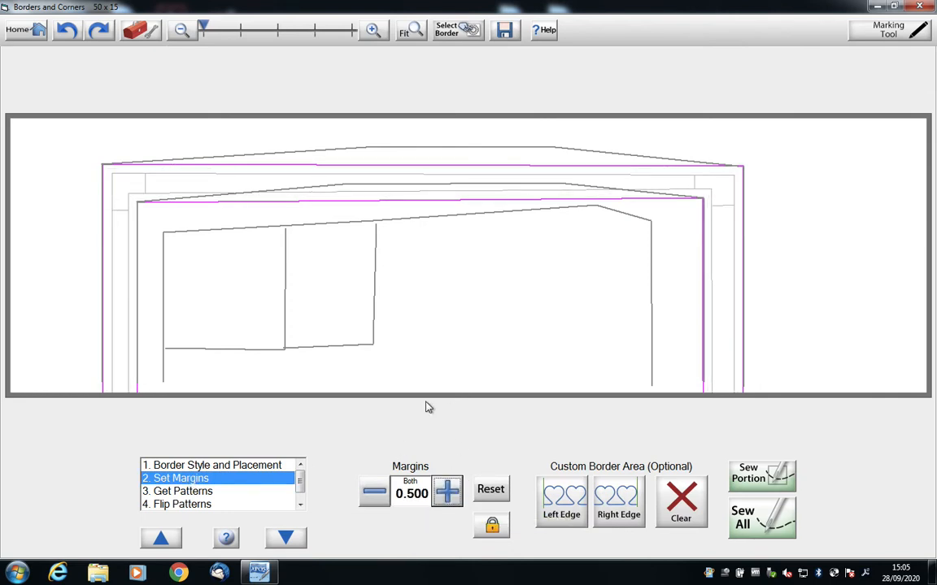
left_click(183, 491)
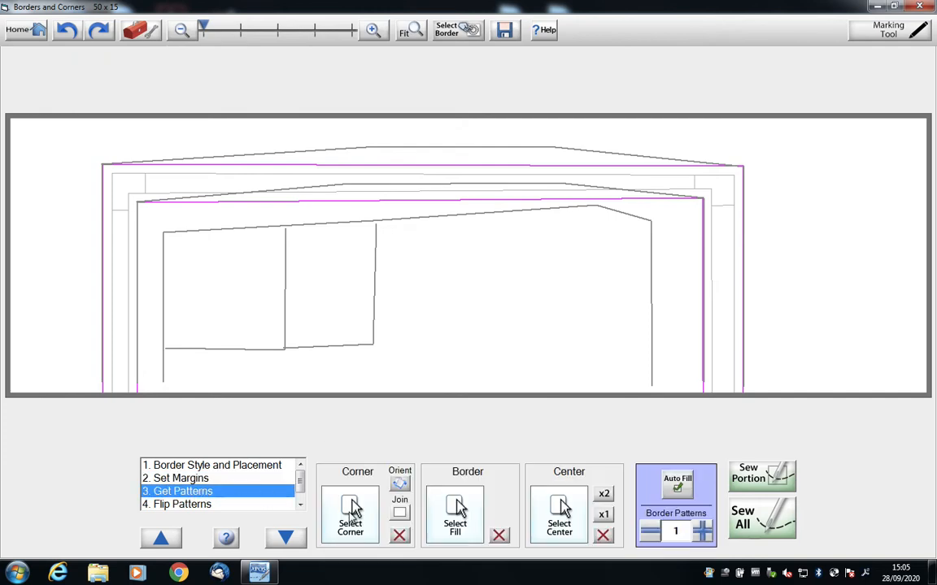
Load ac heart sashing corner.gpf as the border's corner pattern
left_click(349, 517)
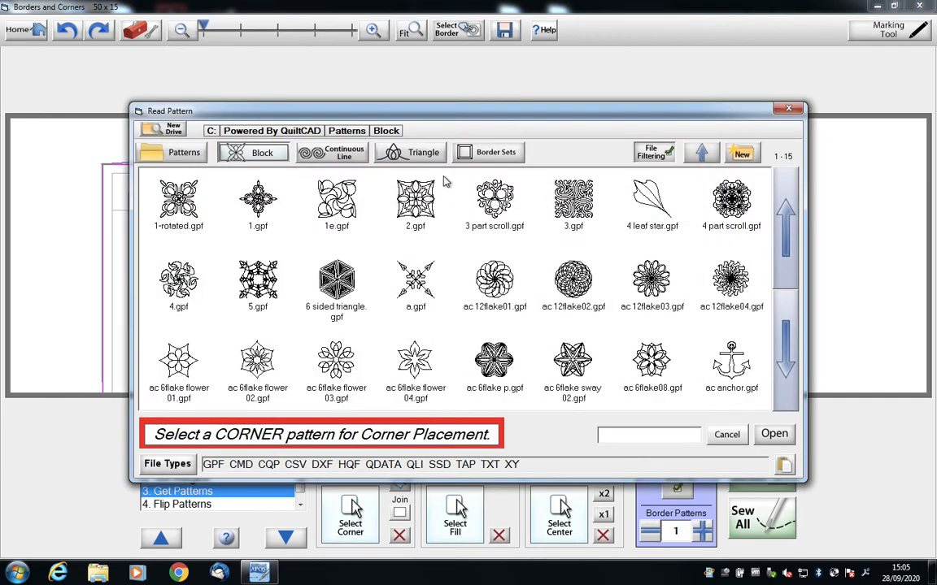
left_click(487, 152)
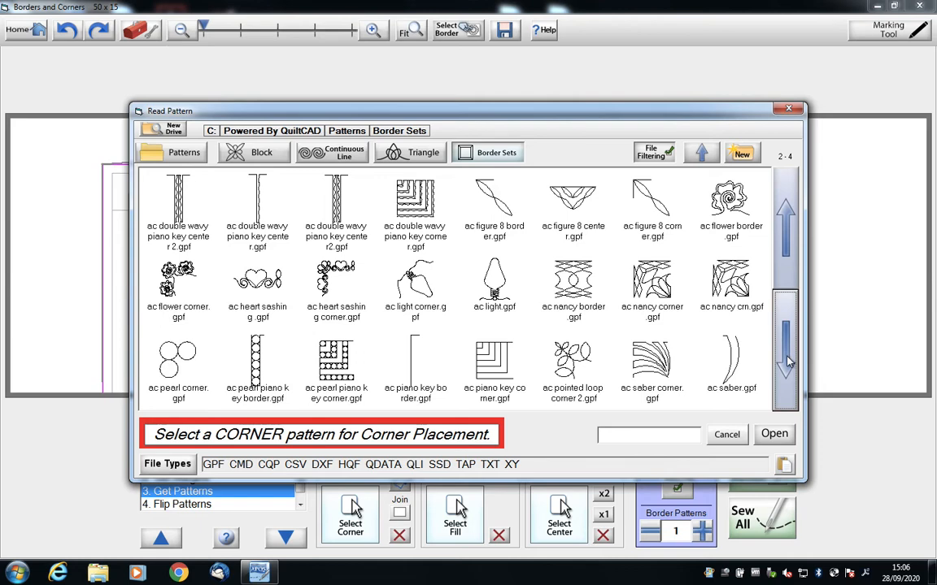
mouse_move(352, 290)
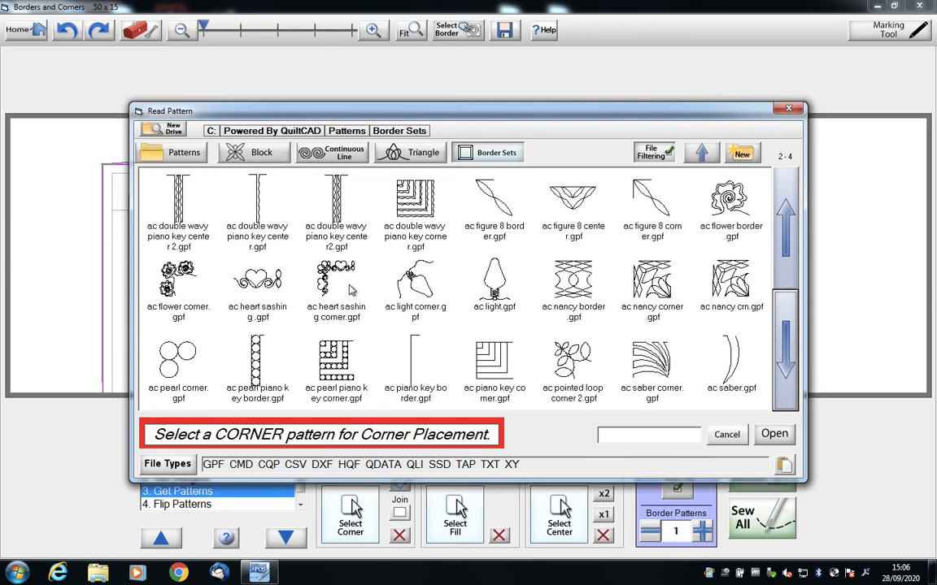
mouse_move(349, 320)
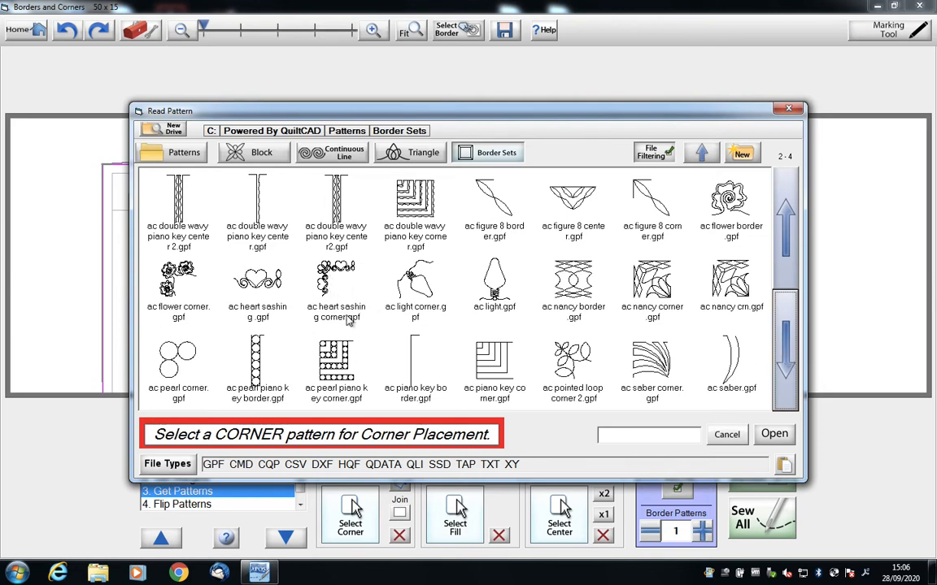
left_click(339, 280)
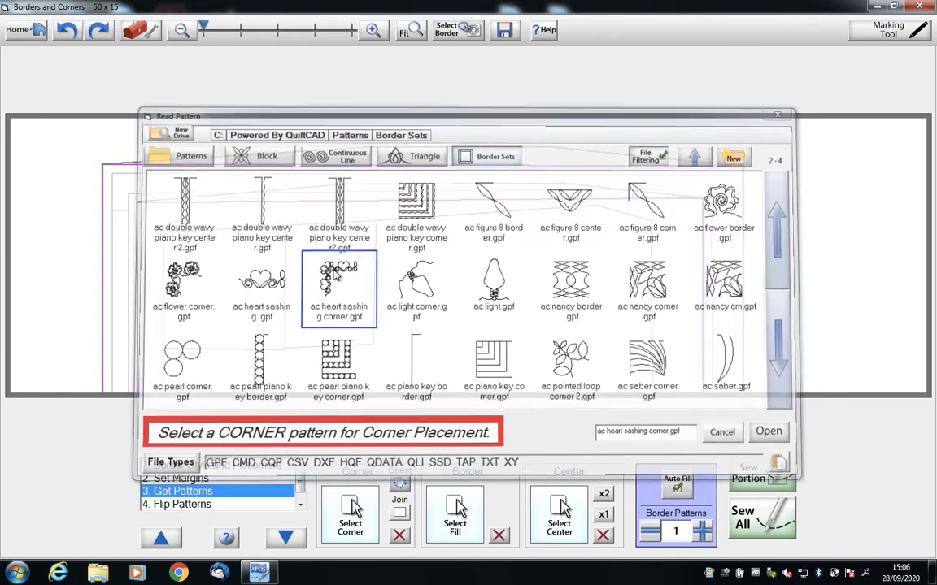
left_click(768, 432)
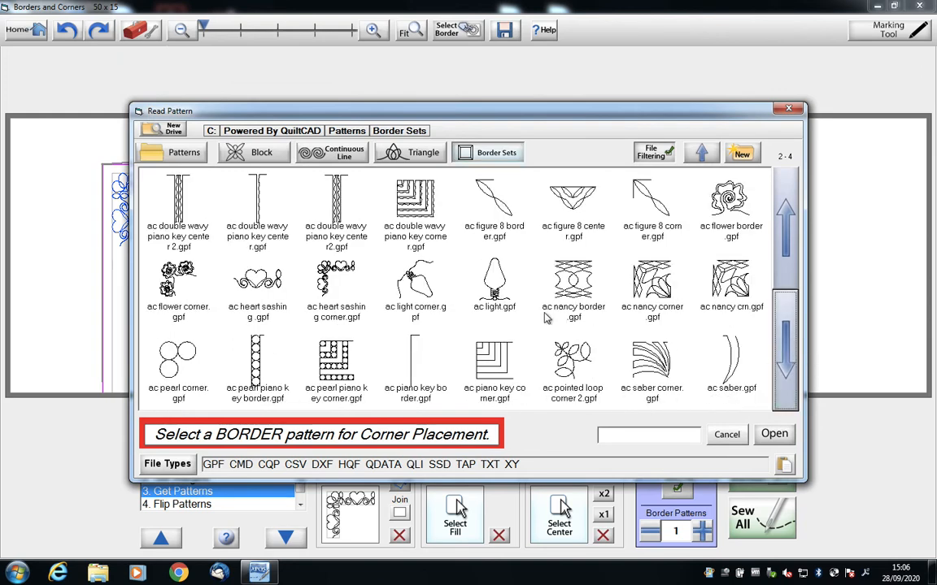
Fill the border with ac heart sashing.gpf, auto-placing 11 repeats
left_click(773, 433)
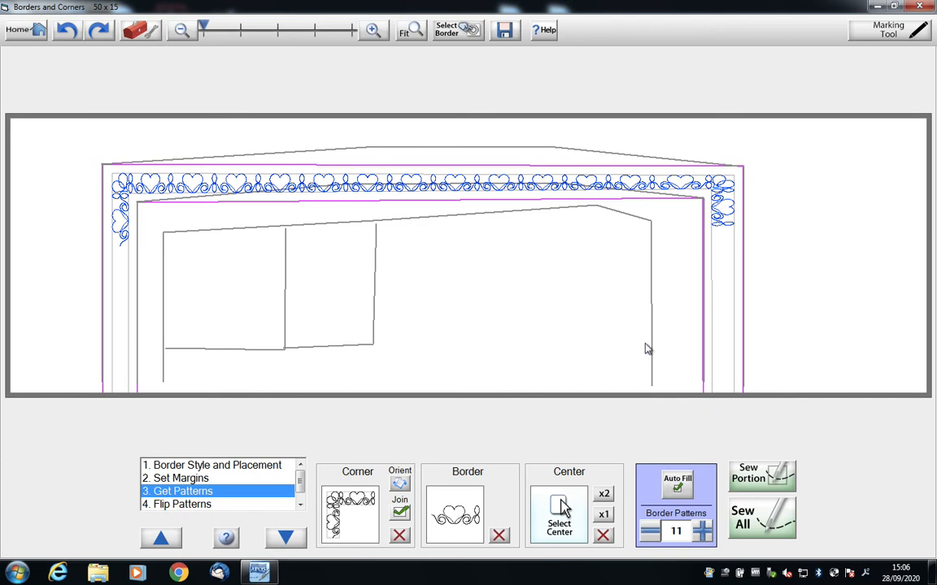
mouse_move(372, 213)
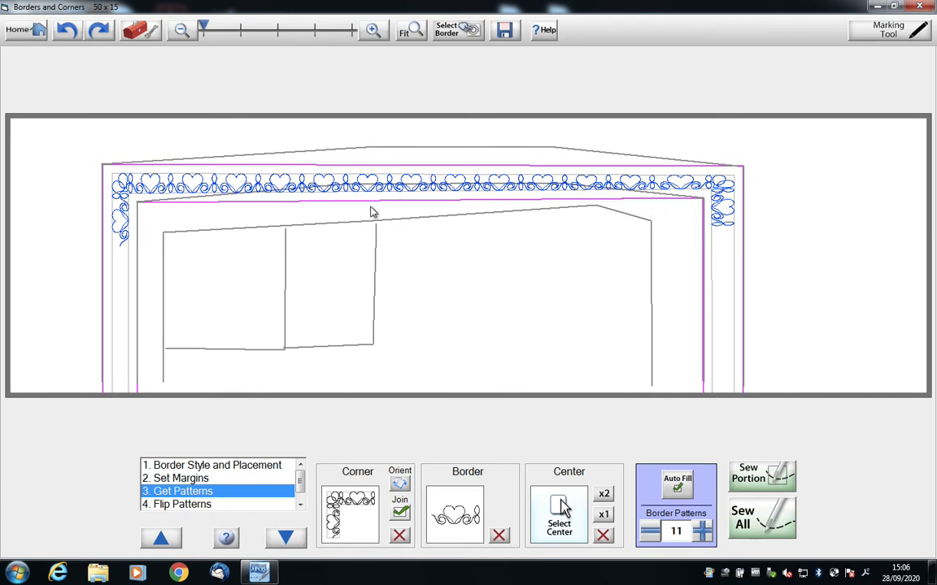
mouse_move(726, 190)
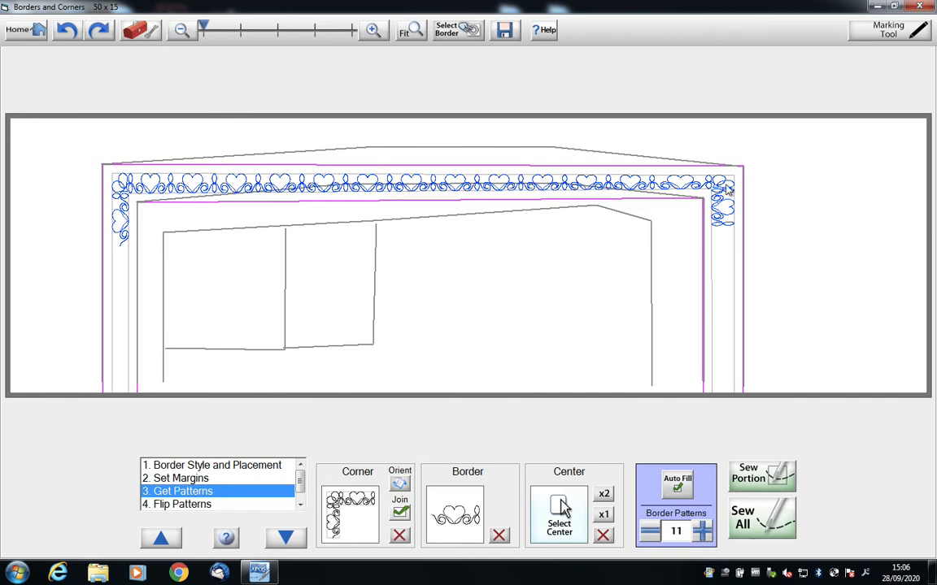
mouse_move(378, 163)
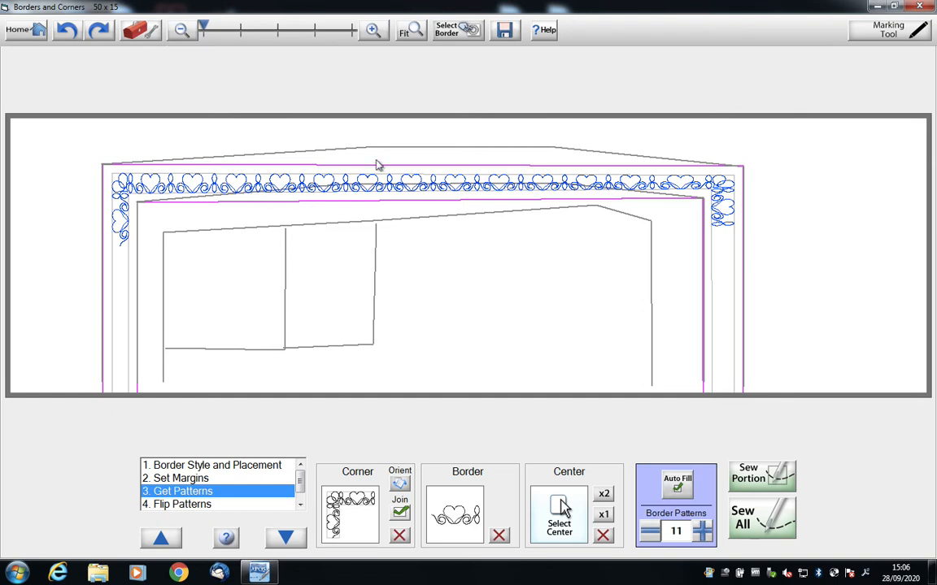
mouse_move(315, 172)
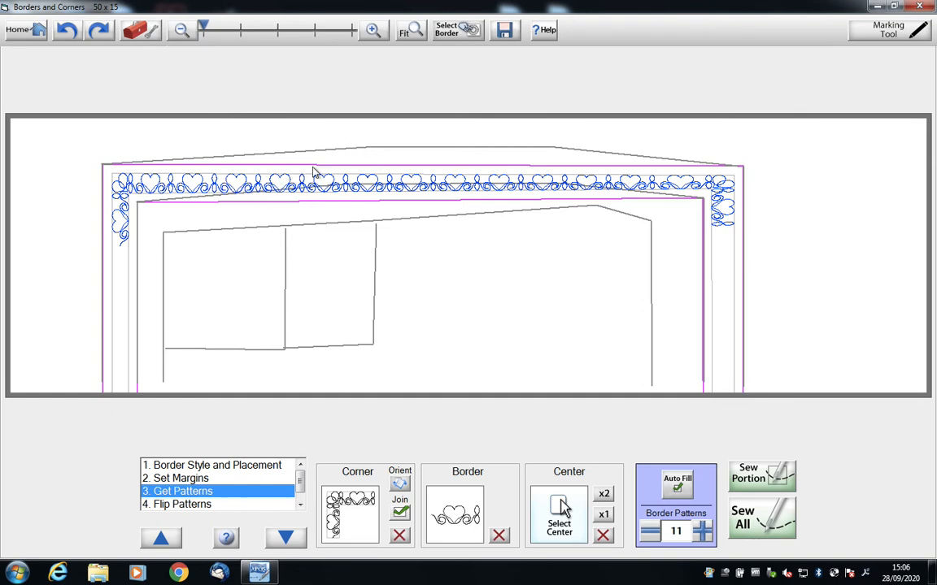
mouse_move(244, 162)
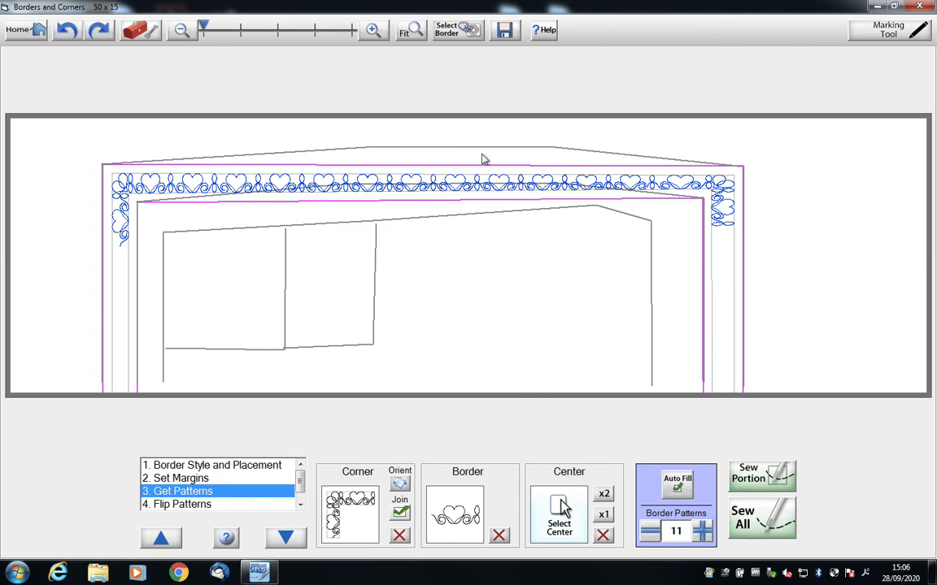
mouse_move(301, 226)
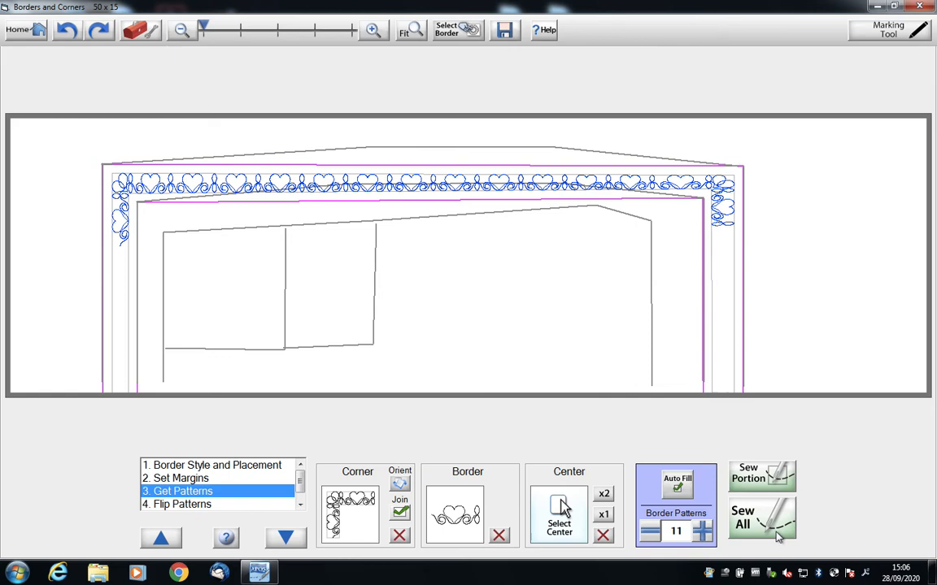
Send the heart border to sewing with Sew All and open Fabric Compensation
left_click(762, 518)
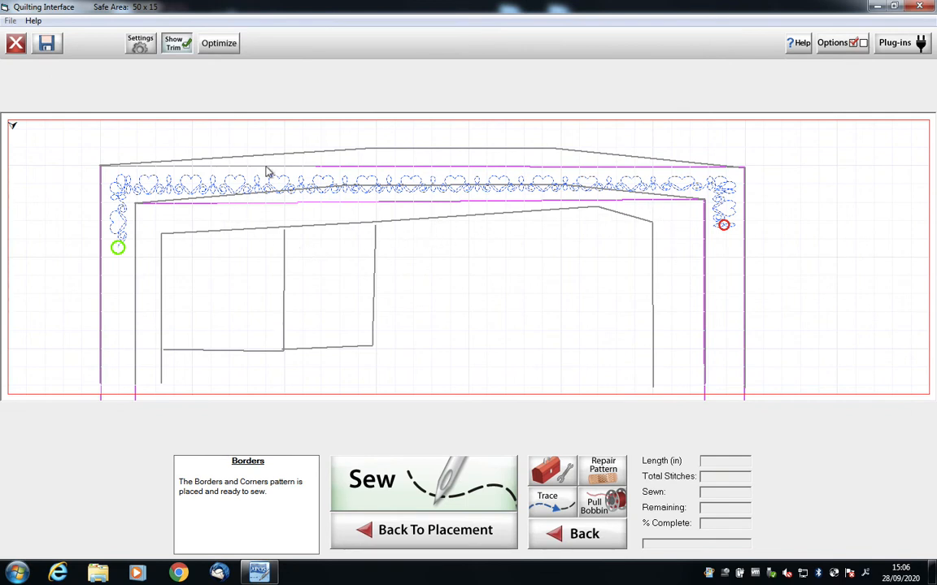
left_click(894, 42)
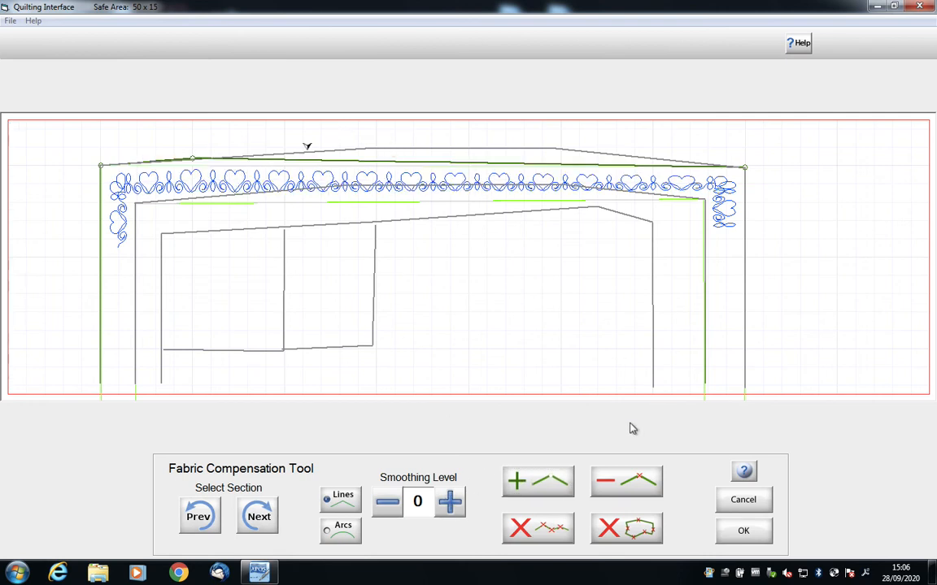
Add compensation points along the outer top edge, then step to the inner top edge and add points
left_click(537, 481)
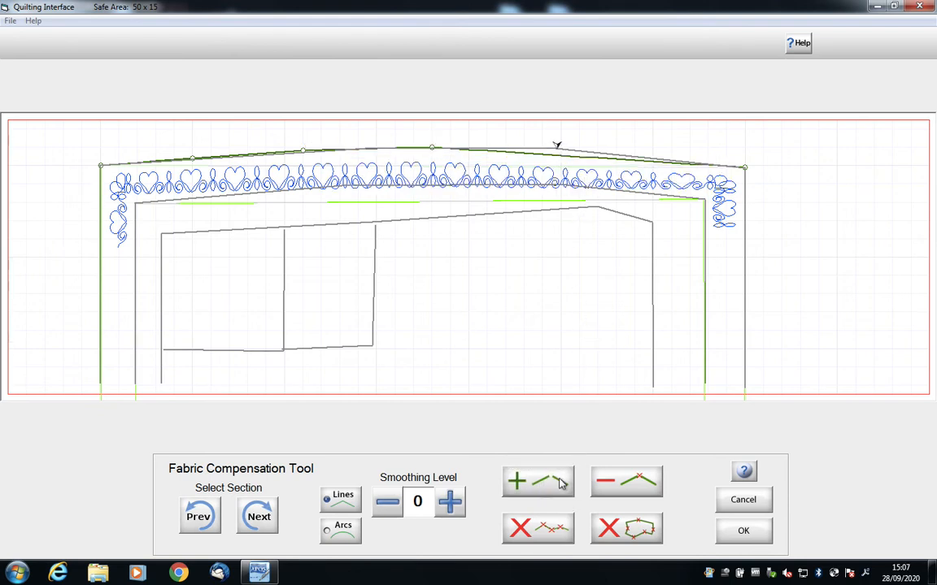
left_click(537, 481)
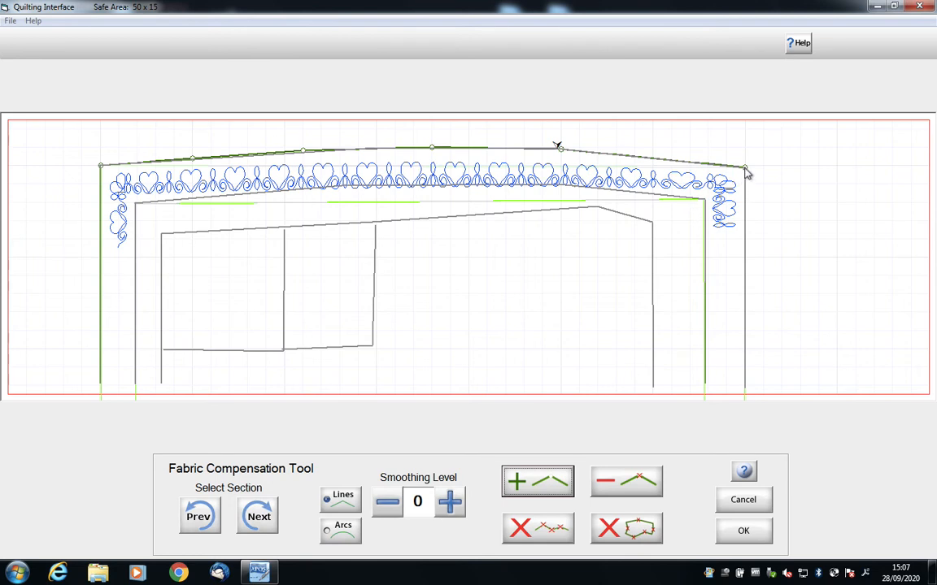
mouse_move(703, 543)
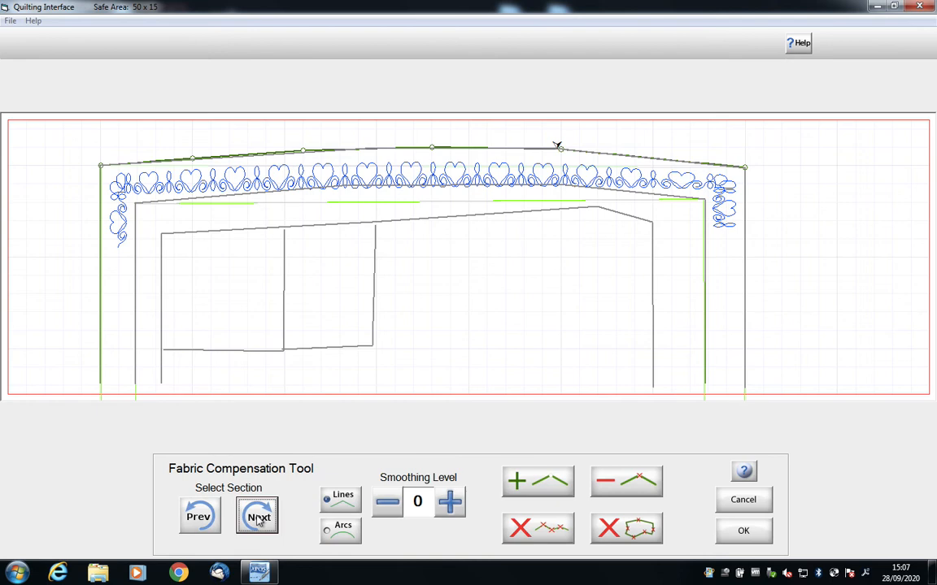
left_click(258, 516)
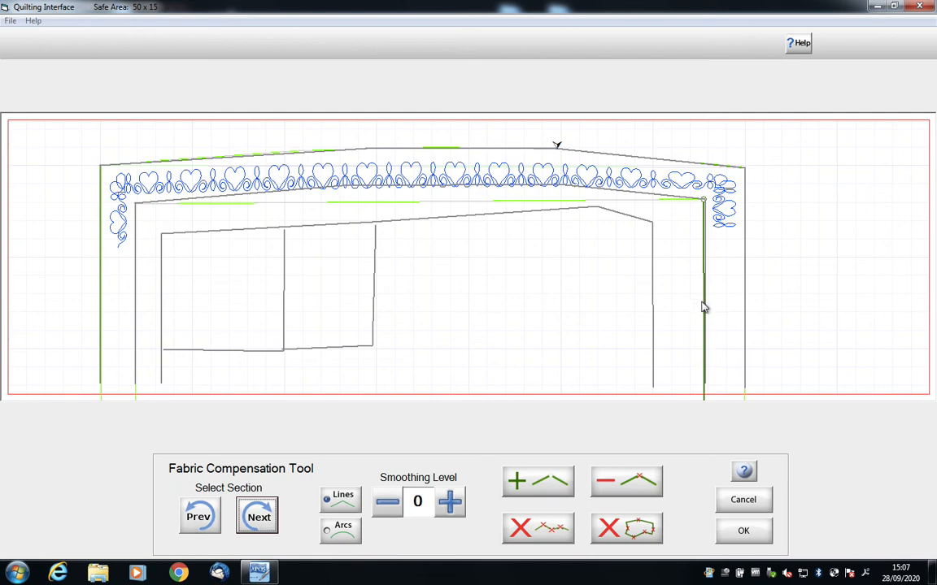
left_click(257, 516)
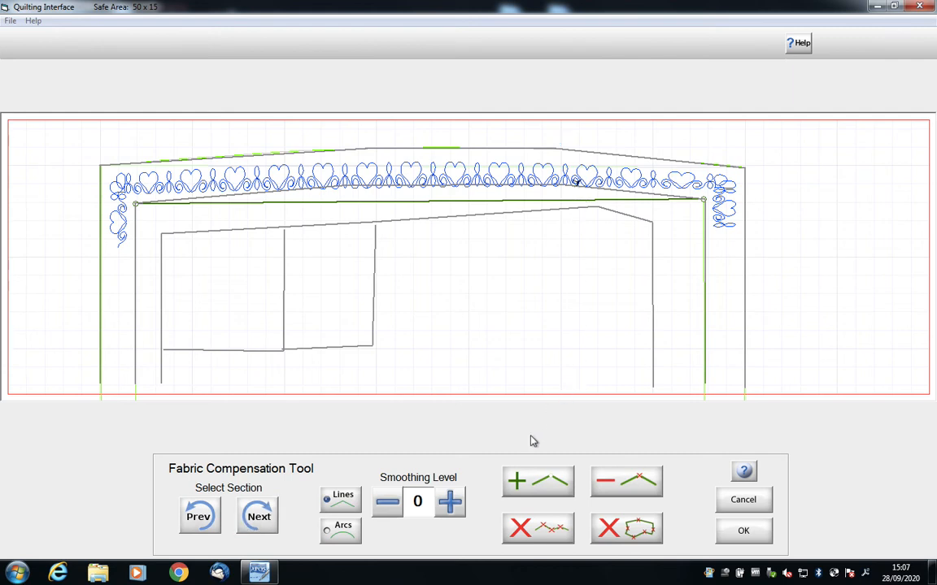
left_click(537, 482)
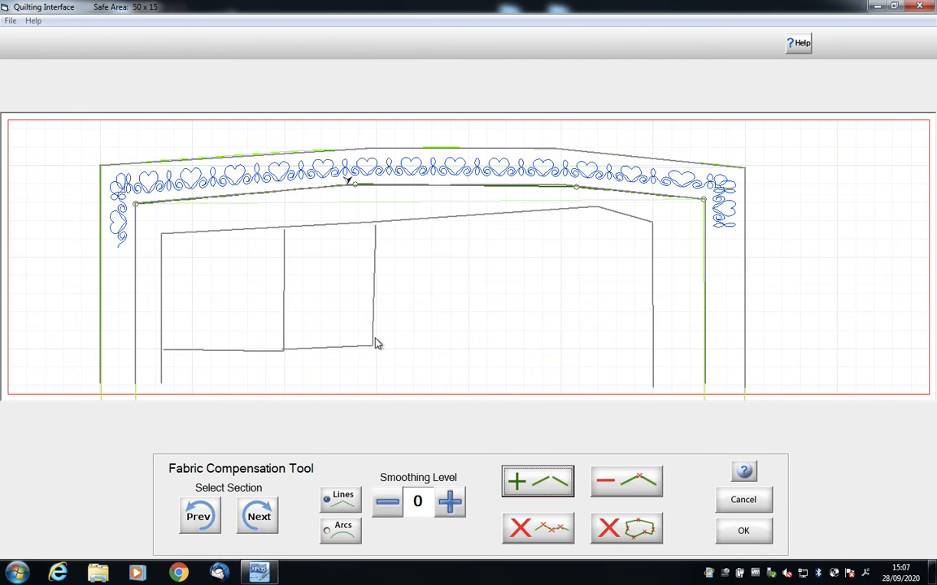
mouse_move(138, 210)
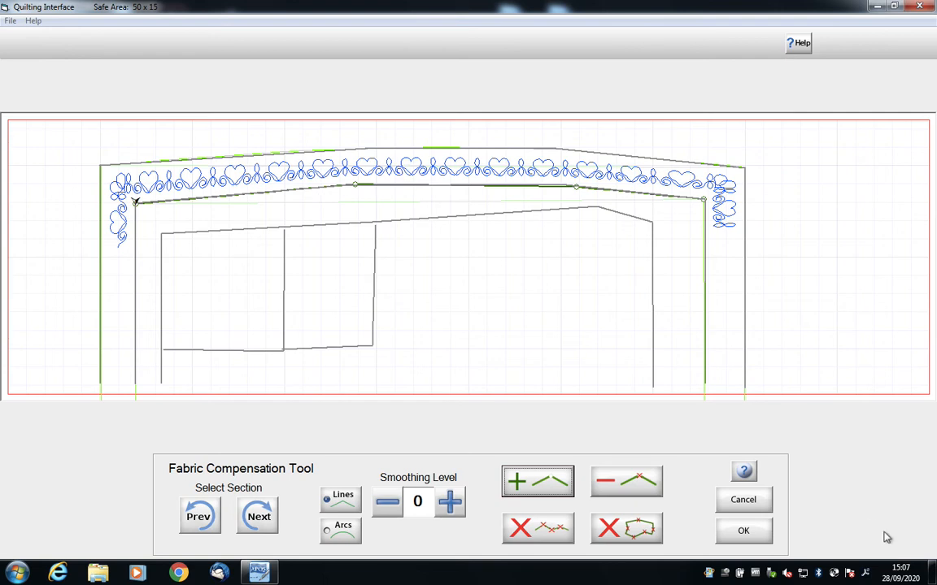
Apply the edge adjustments, sew the heart border to completion, and return to placement
left_click(743, 530)
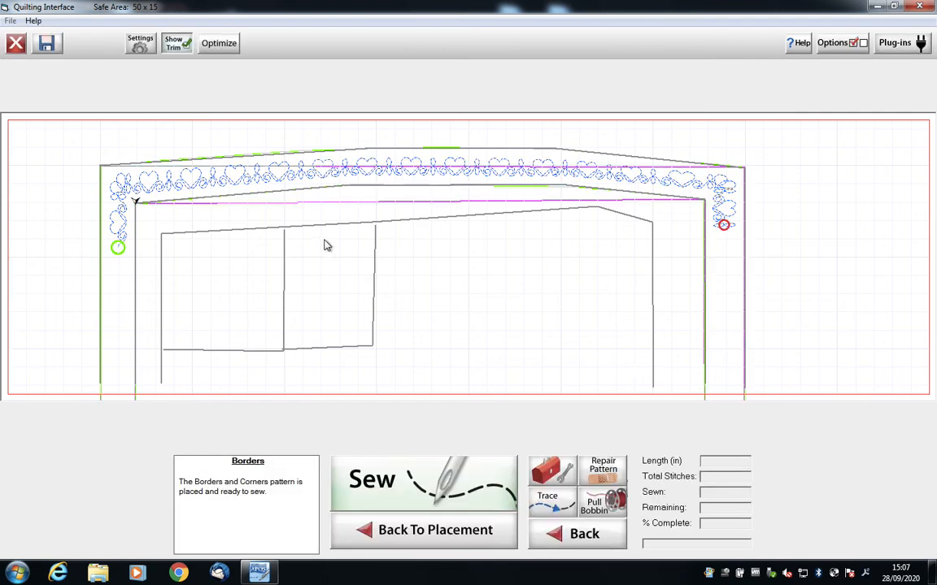
mouse_move(232, 197)
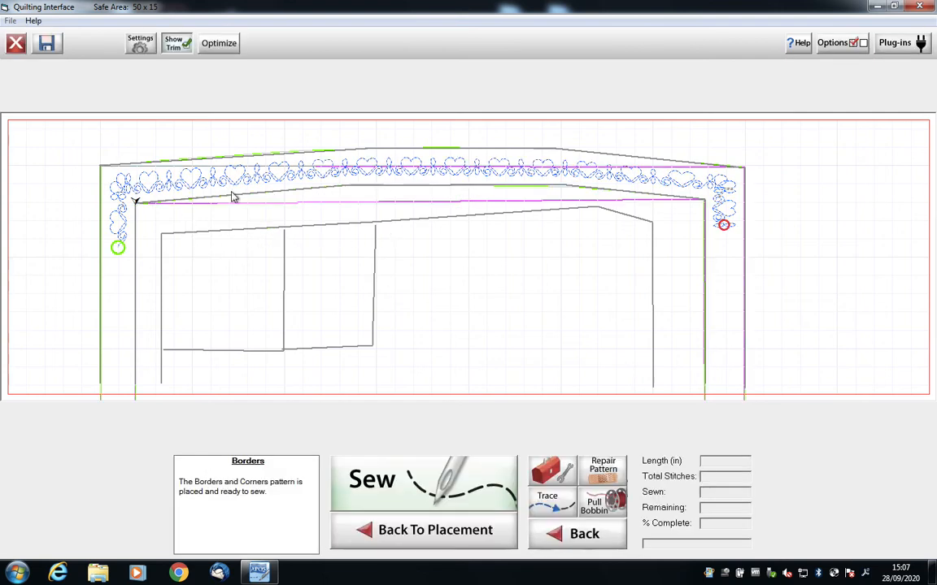
mouse_move(409, 195)
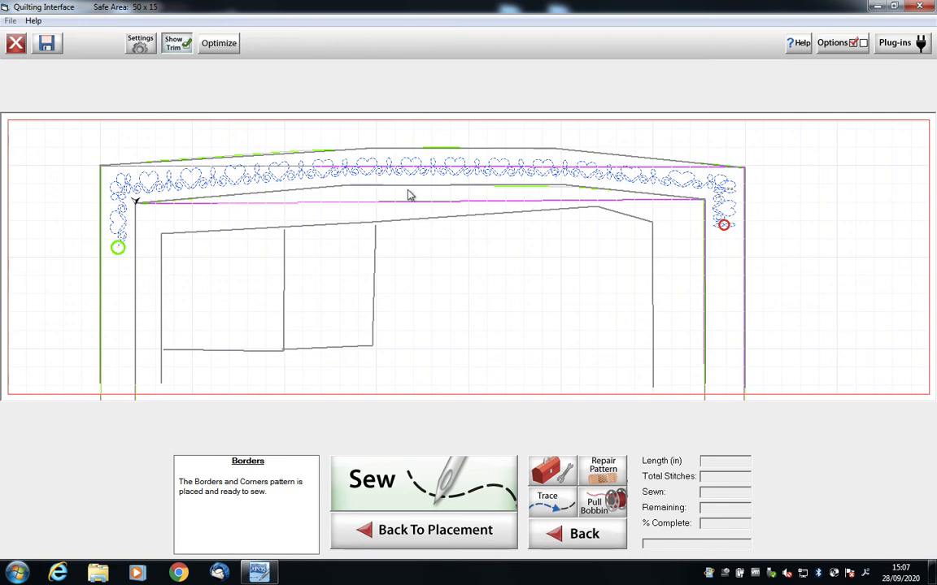
mouse_move(295, 174)
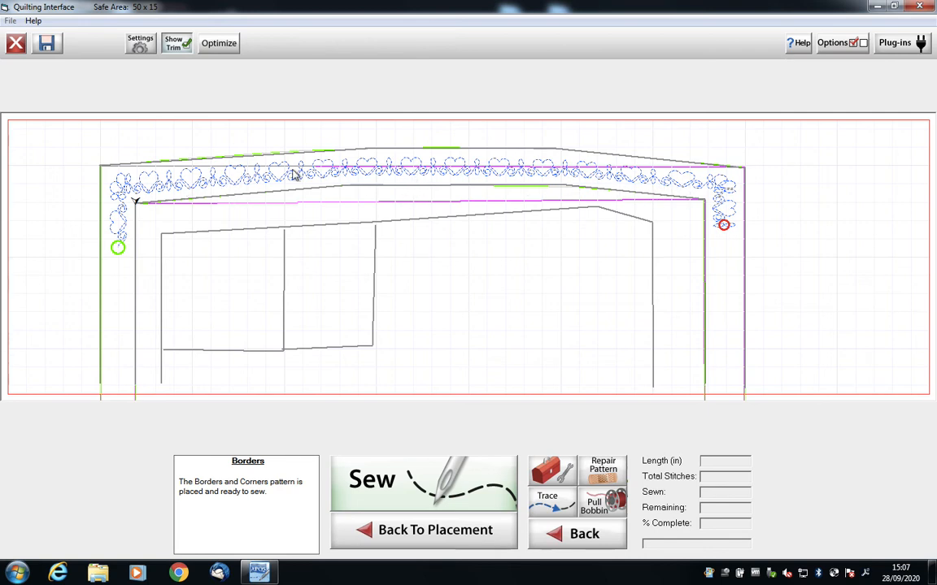
mouse_move(544, 285)
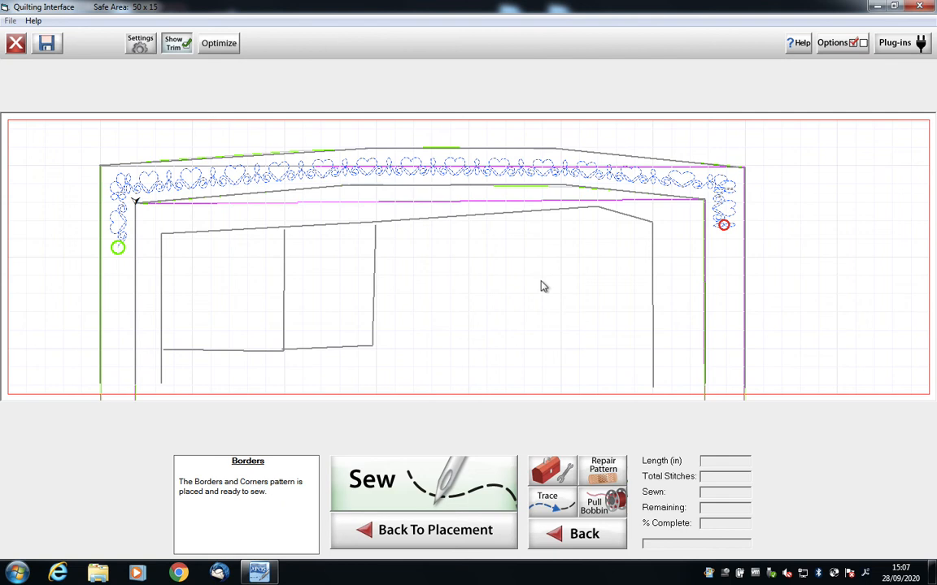
left_click(423, 479)
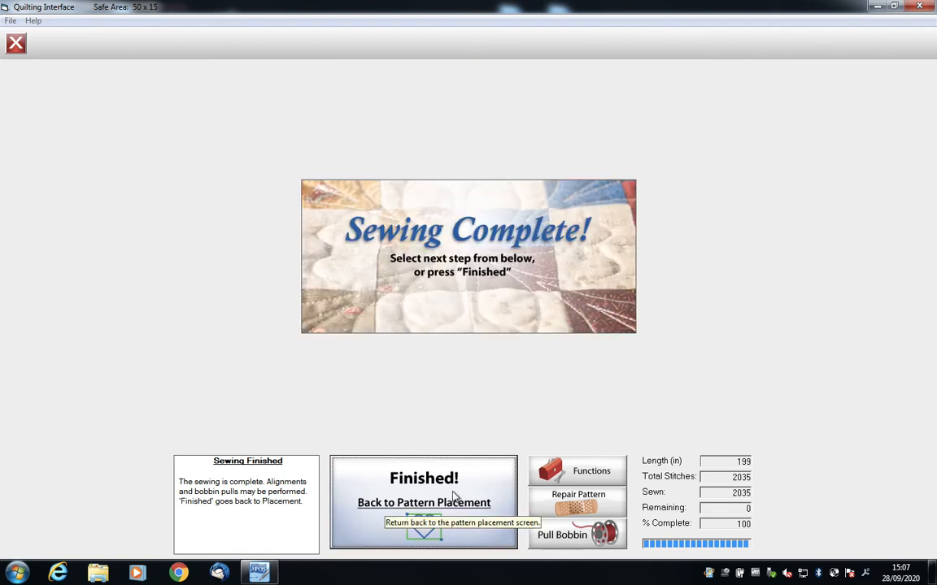
left_click(424, 502)
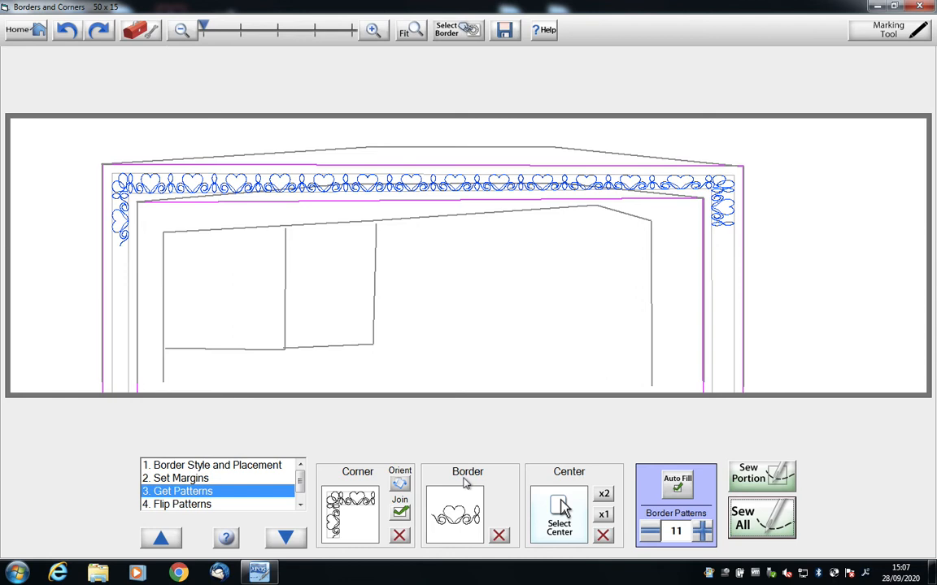
mouse_move(406, 287)
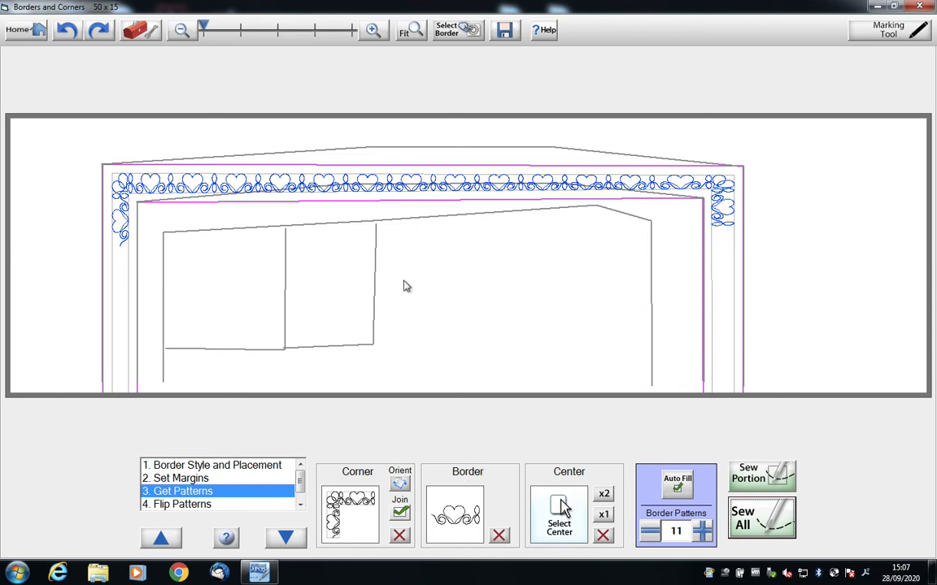
mouse_move(468, 267)
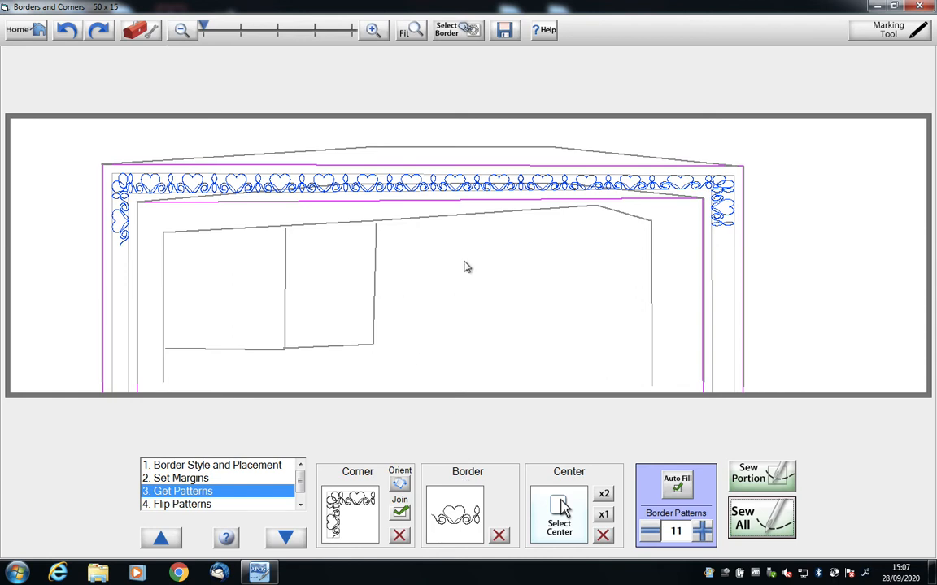
mouse_move(317, 299)
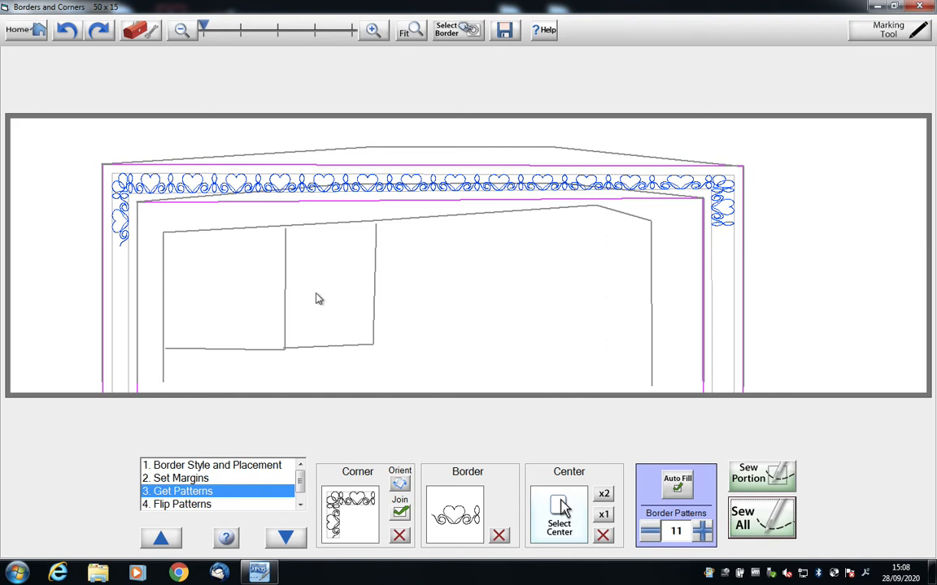
mouse_move(679, 197)
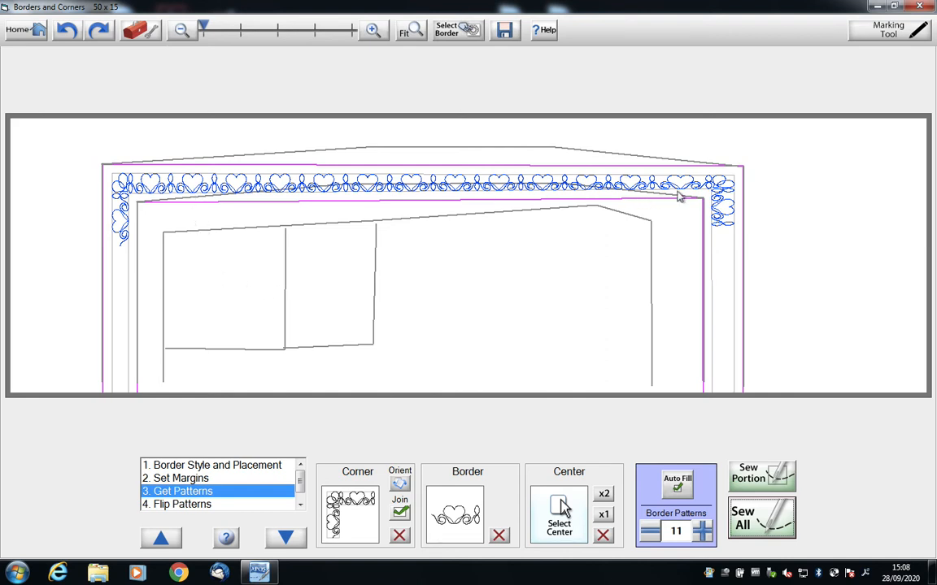
mouse_move(686, 198)
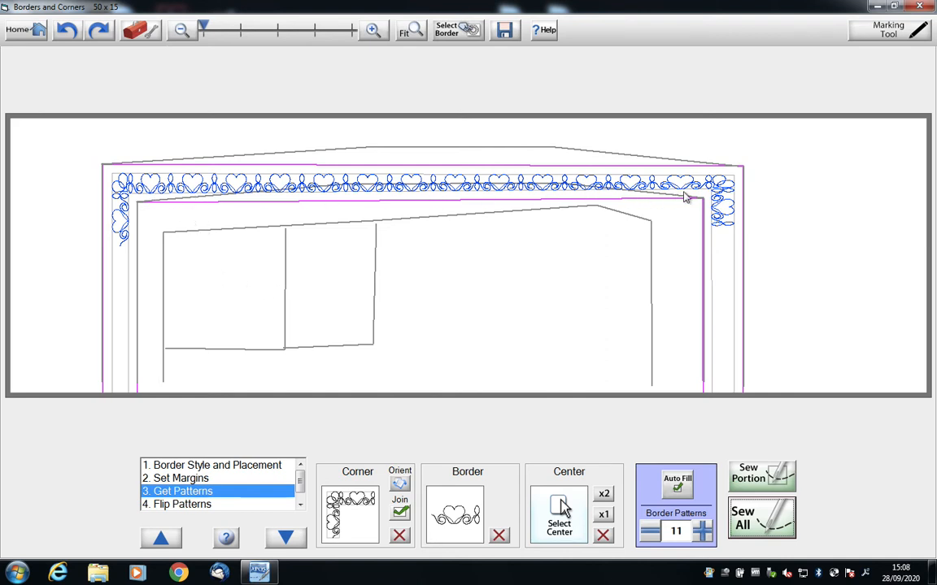
mouse_move(633, 198)
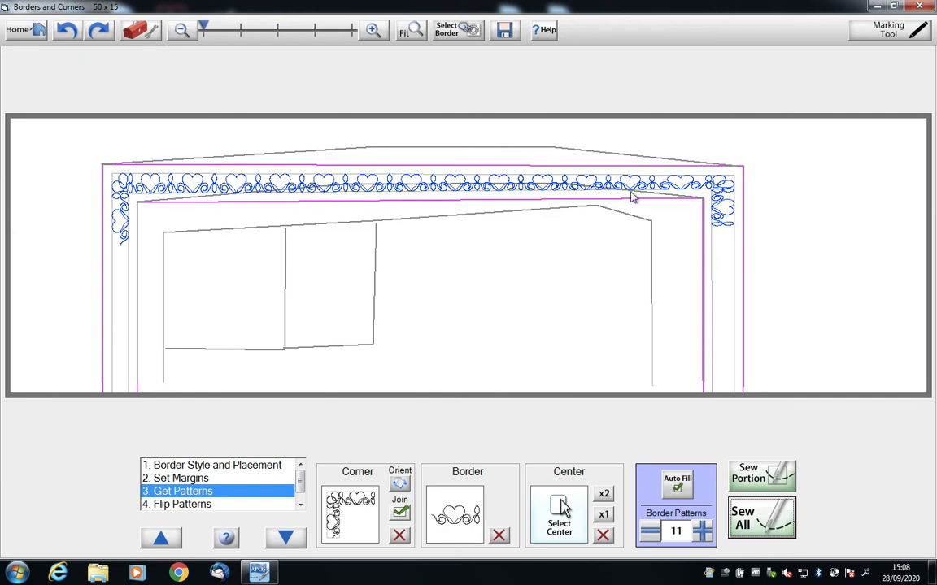
mouse_move(291, 190)
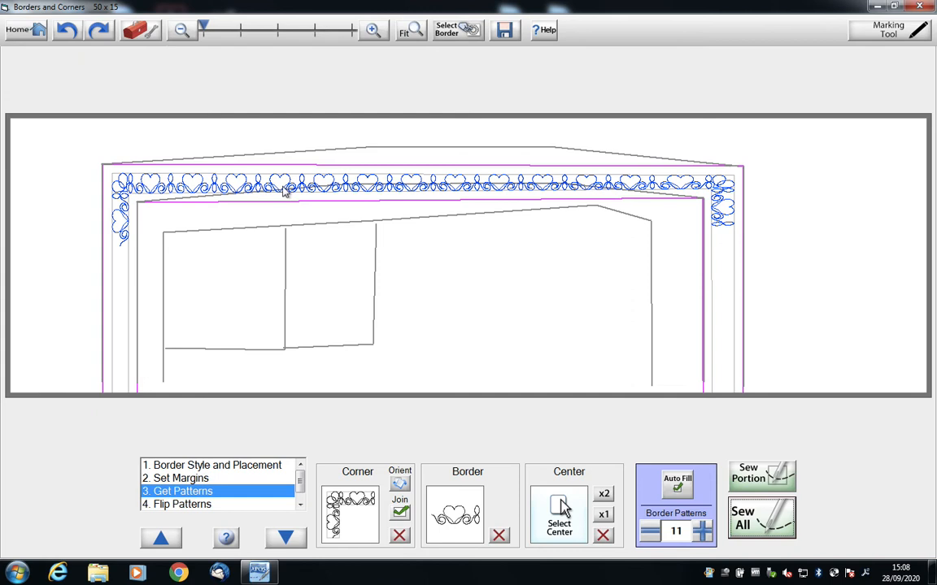
mouse_move(402, 191)
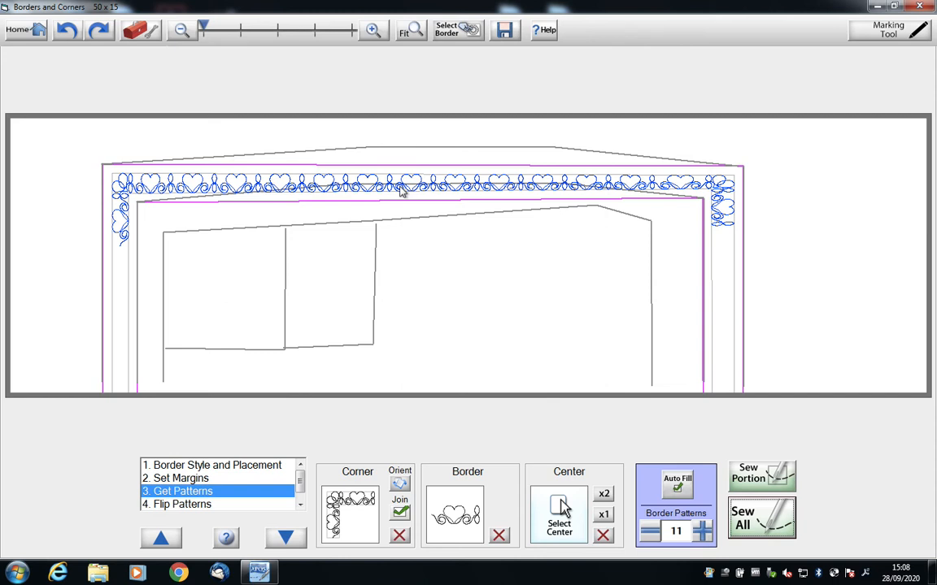
mouse_move(413, 190)
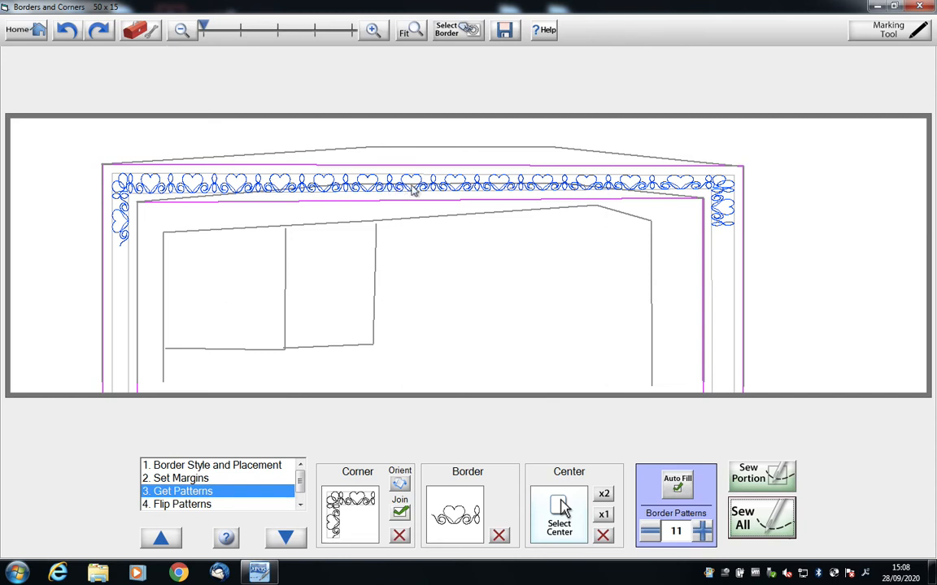
mouse_move(275, 329)
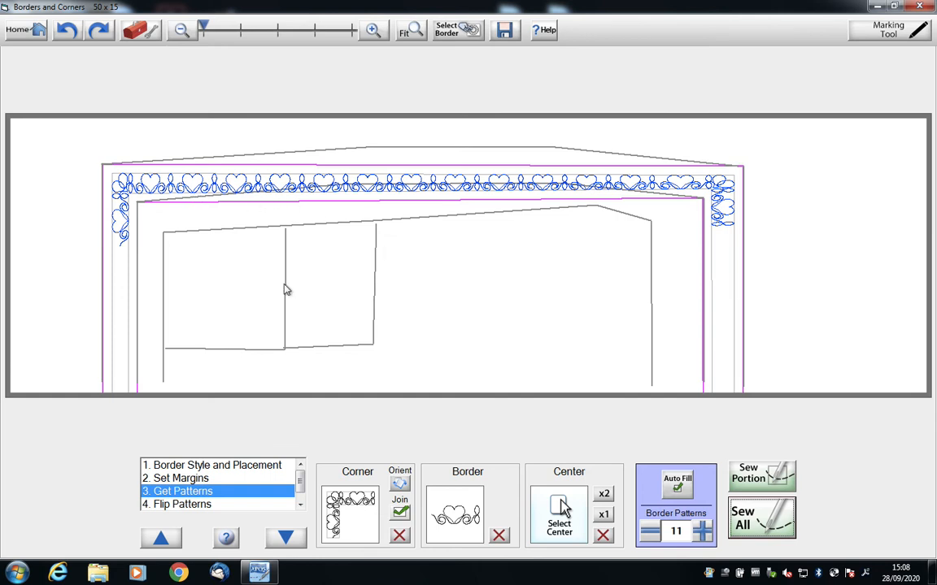
mouse_move(701, 466)
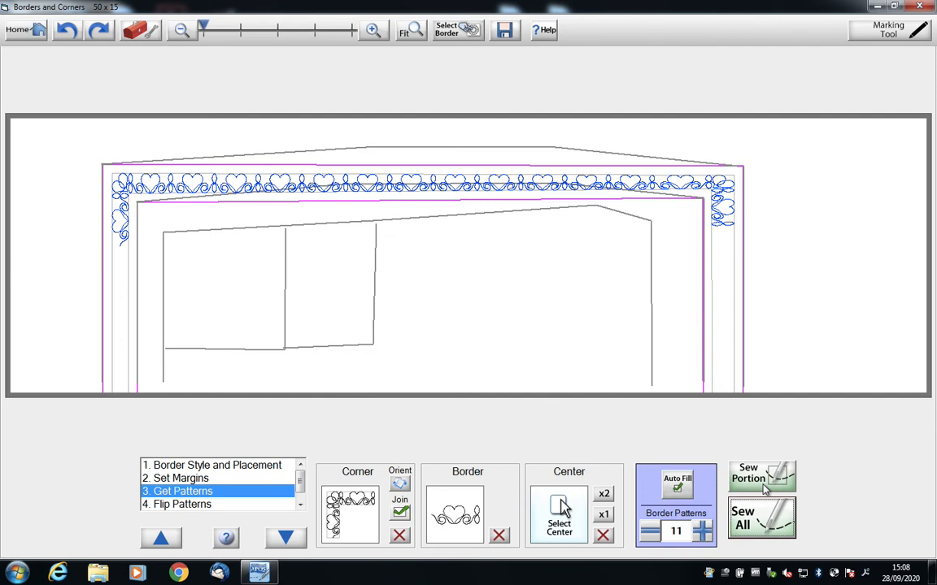
Sew only the Left Corner and Right Corner pattern sets
left_click(762, 476)
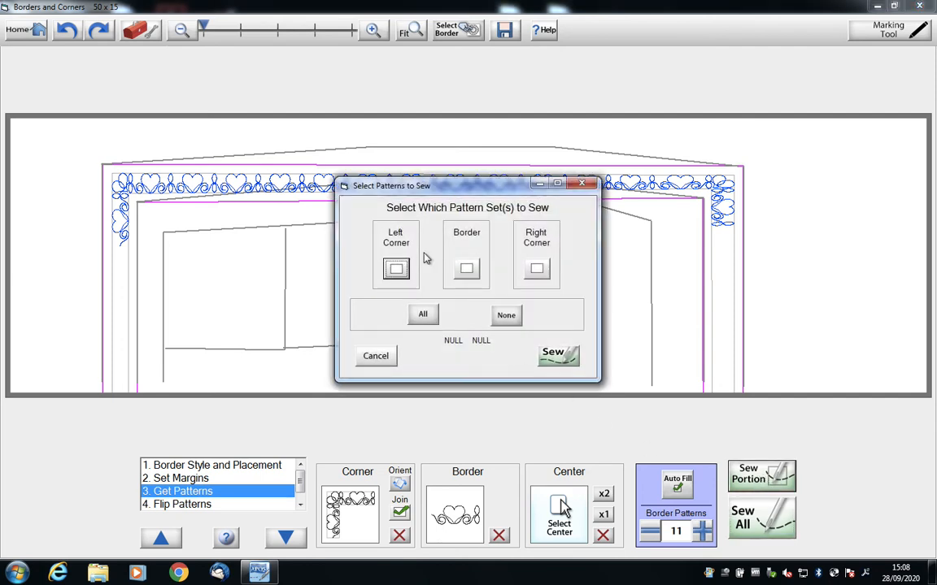
left_click(396, 269)
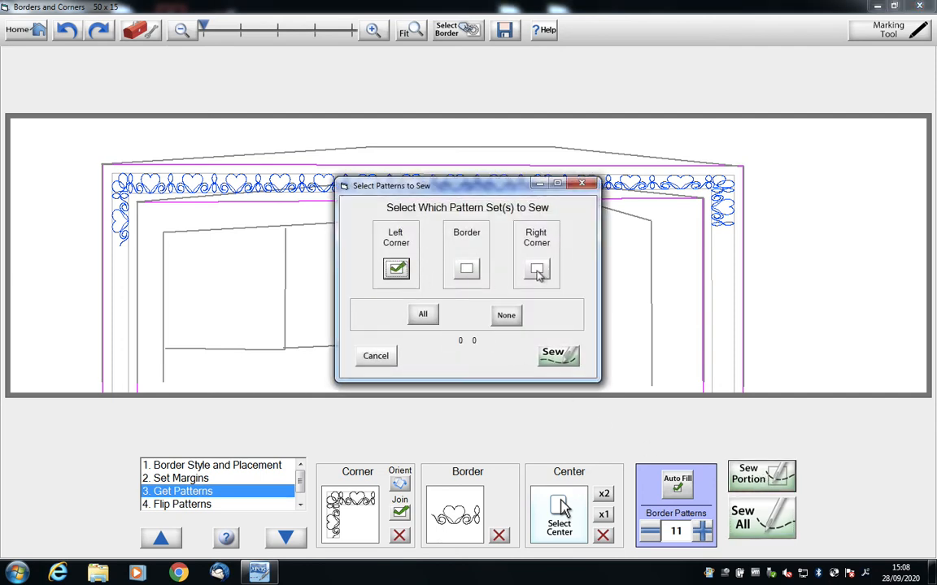
left_click(558, 355)
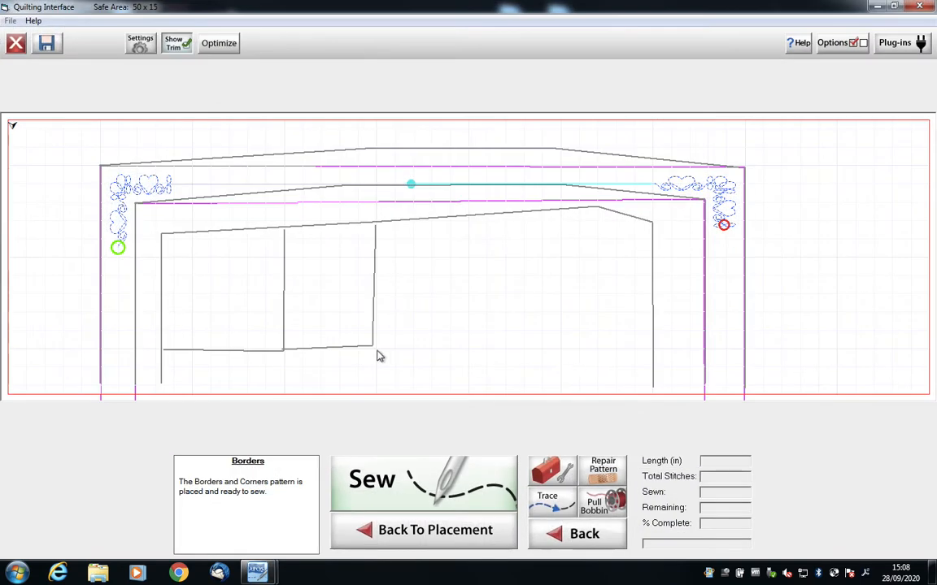
mouse_move(616, 198)
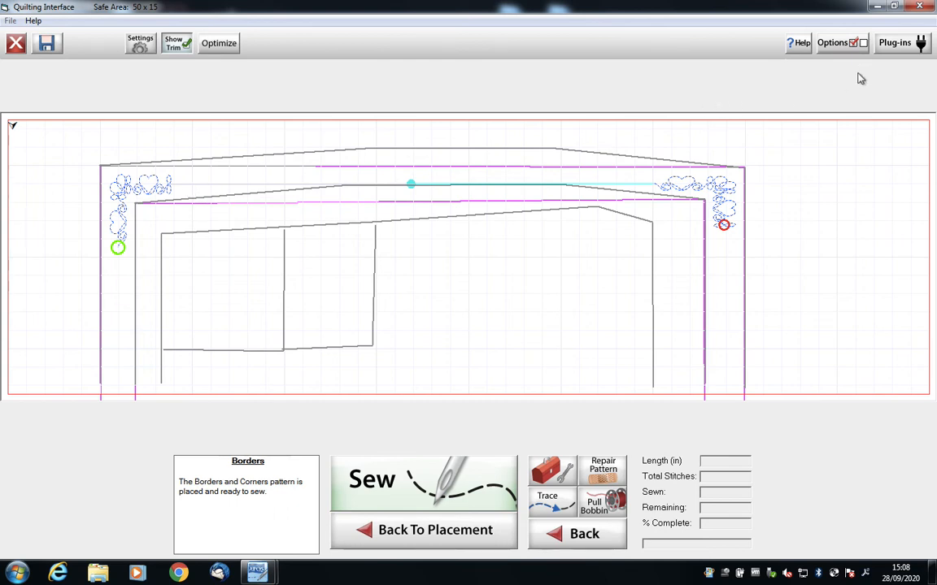
With the Marking Tool, add marking 7 at the right end of the border line
left_click(895, 42)
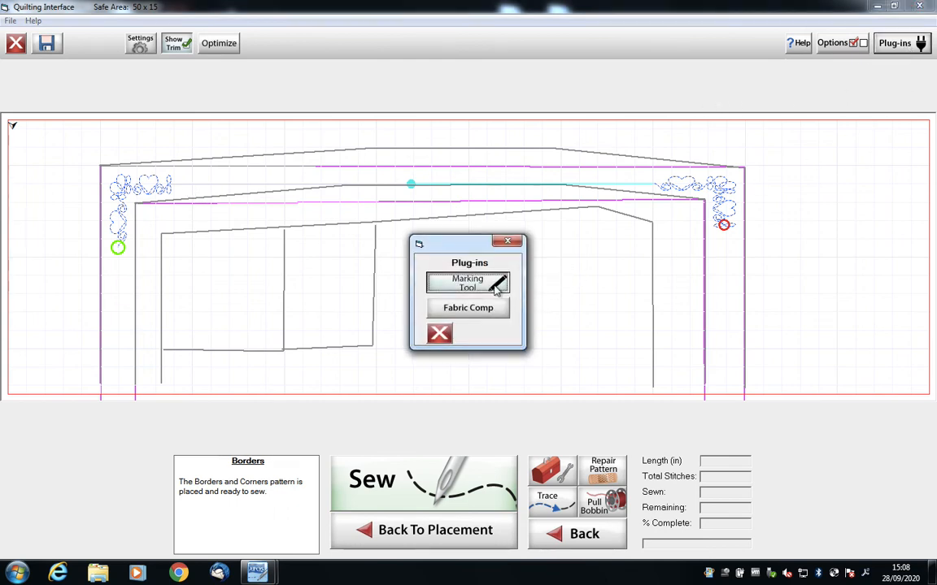
left_click(468, 283)
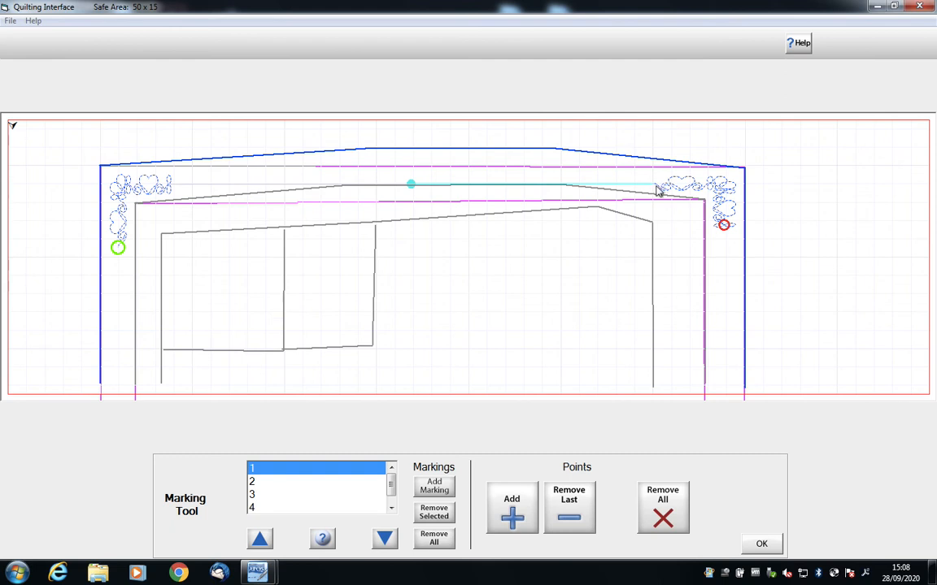
left_click(434, 485)
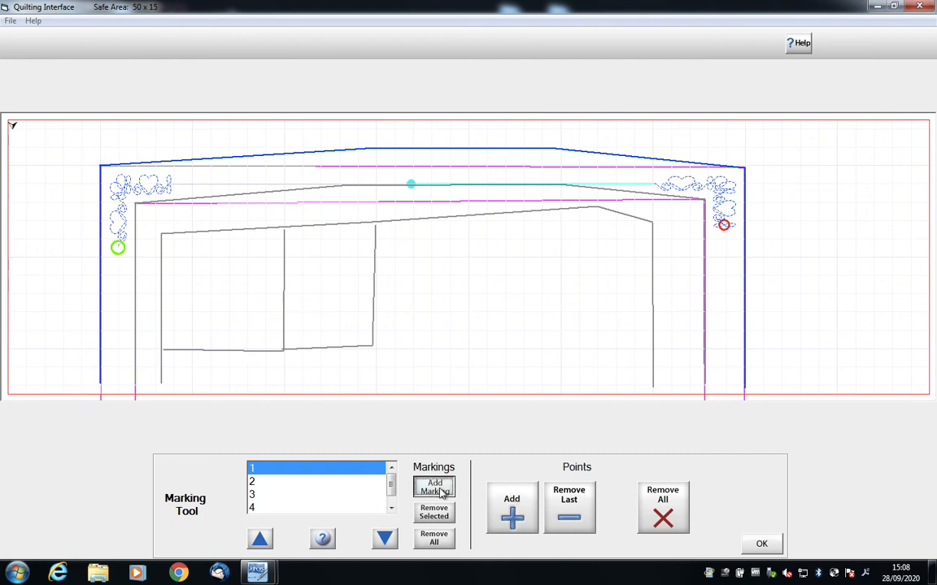
left_click(434, 486)
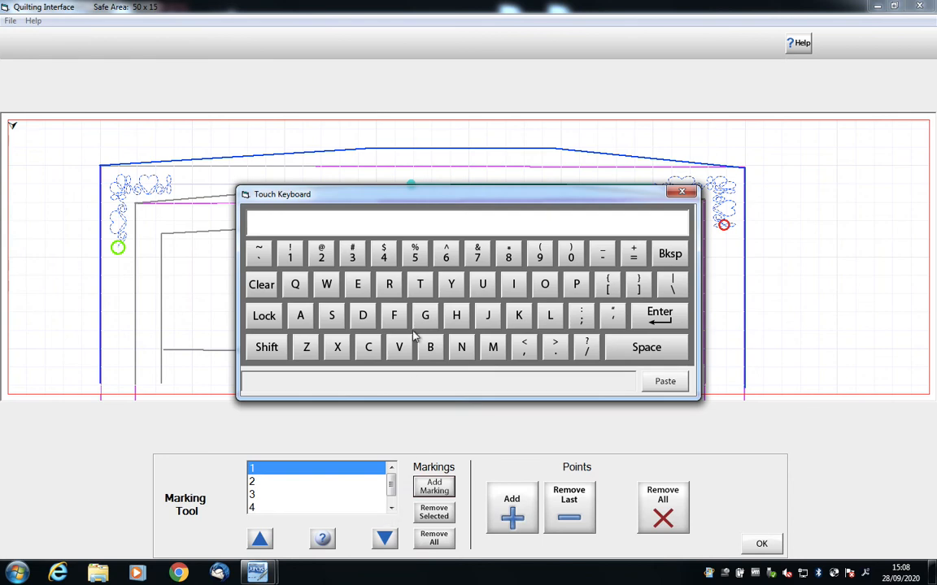
left_click(477, 253)
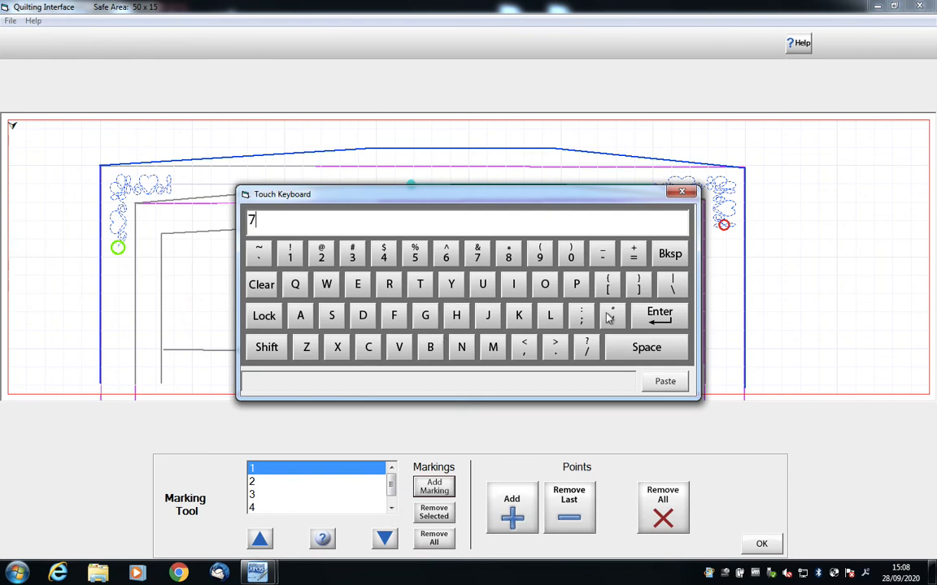
left_click(658, 315)
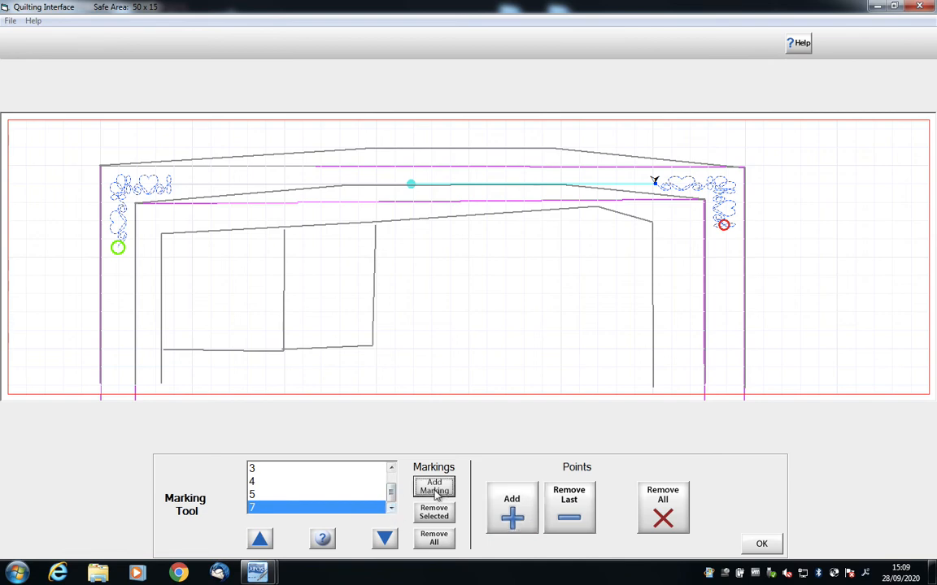
Add marking 6 at the left border end and return to Borders and Corners
left_click(434, 486)
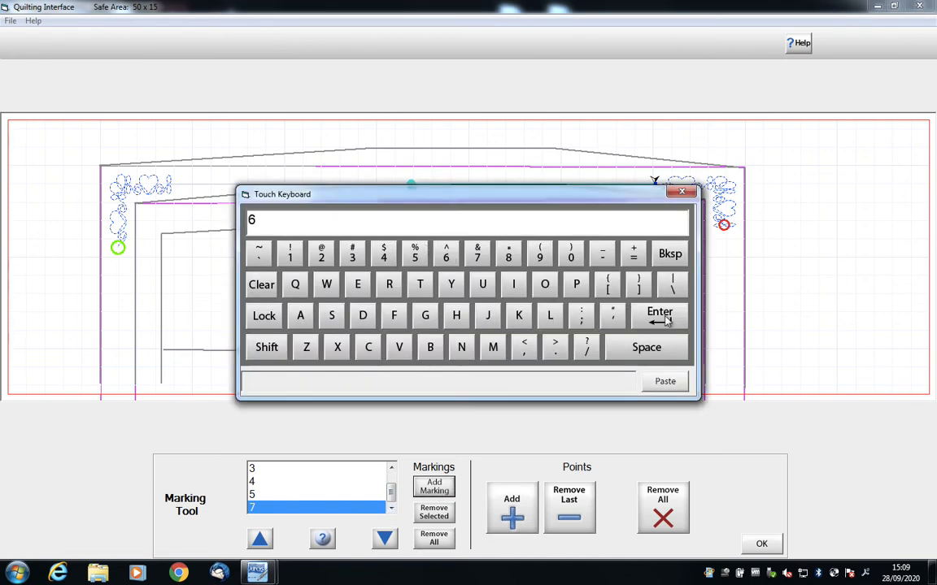
left_click(658, 315)
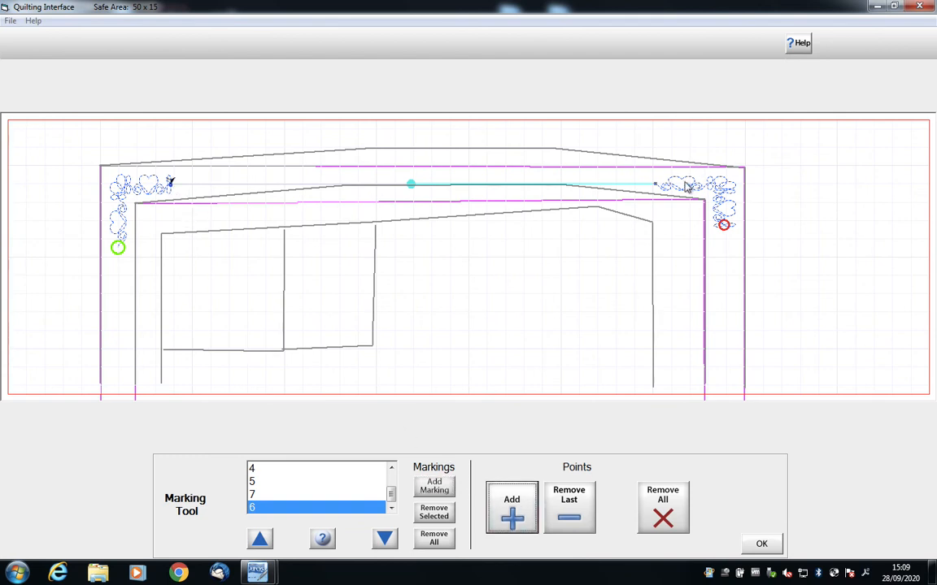
mouse_move(484, 193)
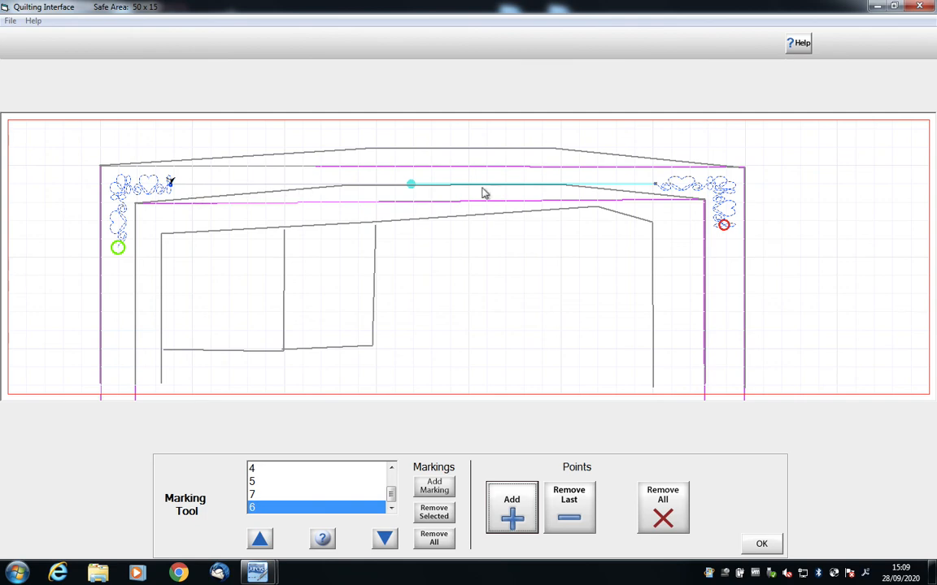
left_click(761, 543)
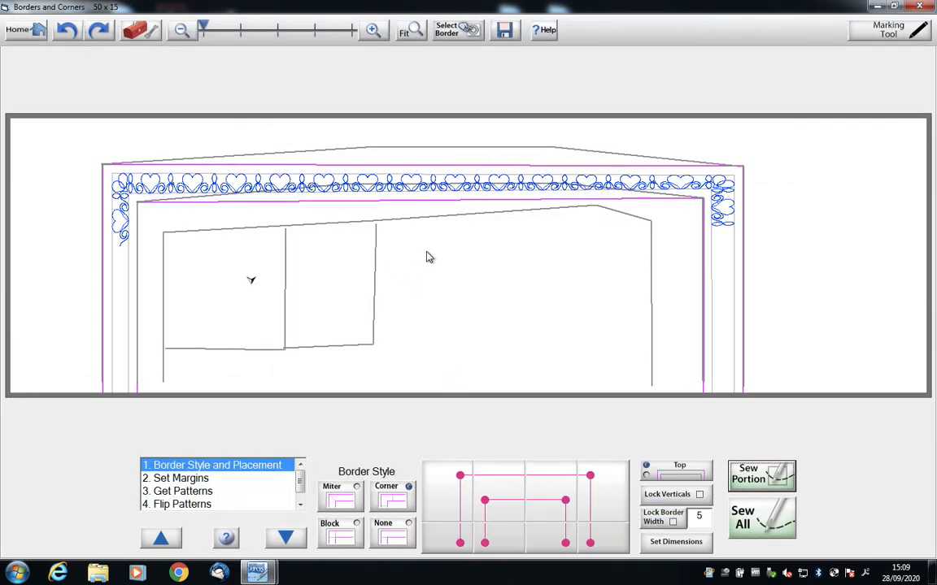
mouse_move(681, 411)
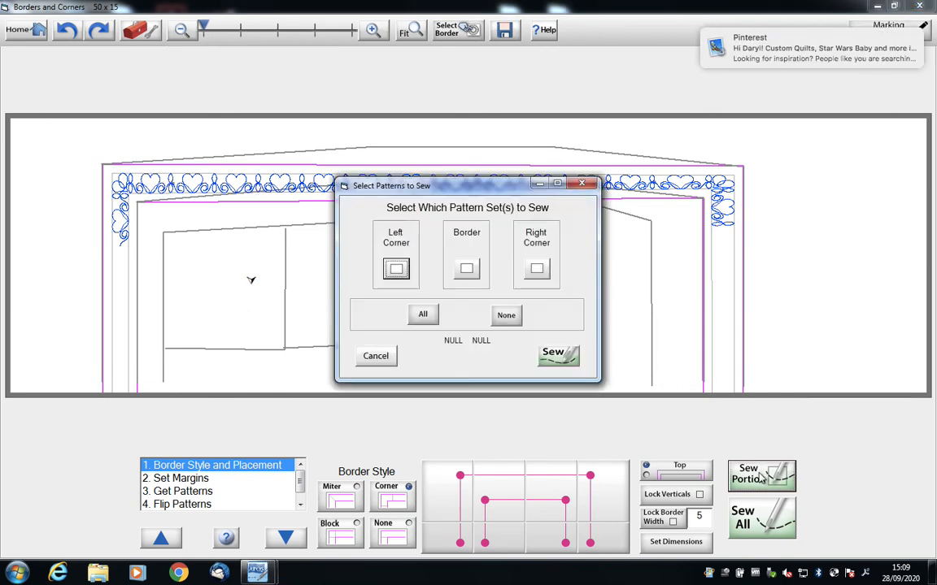
Tick only the Border pattern set and send it to sewing
left_click(466, 268)
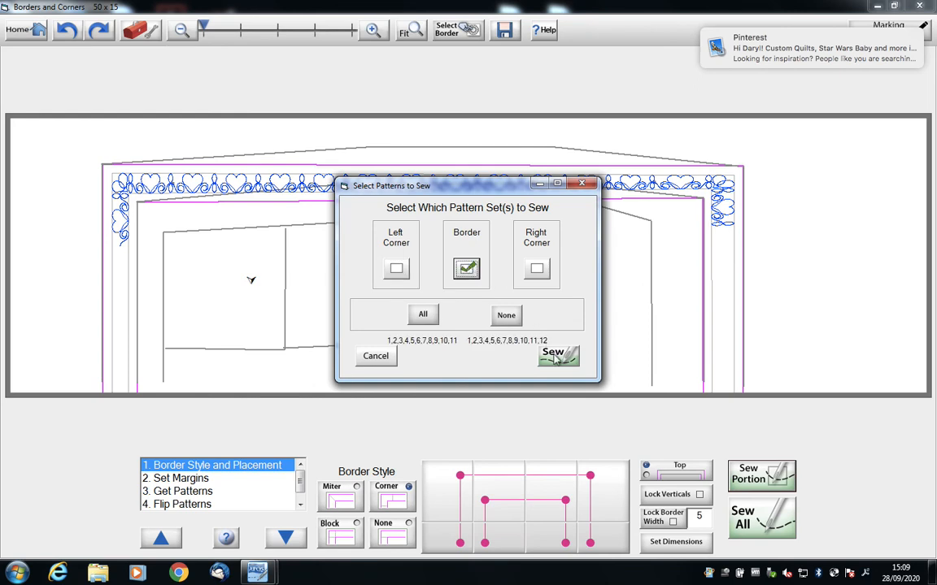
left_click(557, 356)
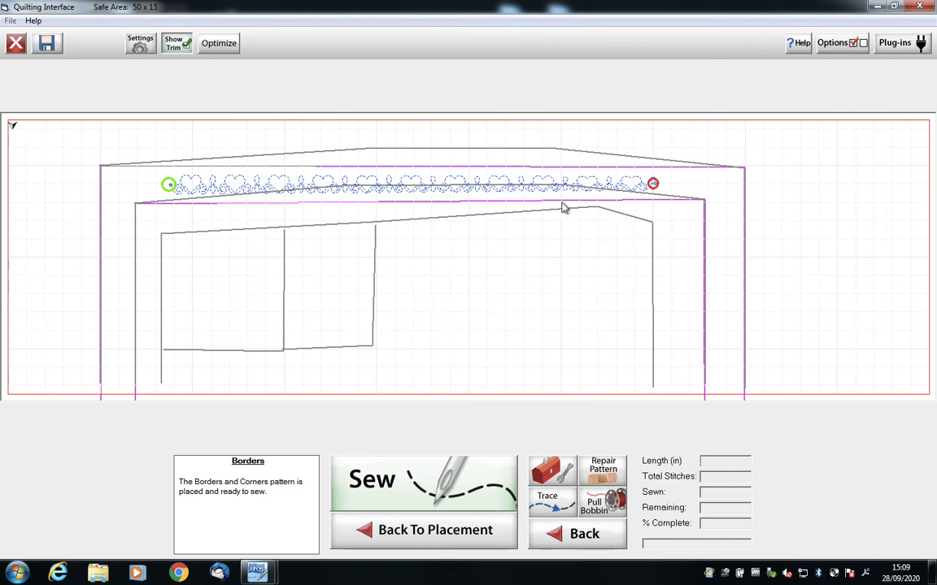
mouse_move(633, 231)
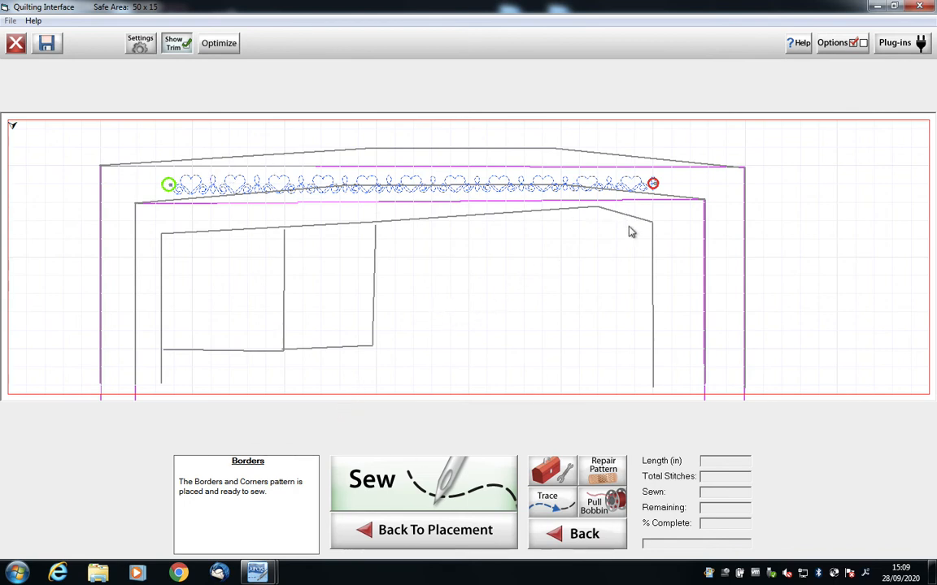
Use Fabric Comp to add points on the inner top seam line and accept
left_click(894, 43)
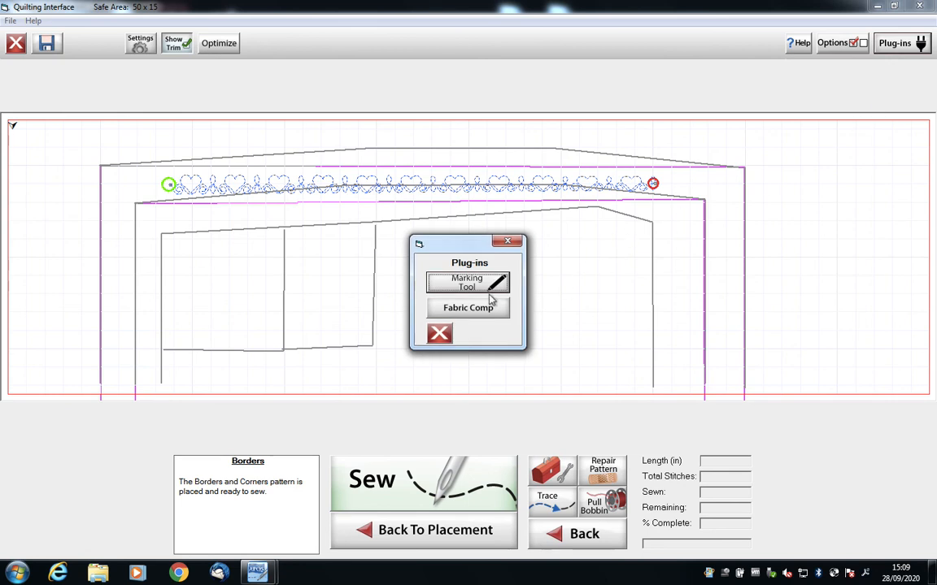
left_click(467, 307)
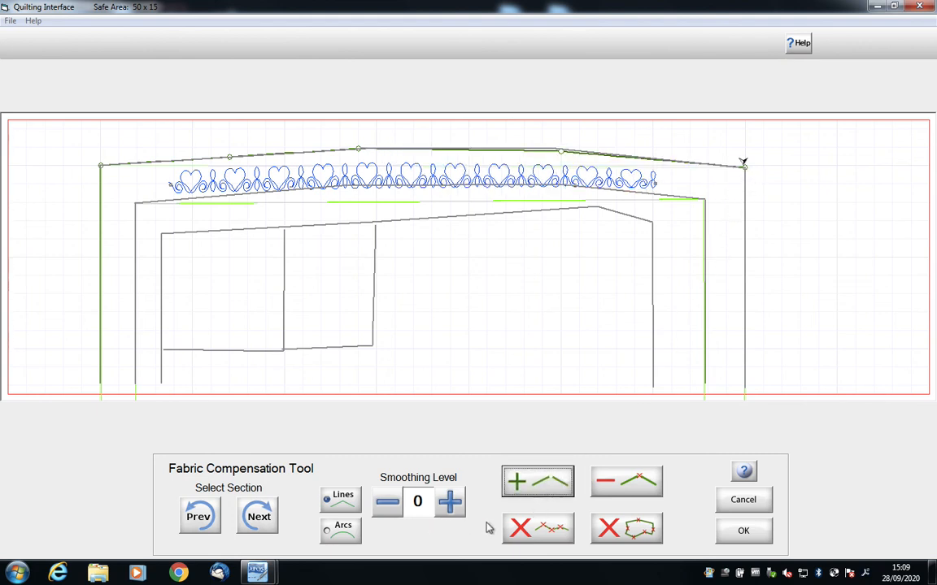
left_click(259, 517)
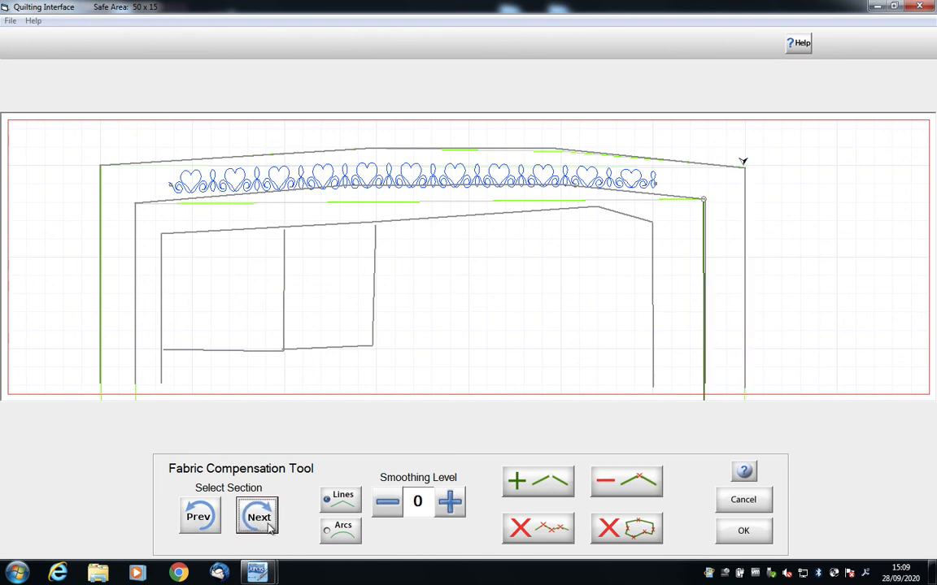
left_click(259, 516)
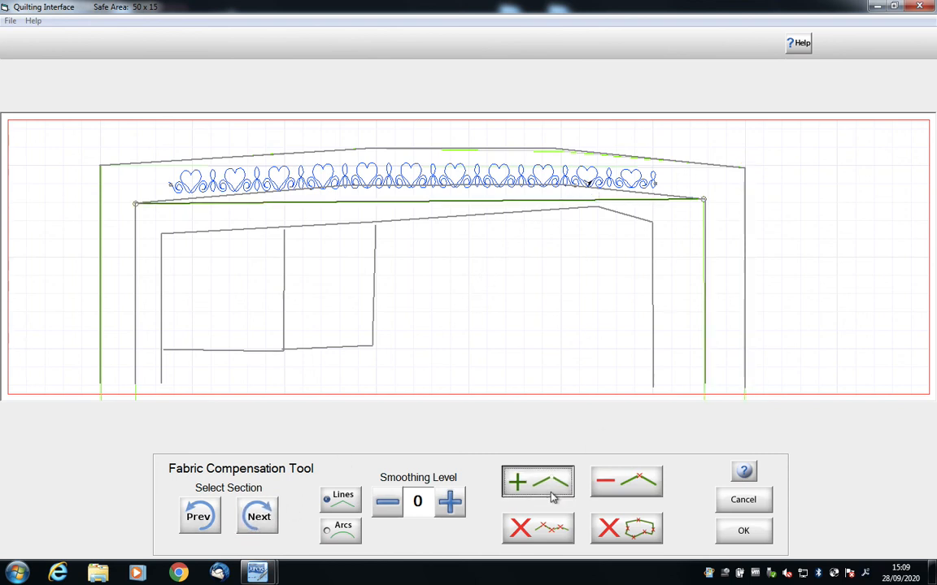
left_click(537, 481)
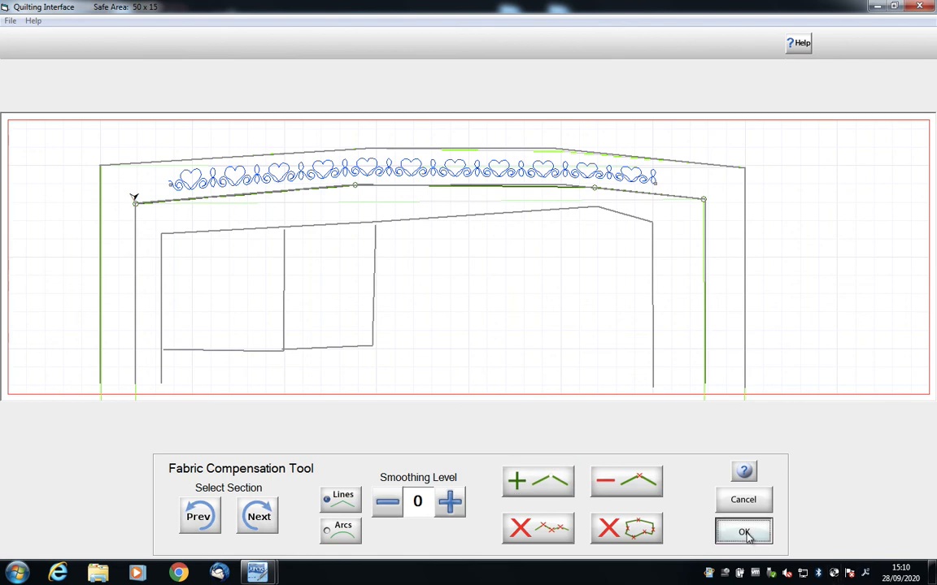
left_click(742, 532)
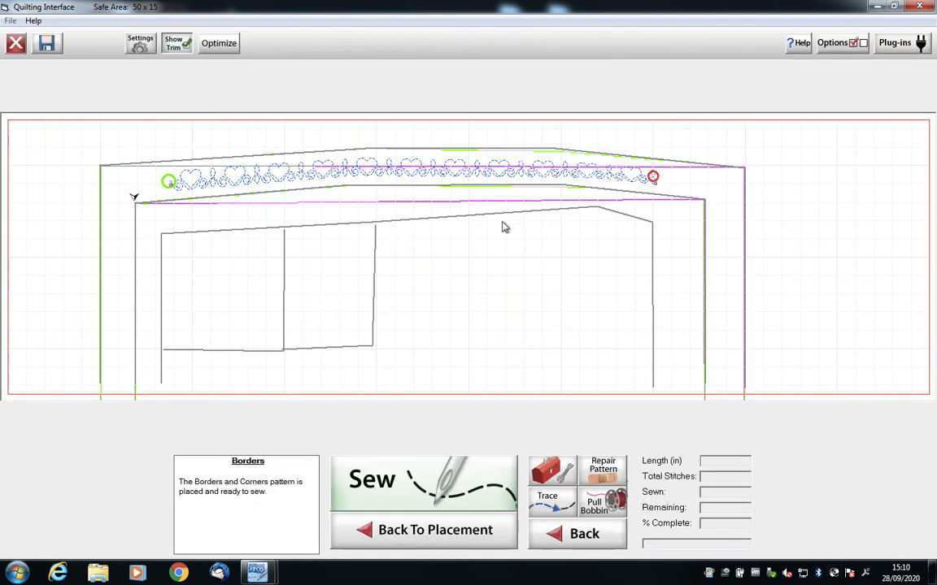
mouse_move(427, 530)
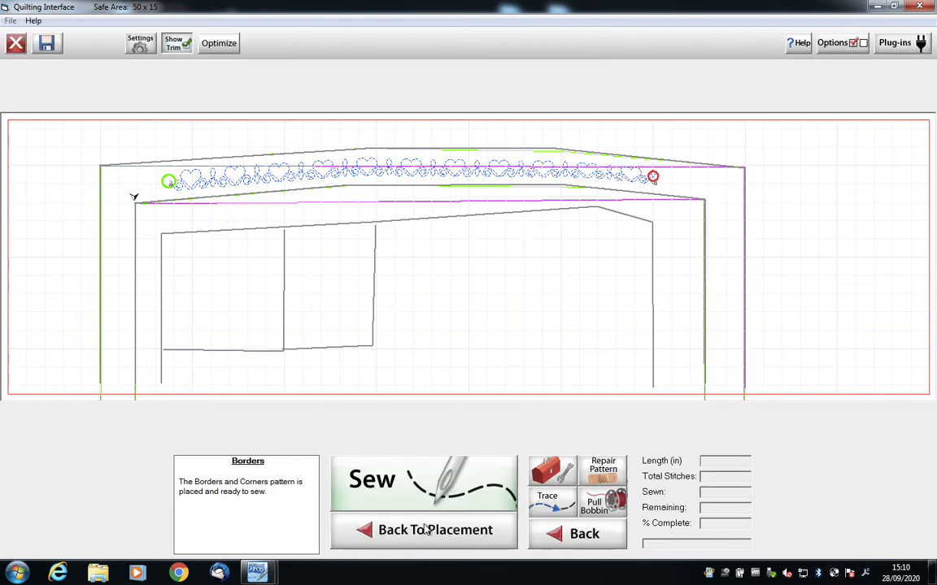
Go back to placement, removing the fabric compensation, and reach the margins step
left_click(424, 530)
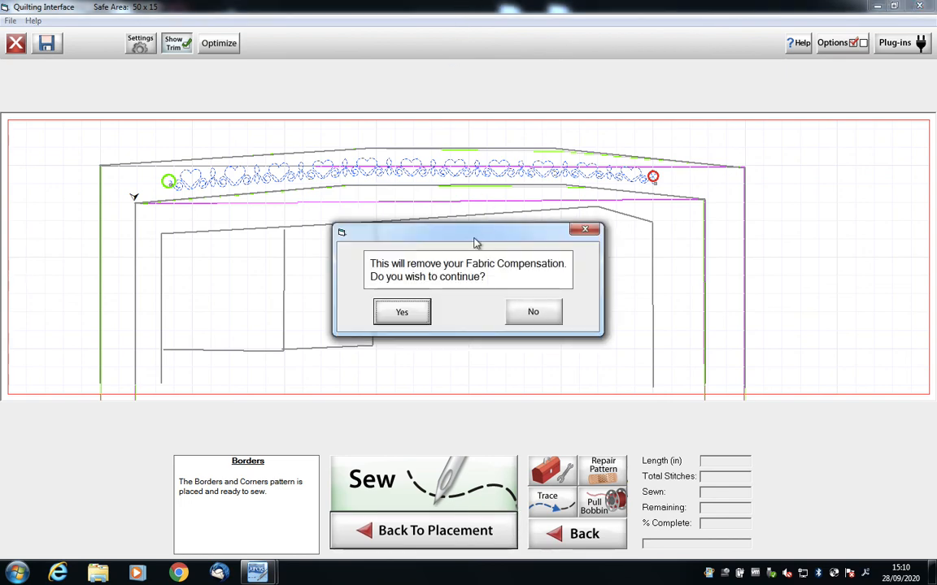
left_click(401, 311)
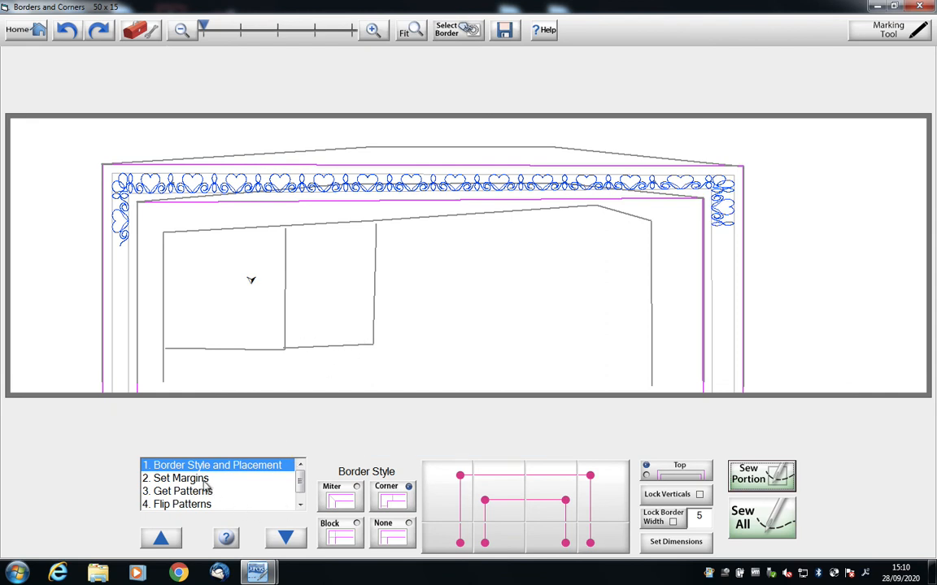
left_click(175, 478)
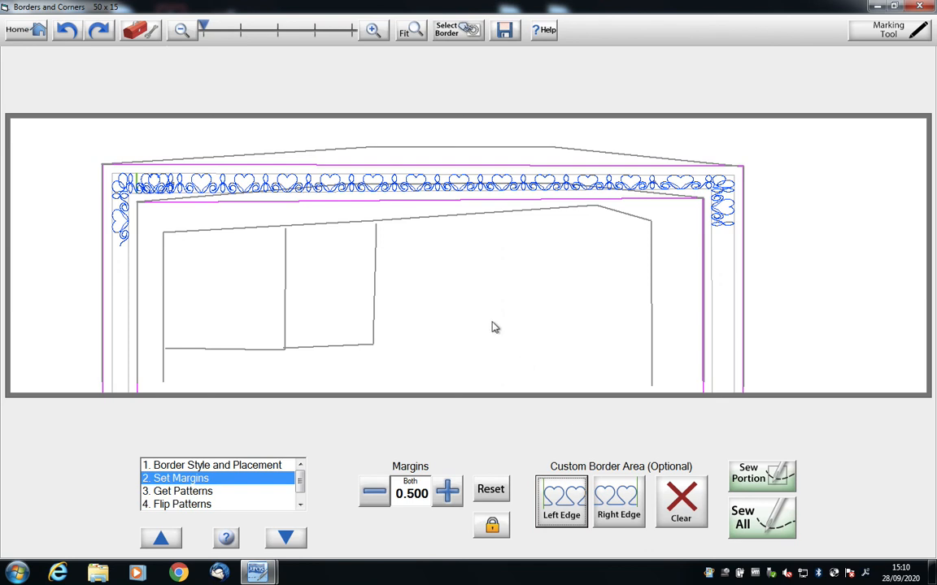
mouse_move(140, 181)
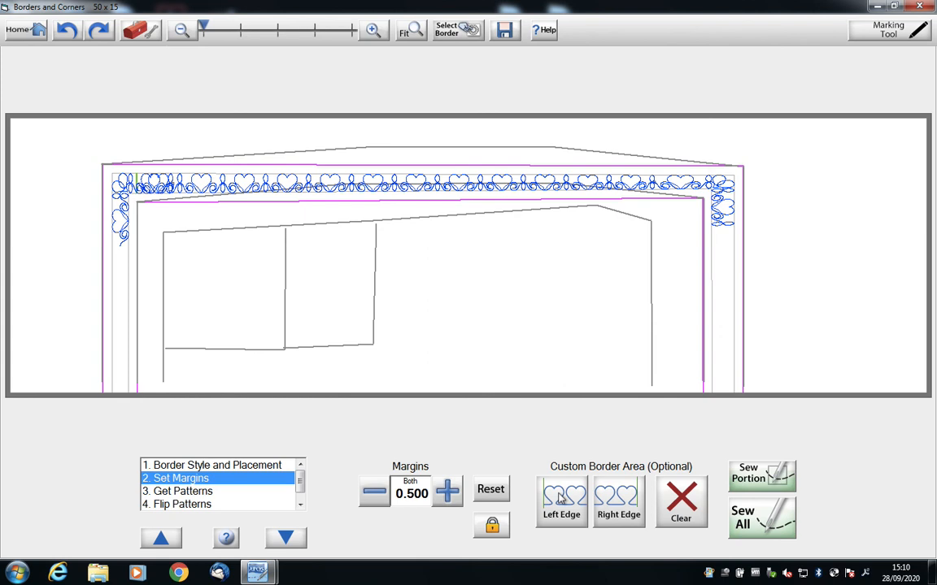
Set the custom border left and right edges to the marked join points
left_click(561, 500)
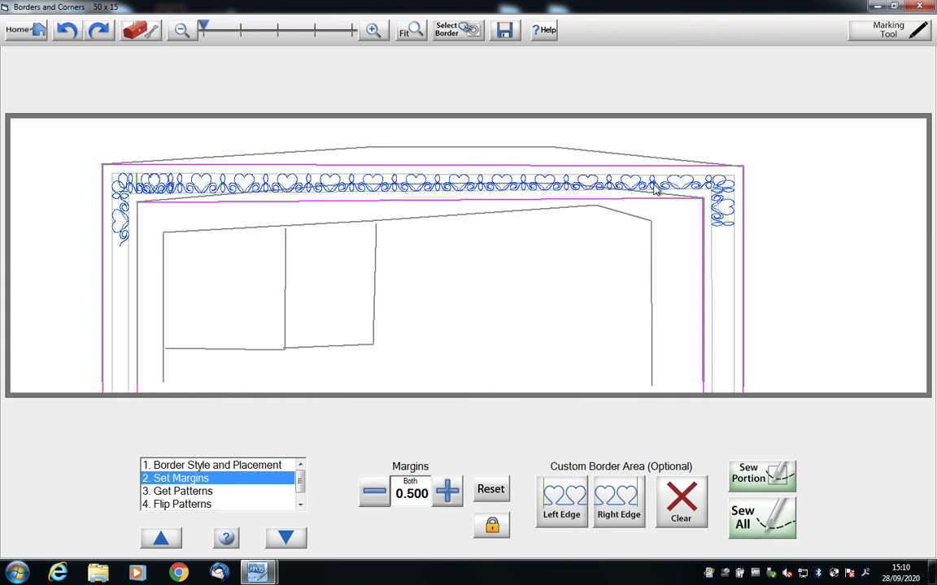
left_click(618, 500)
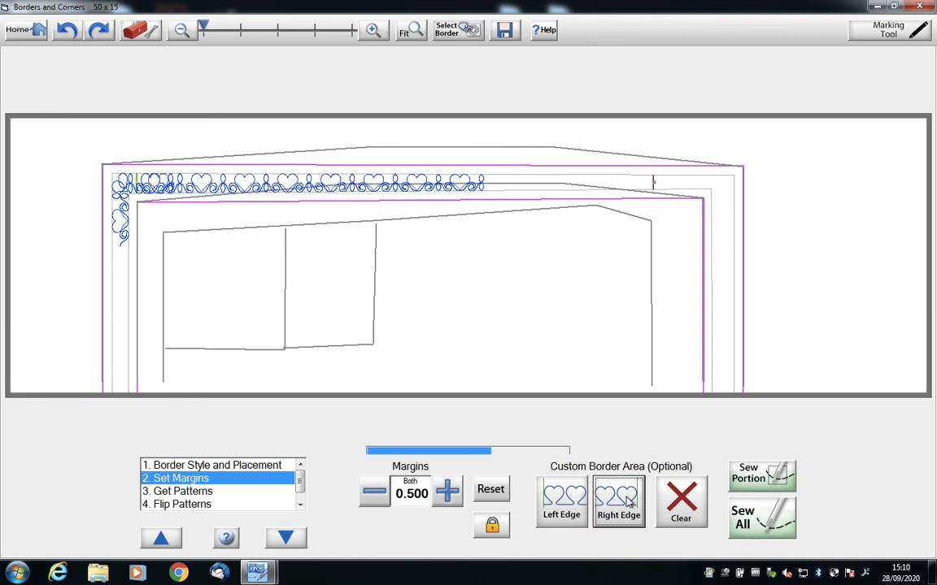
left_click(618, 500)
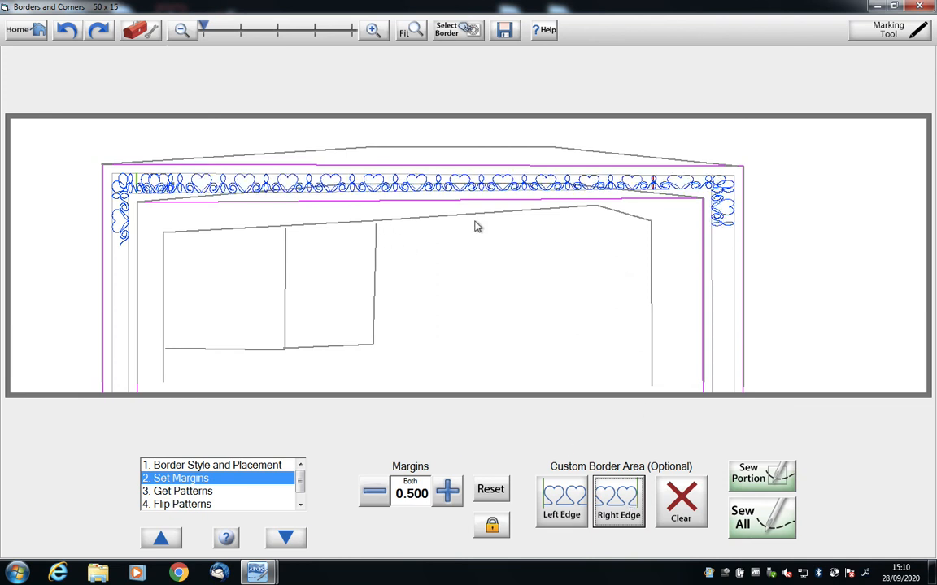
Sew Portion with only the re-edged Border pattern set selected
left_click(760, 476)
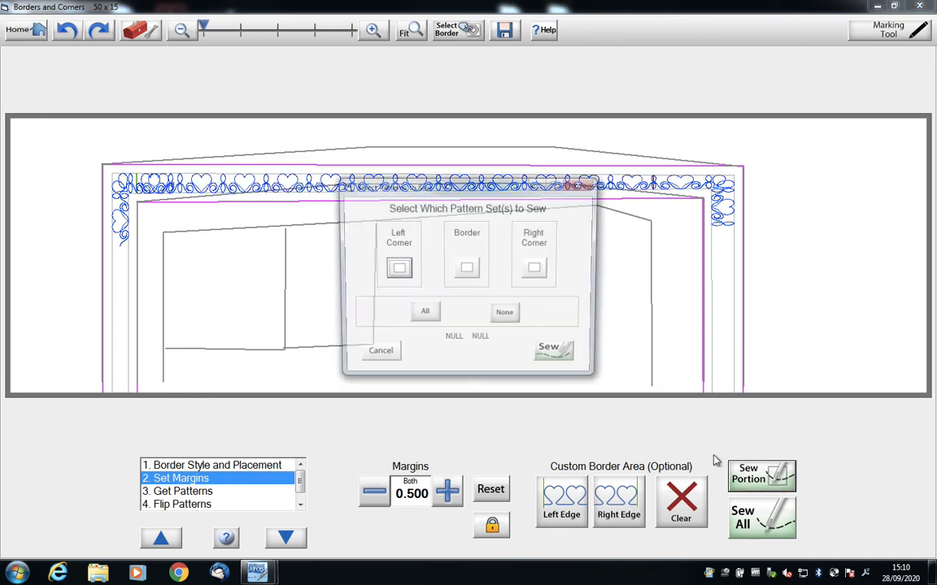
left_click(466, 269)
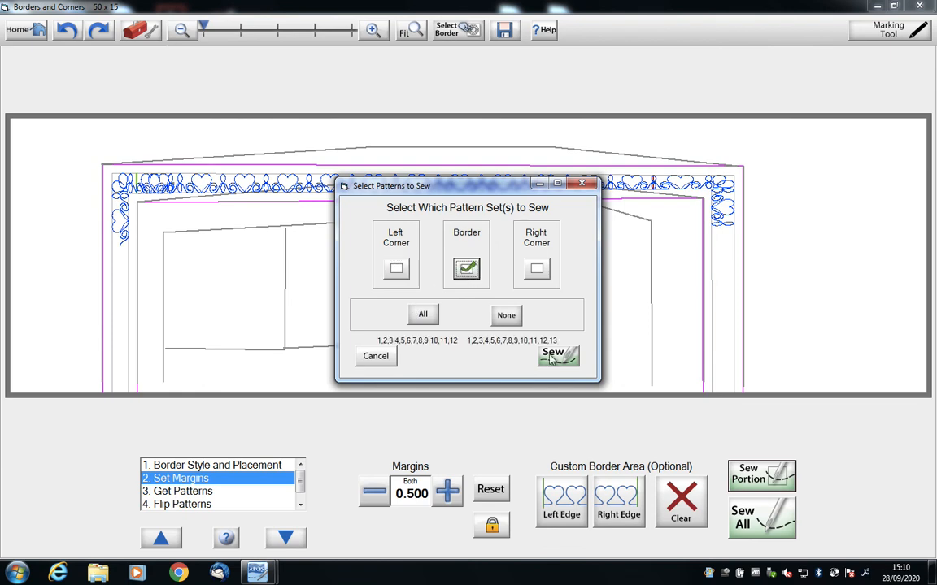
left_click(559, 355)
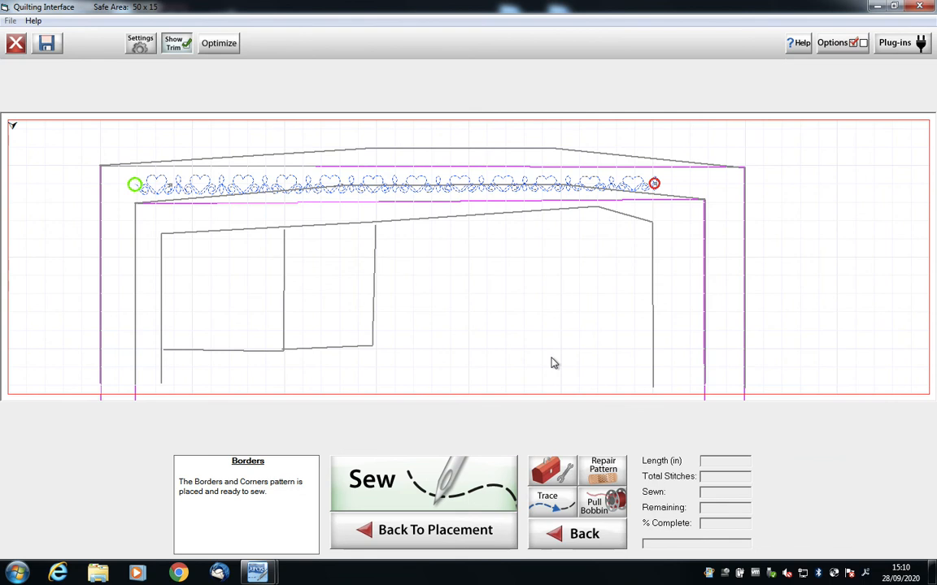
mouse_move(536, 358)
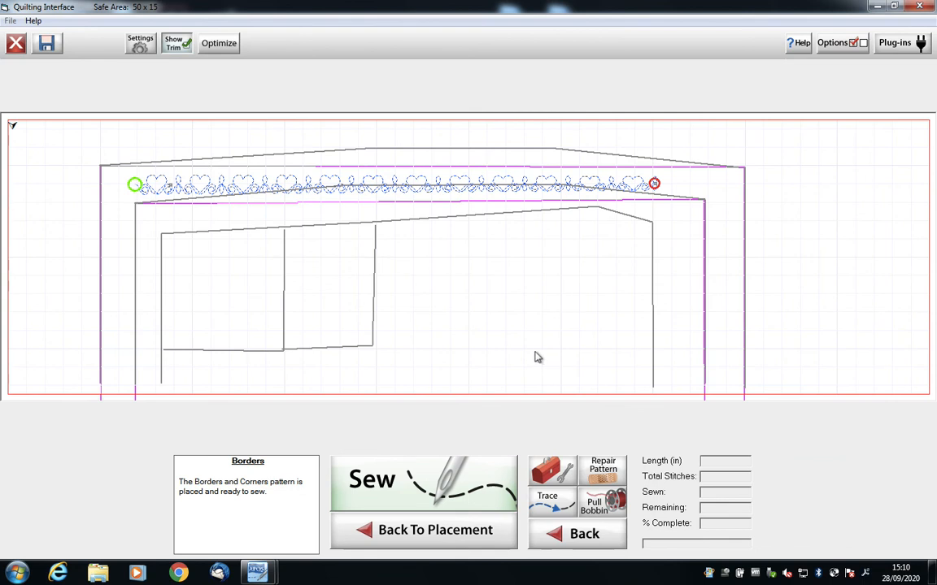
mouse_move(168, 192)
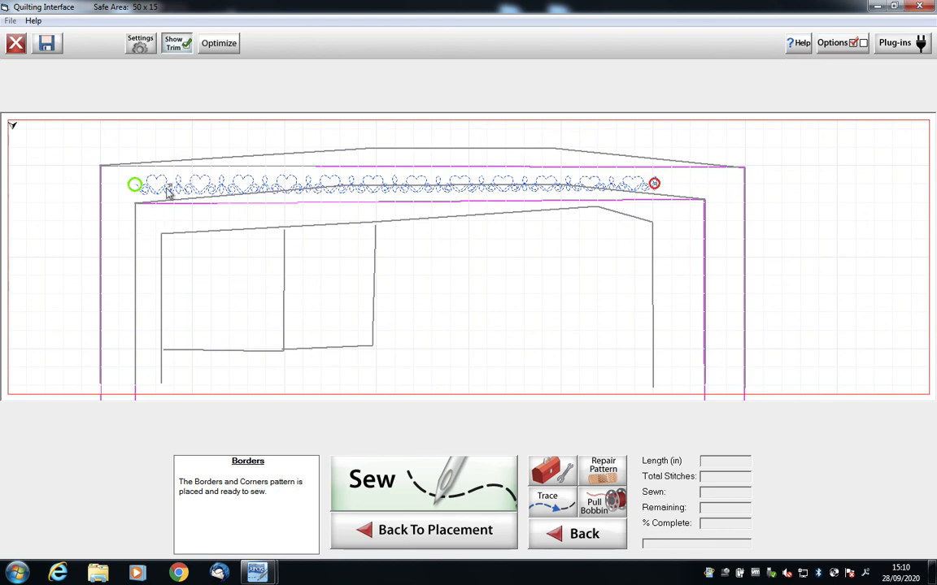
mouse_move(249, 212)
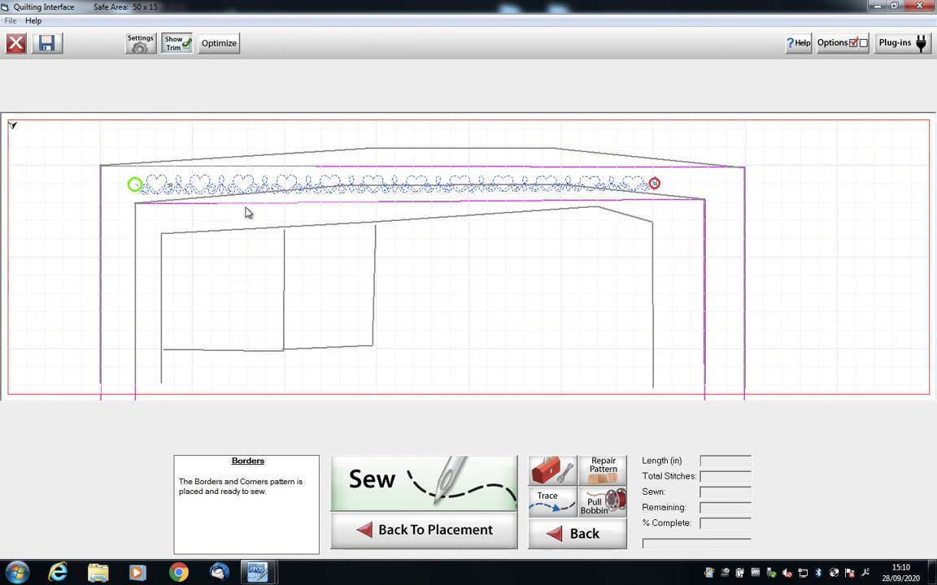
mouse_move(389, 291)
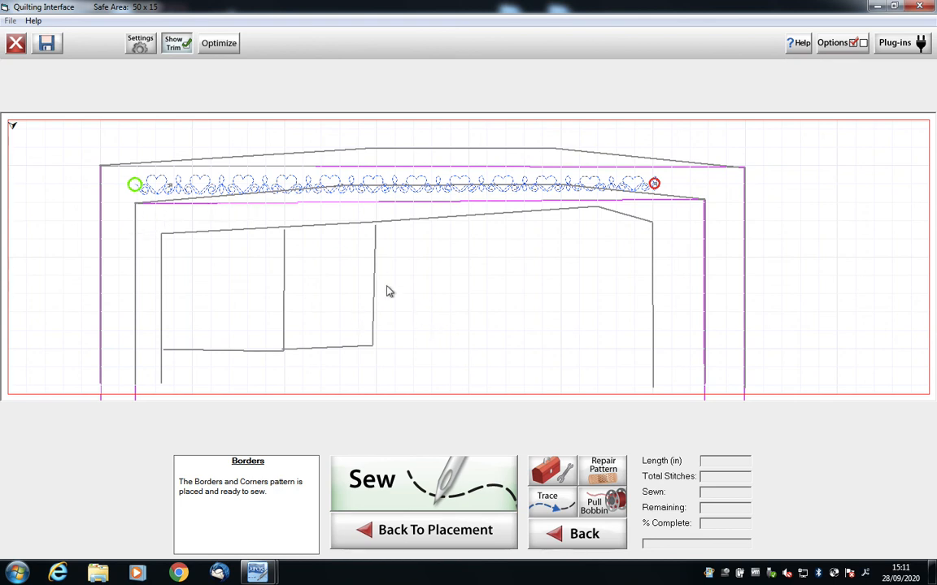